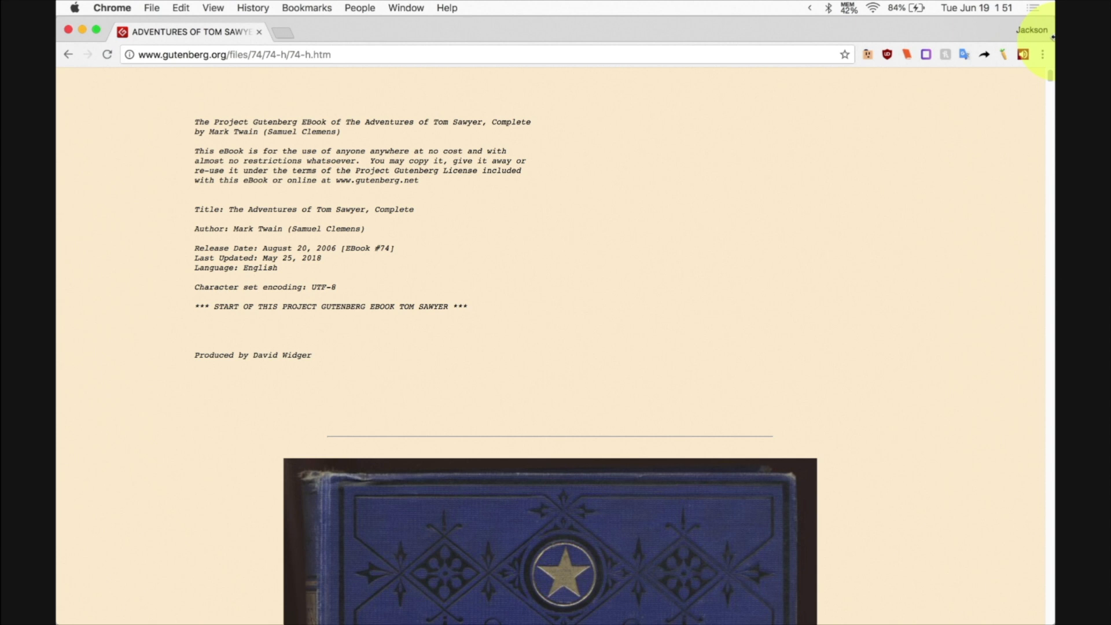
Scroll through the Tom Sawyer page from the title page down to the Conclusion.
scroll("down", 3)
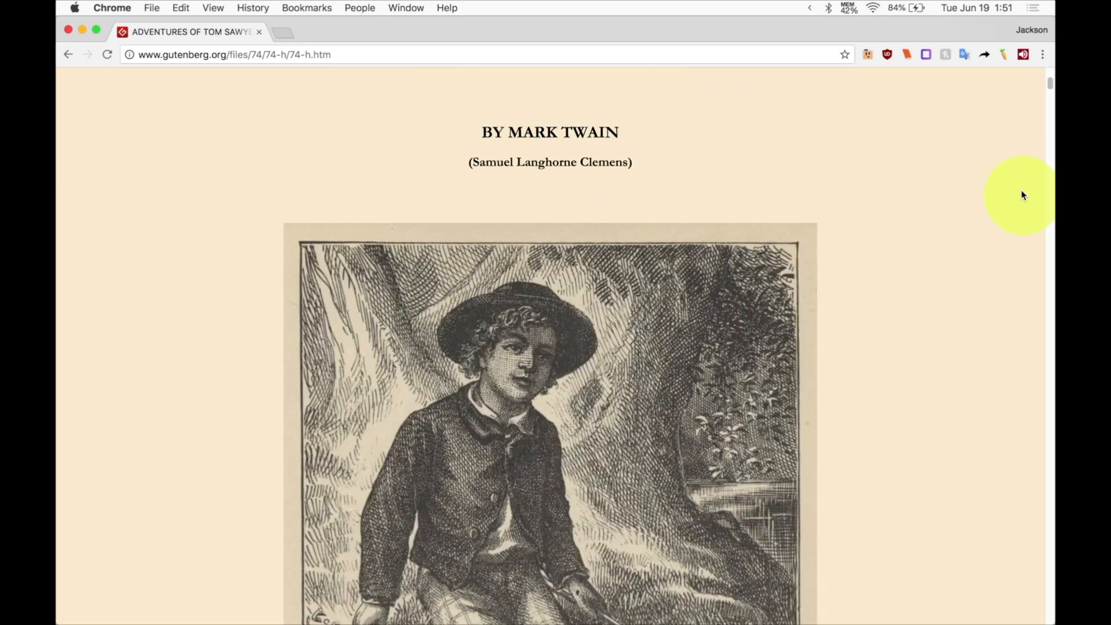
scroll("down", 3)
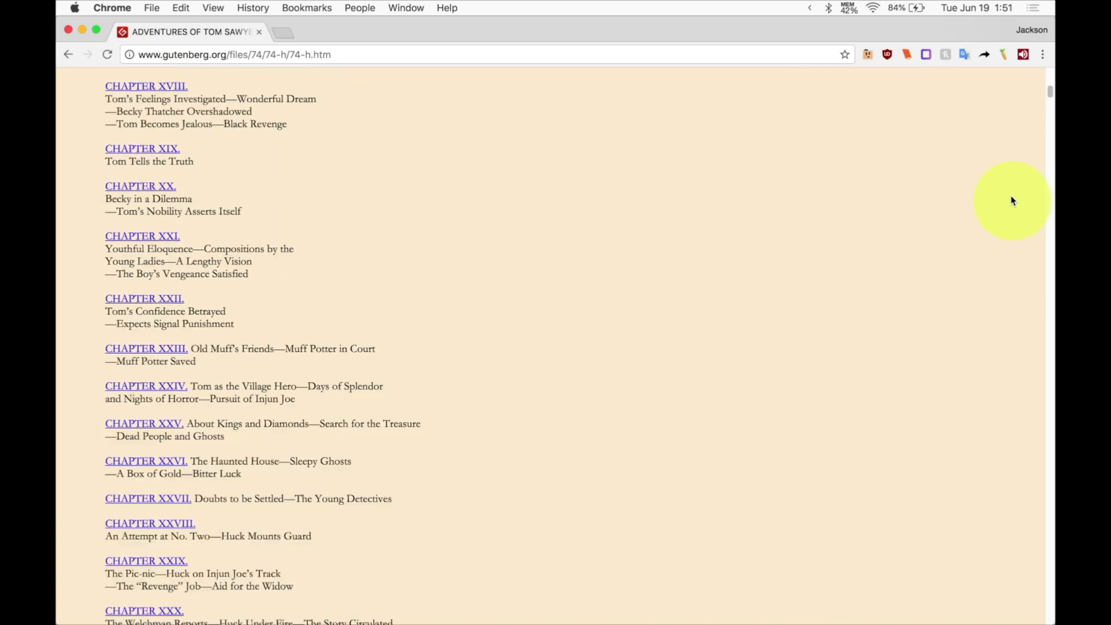
scroll("down", 3)
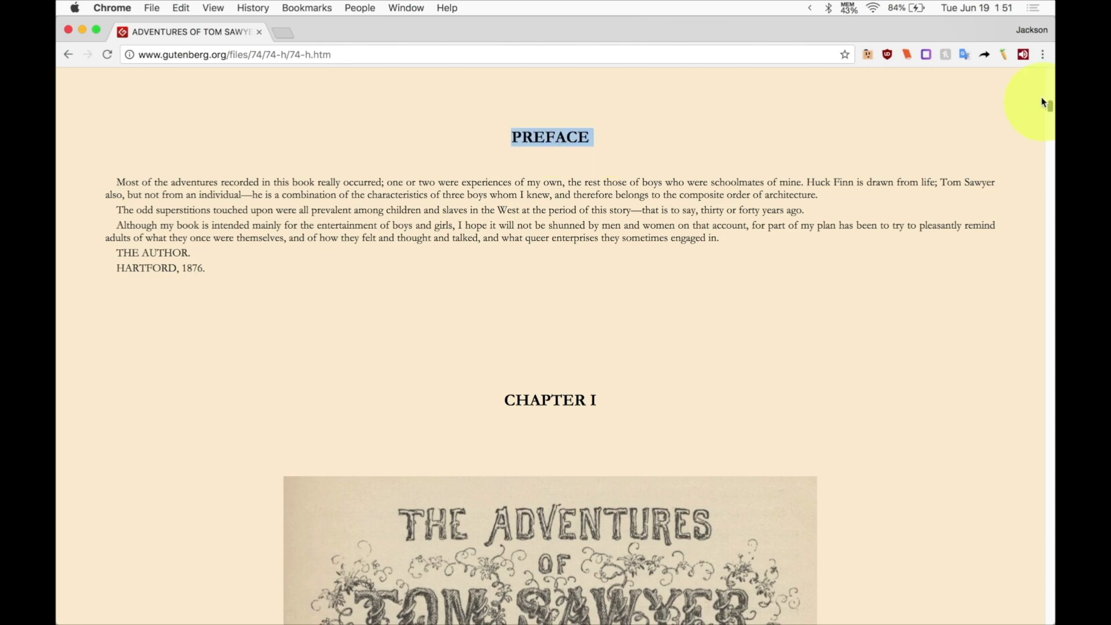
scroll("down", 3)
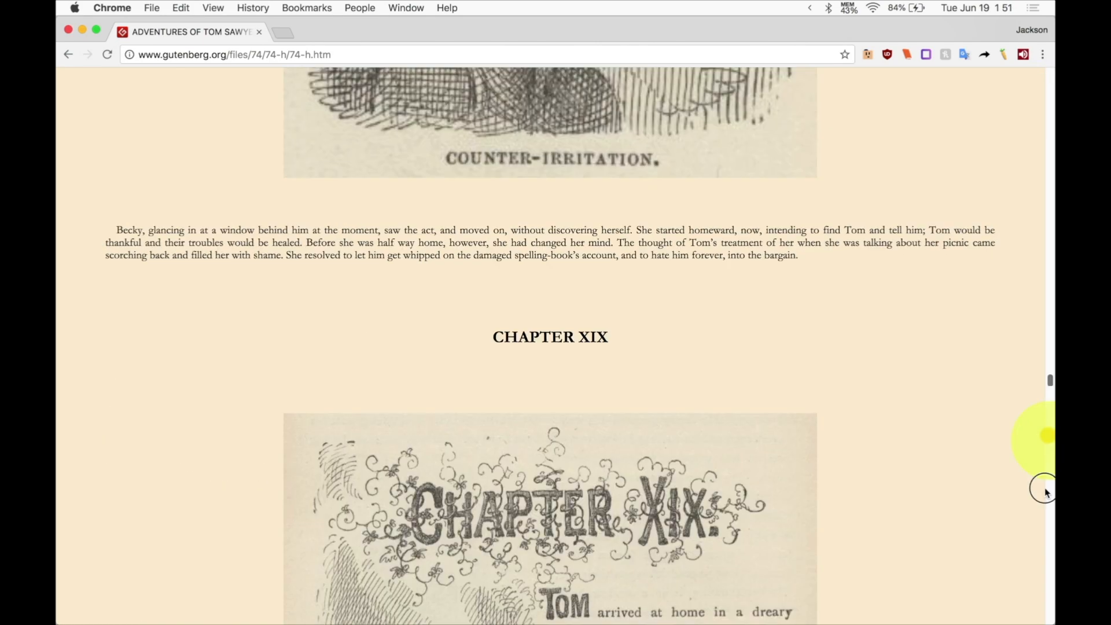
scroll("down", 3)
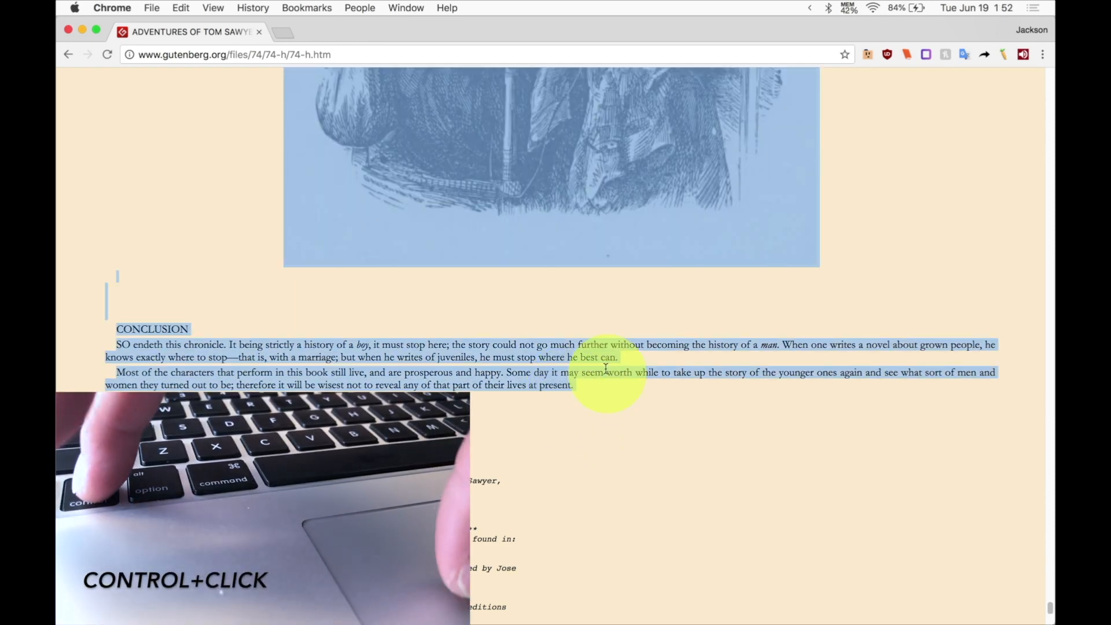
Send the selected text to Services > Add to iTunes as a Spoken Track.
right_click(605, 372)
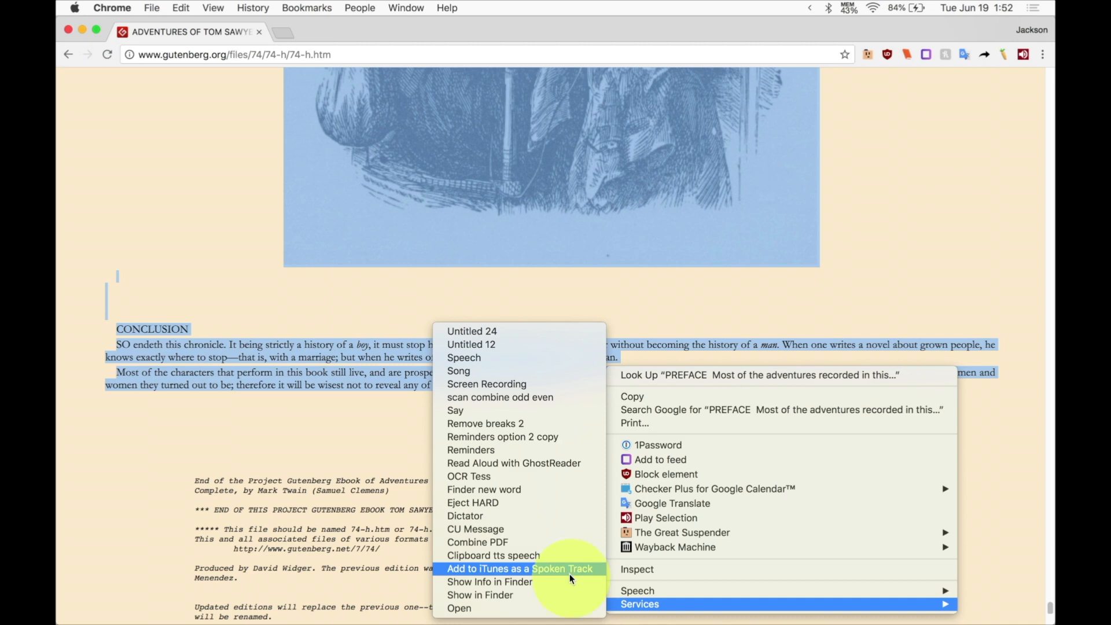
left_click(520, 568)
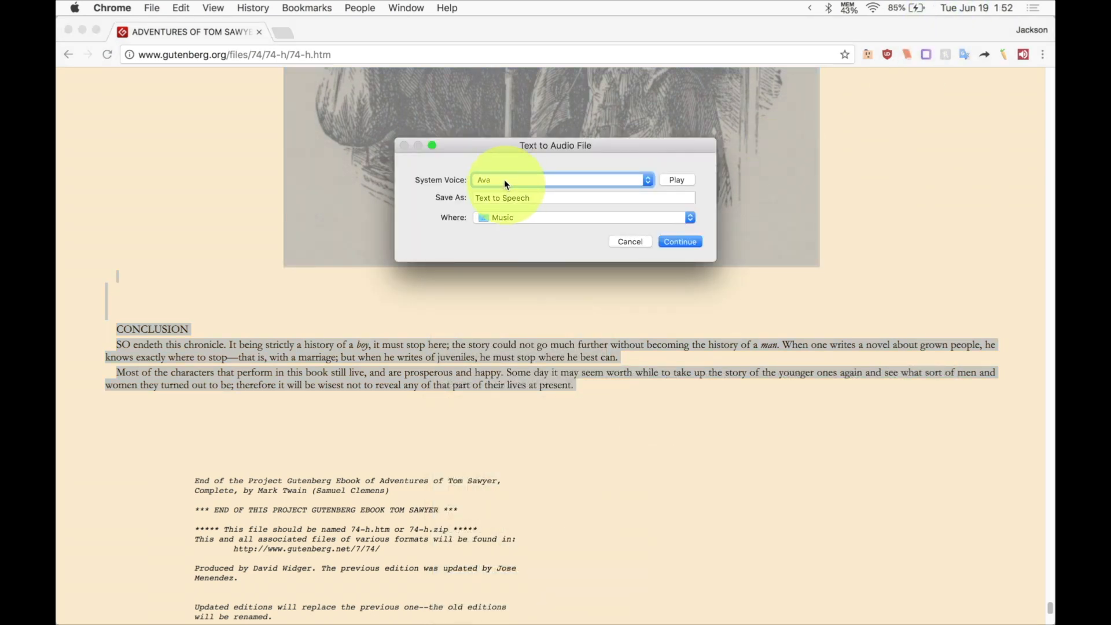
Name the spoken audio file 'Tom Sawyer', keeping the Ava voice and Music destination.
left_click(580, 198)
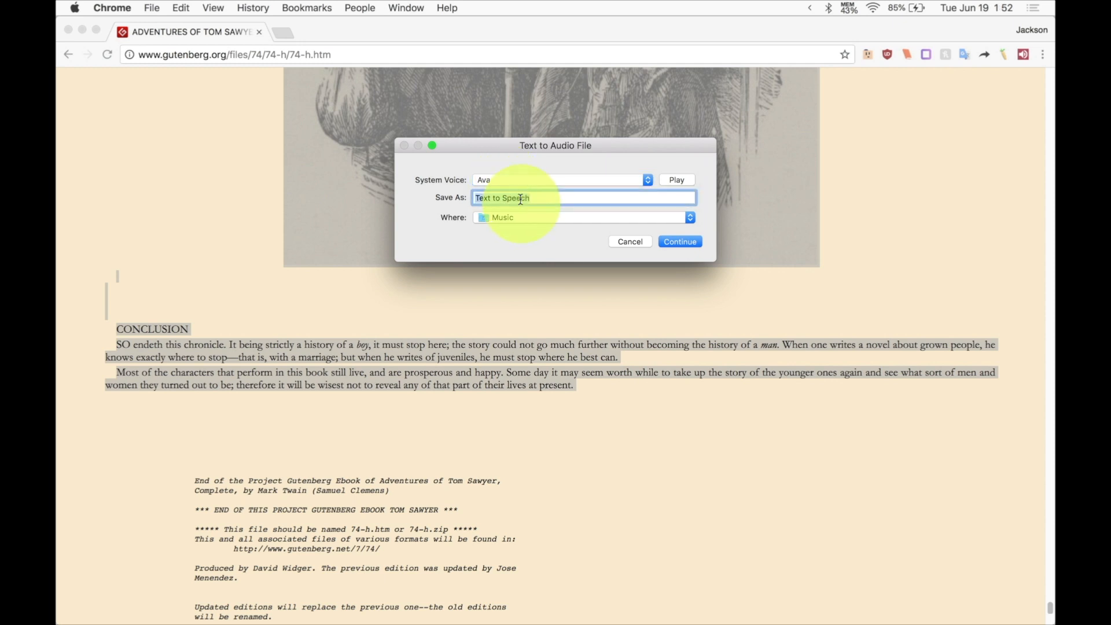
type("Tom Sa")
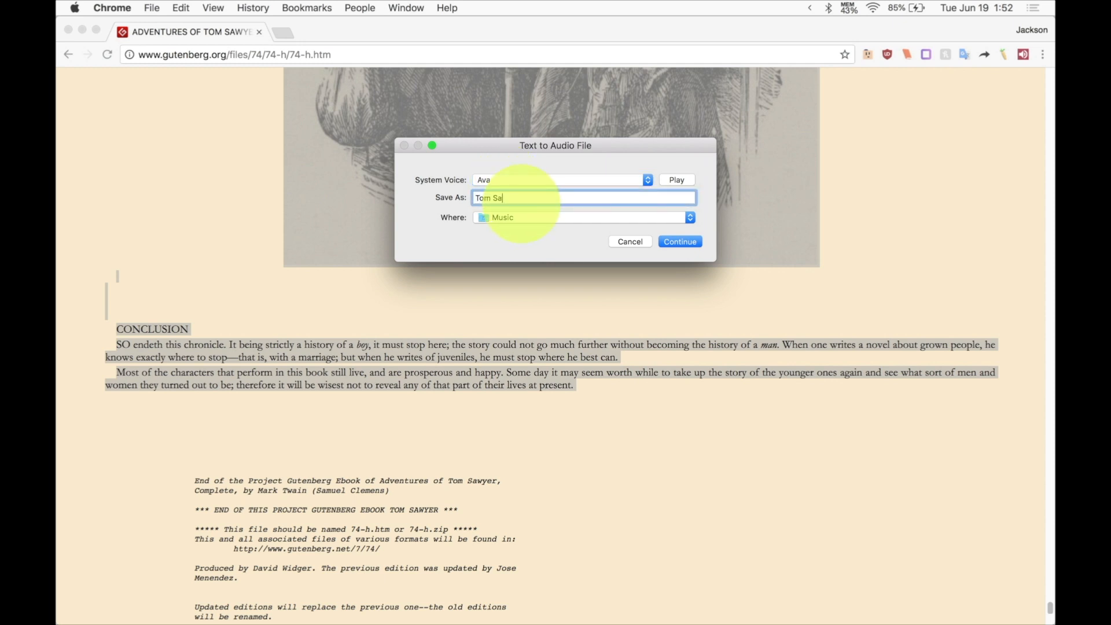
type("wyer")
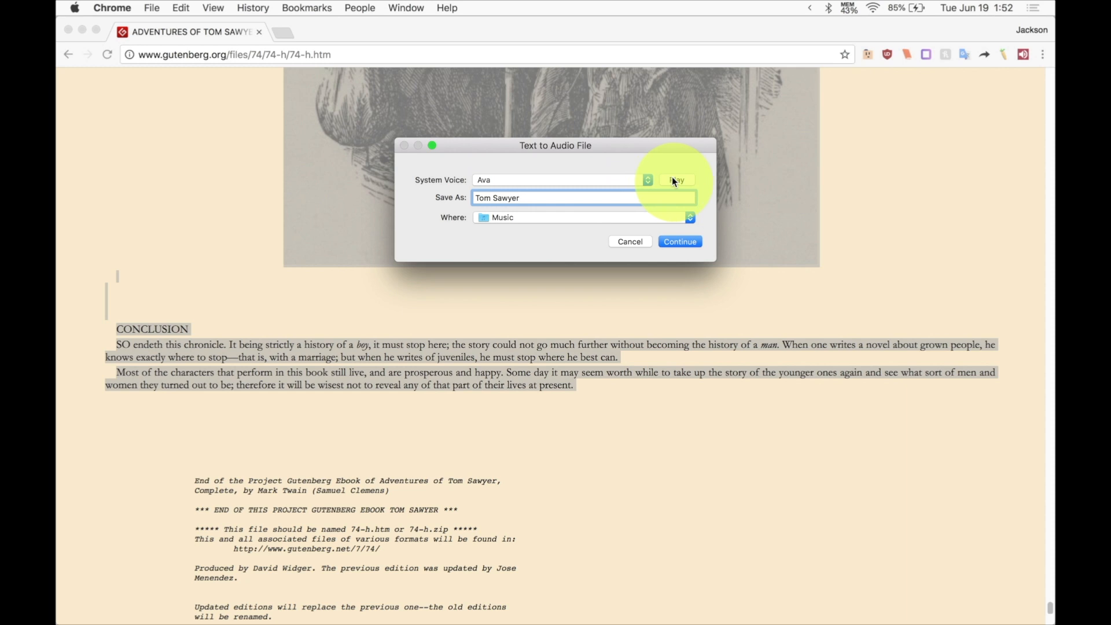
mouse_move(664, 138)
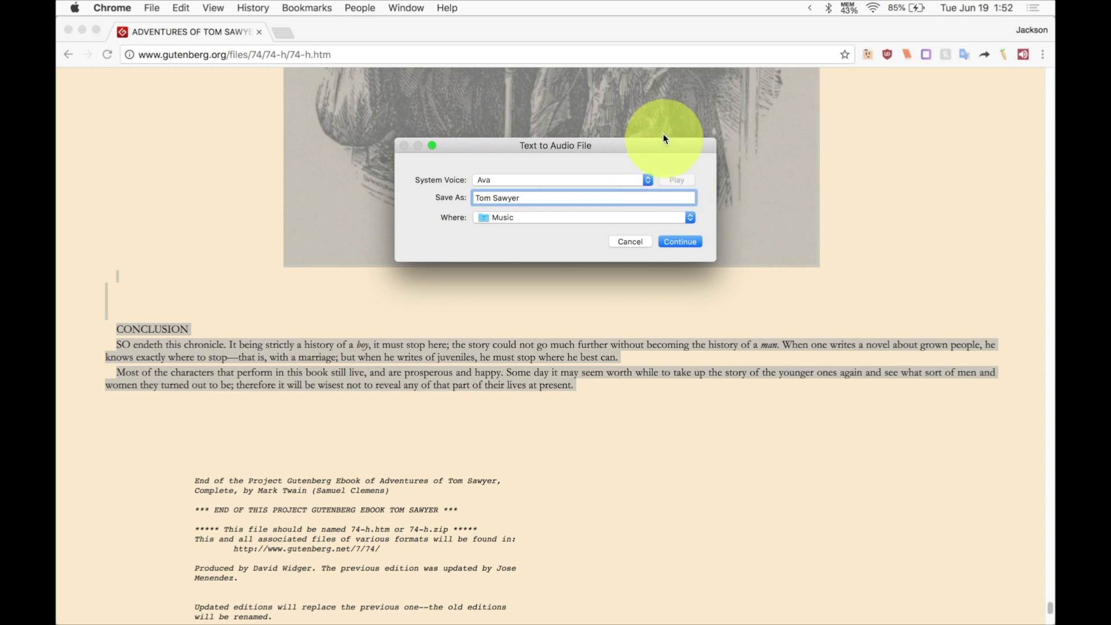
mouse_move(668, 195)
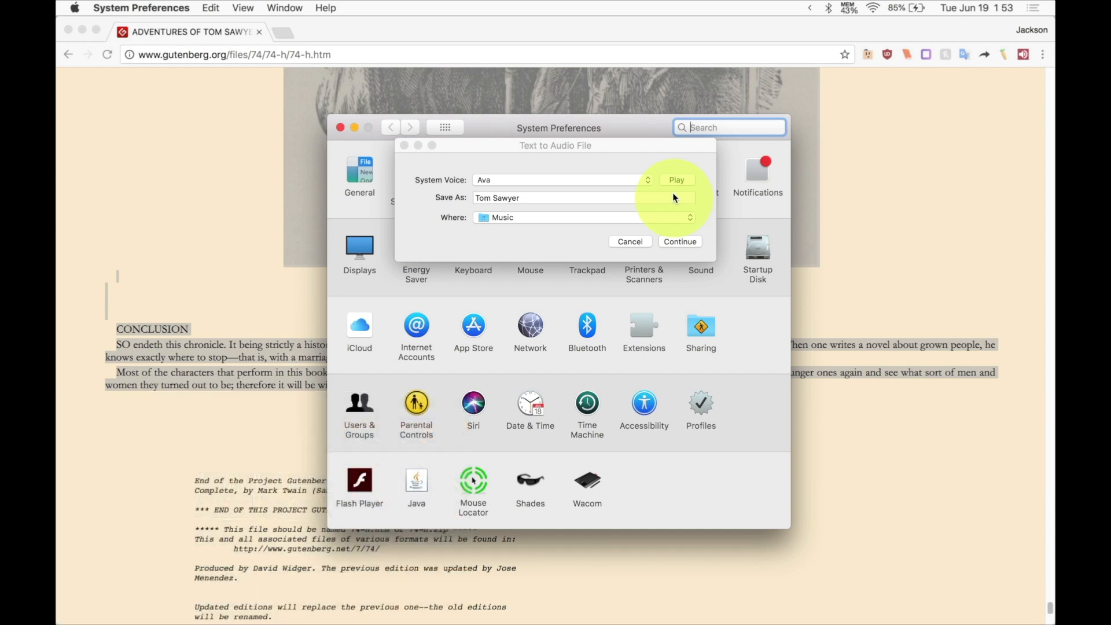
Search System Preferences for 'speech' and open the Accessibility Speech settings.
type("speech")
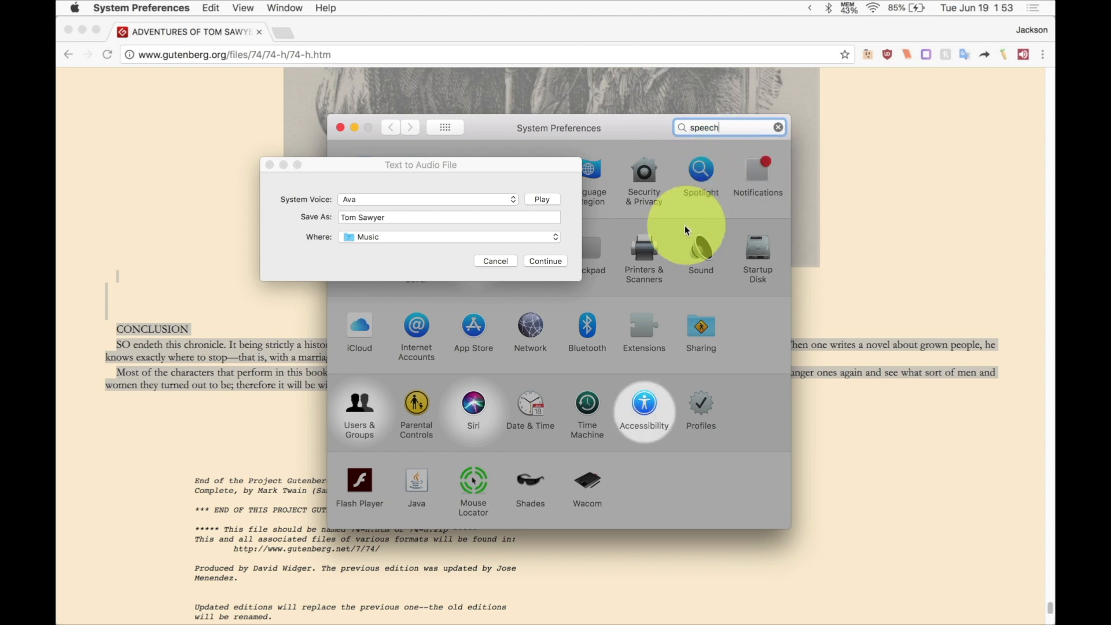
left_click(643, 405)
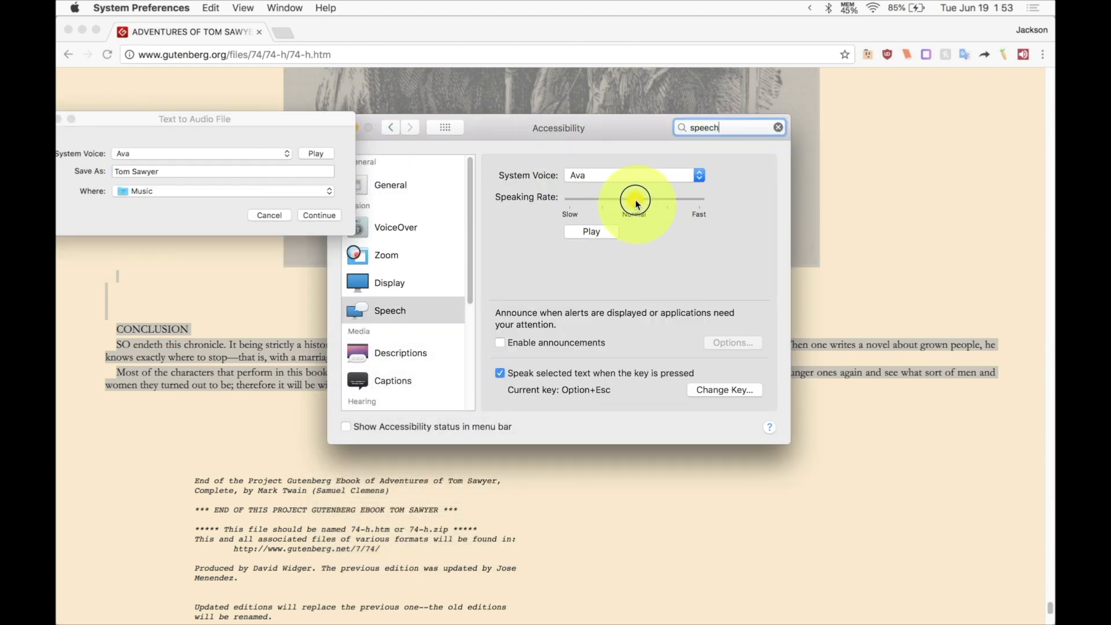
mouse_move(528, 265)
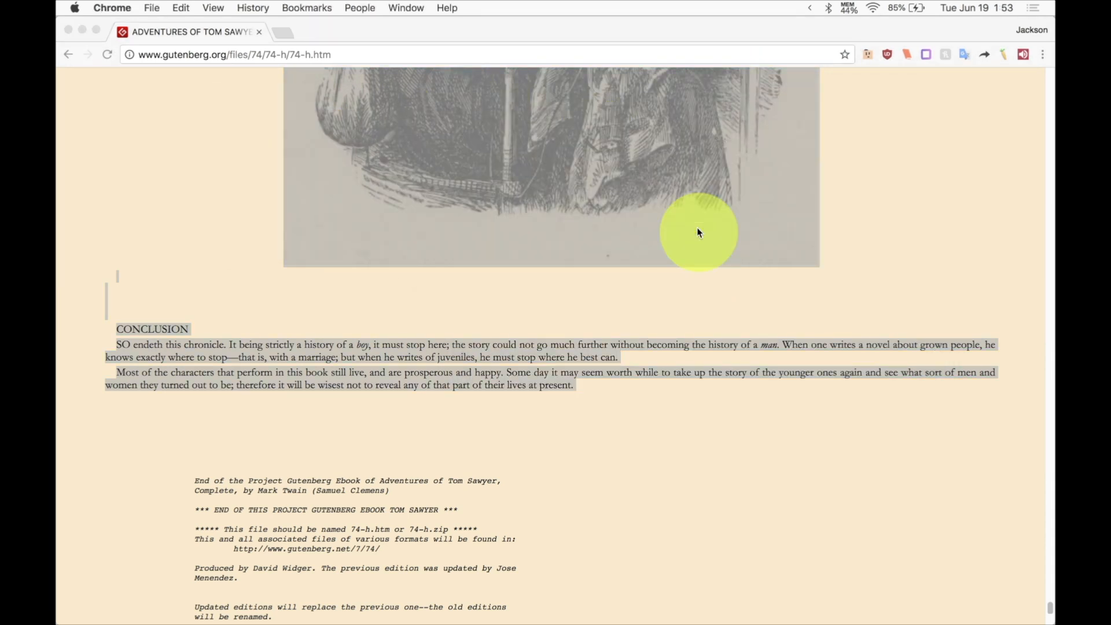
mouse_move(814, 5)
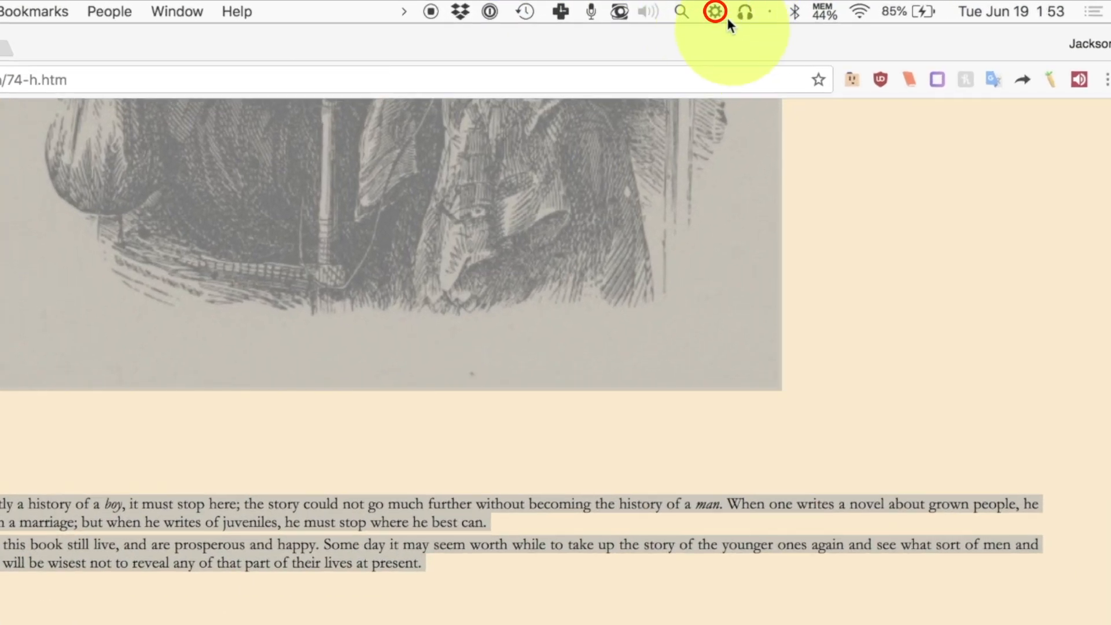
Cancel the stalled Add to iTunes as a Spoken Track workflow from the menu-bar gear.
left_click(714, 11)
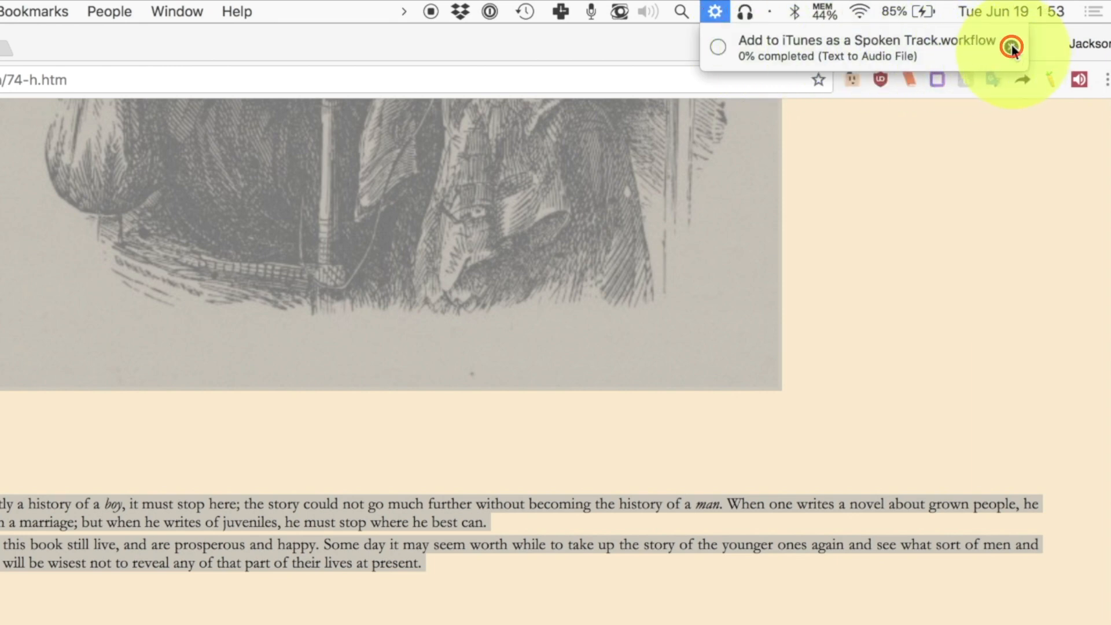
left_click(1013, 47)
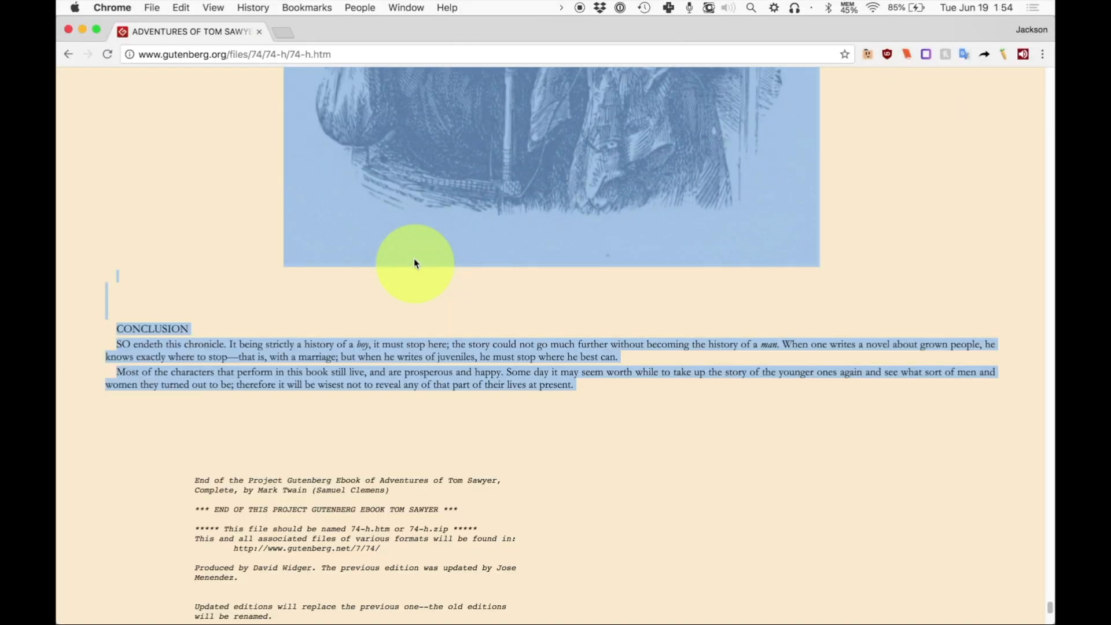
Copy the selected Tom Sawyer book text with Cmd+C.
right_click(414, 263)
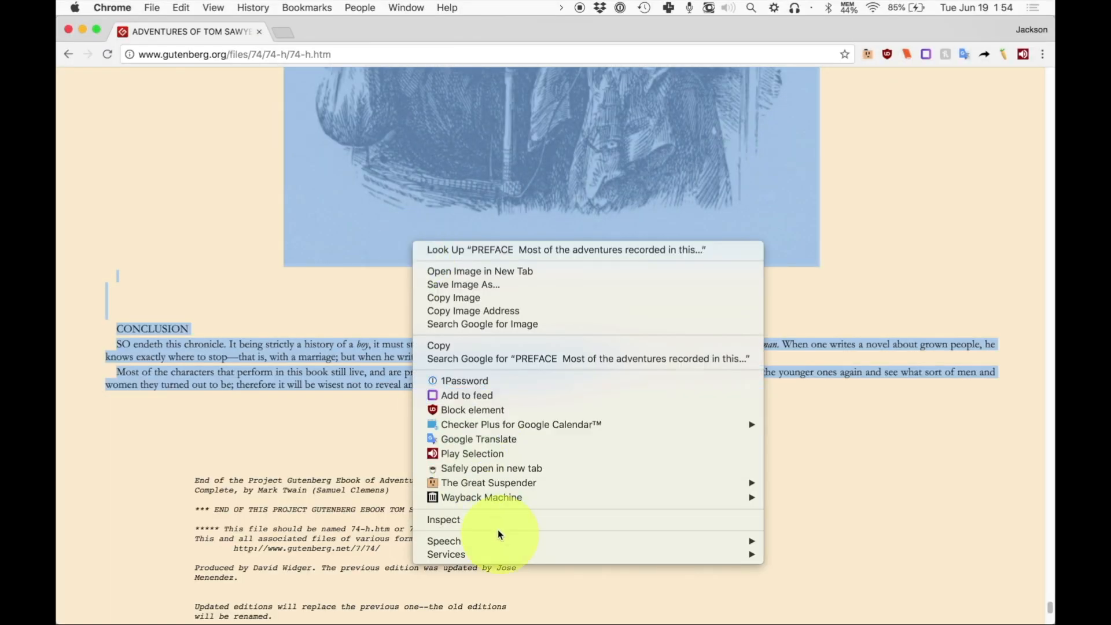
mouse_move(446, 554)
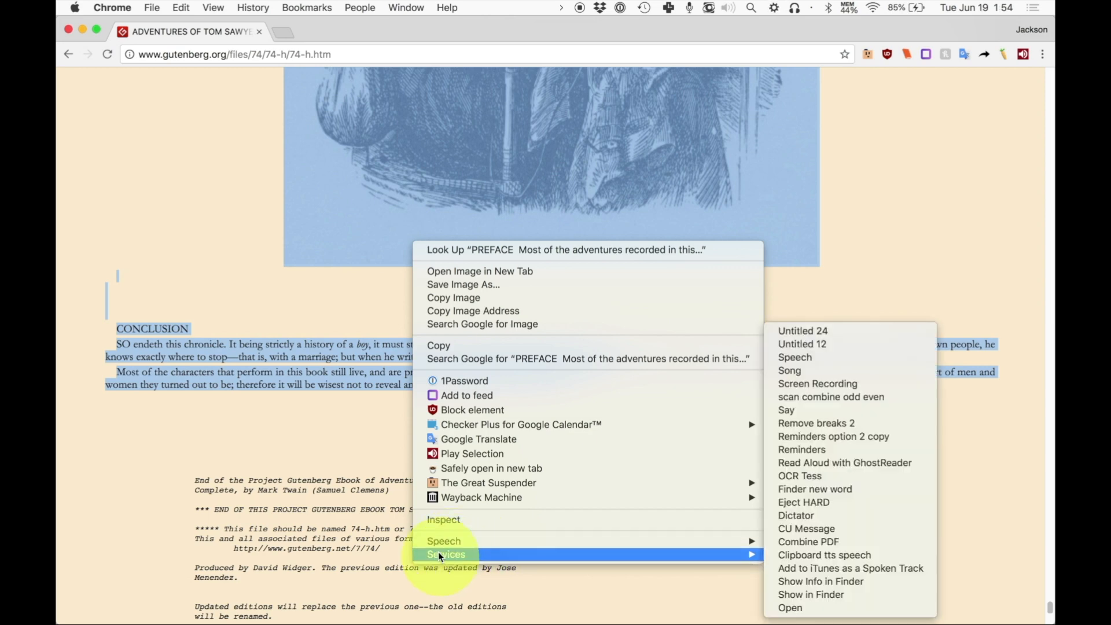
mouse_move(848, 567)
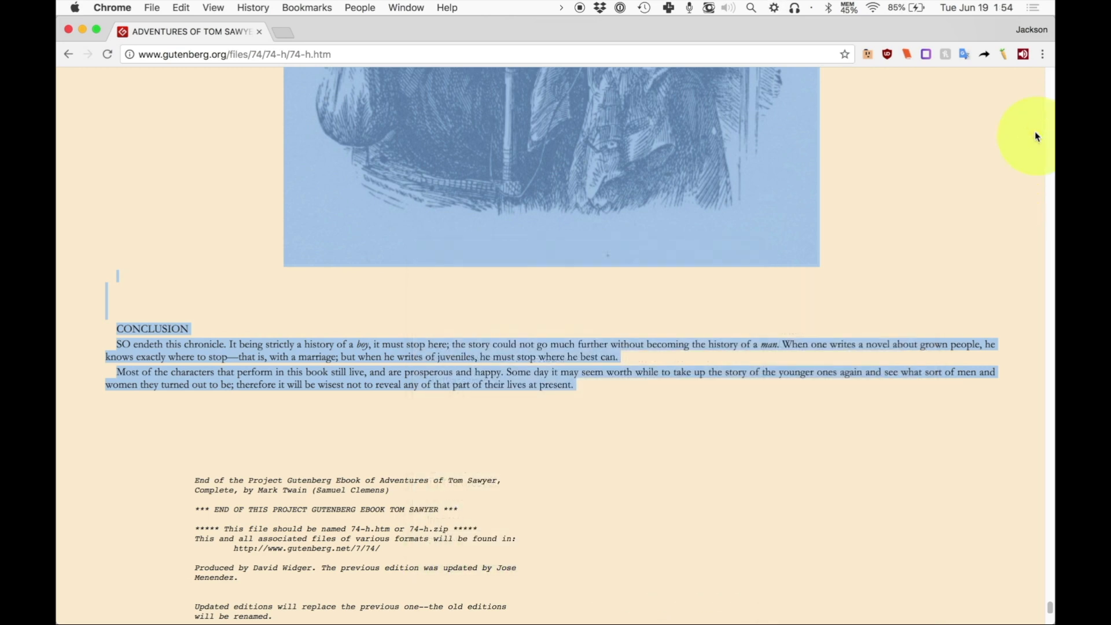
key("cmd+c")
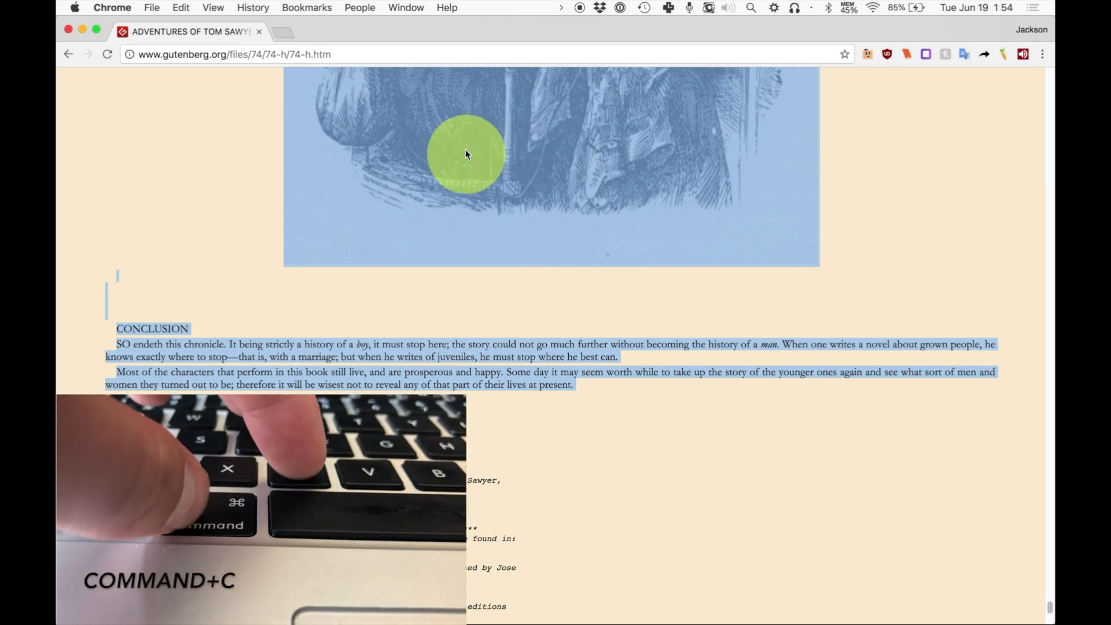
right_click(466, 155)
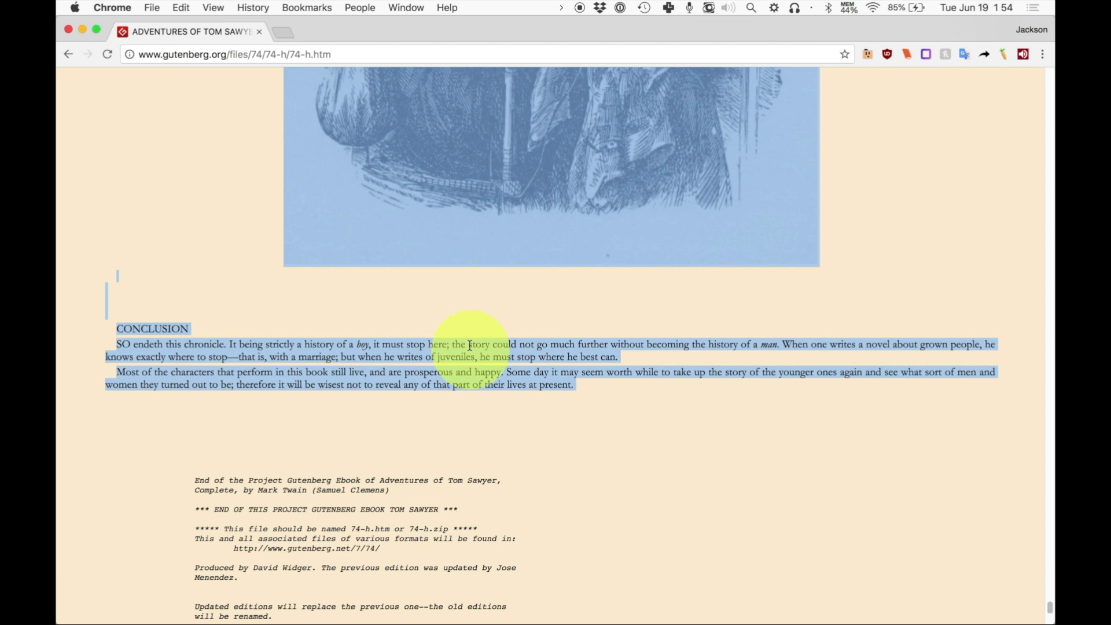
key("cmd+space")
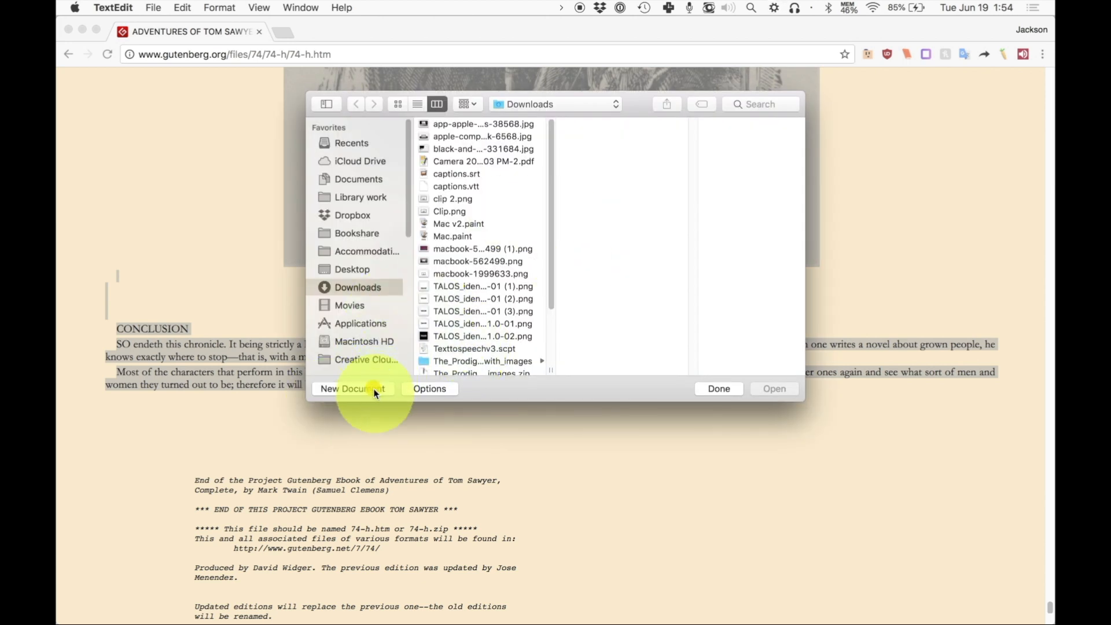
Paste the Tom Sawyer text into a new TextEdit document and minimize its window.
left_click(352, 388)
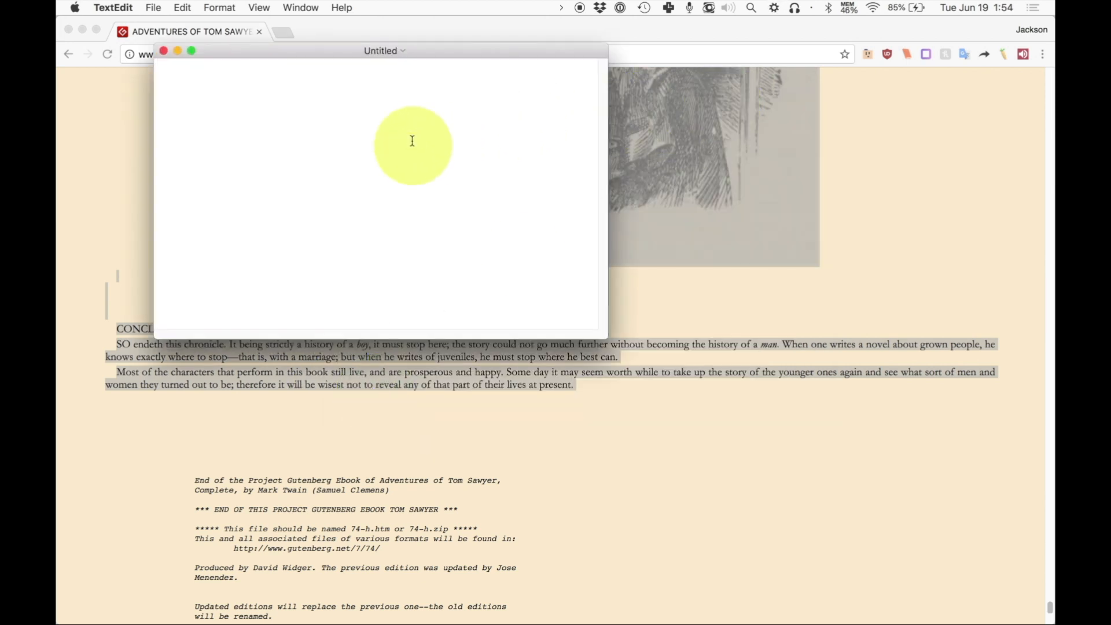
right_click(413, 142)
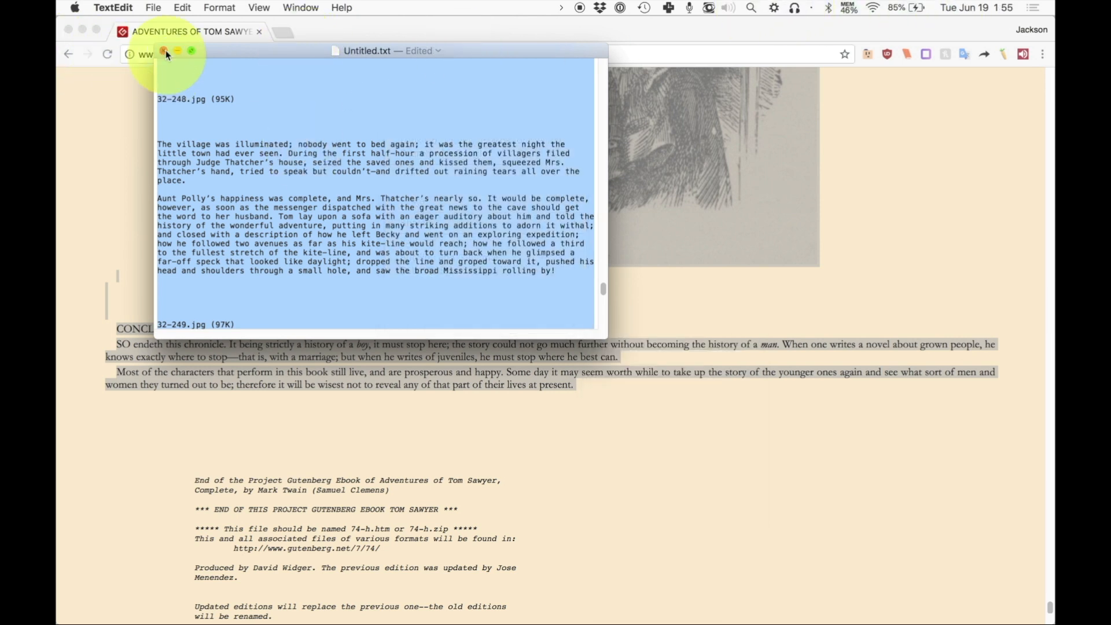
left_click(164, 50)
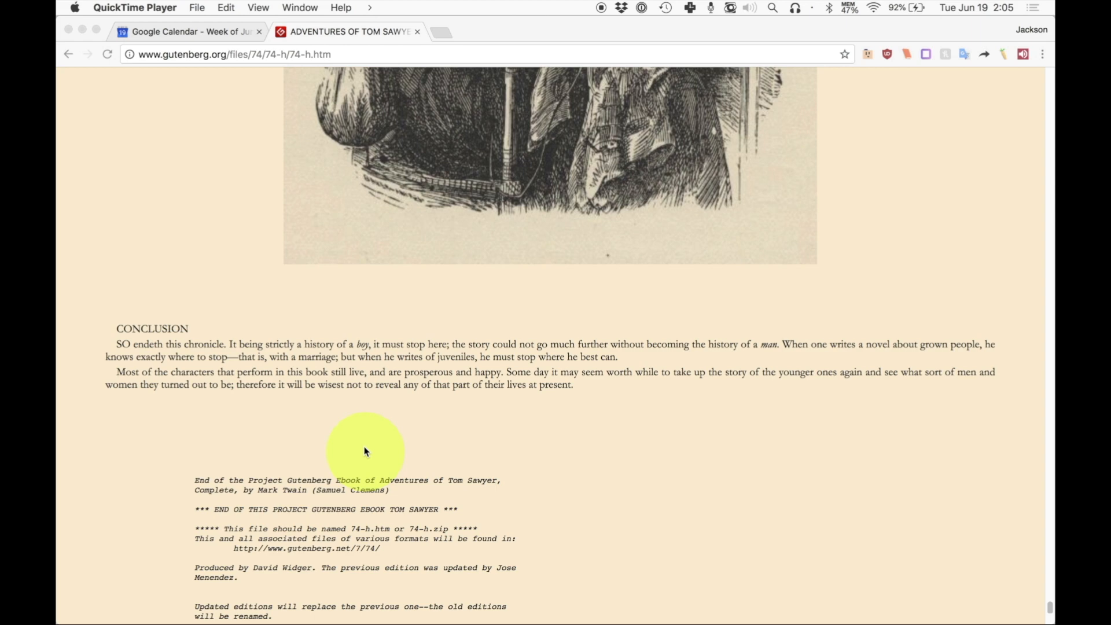
mouse_move(601, 607)
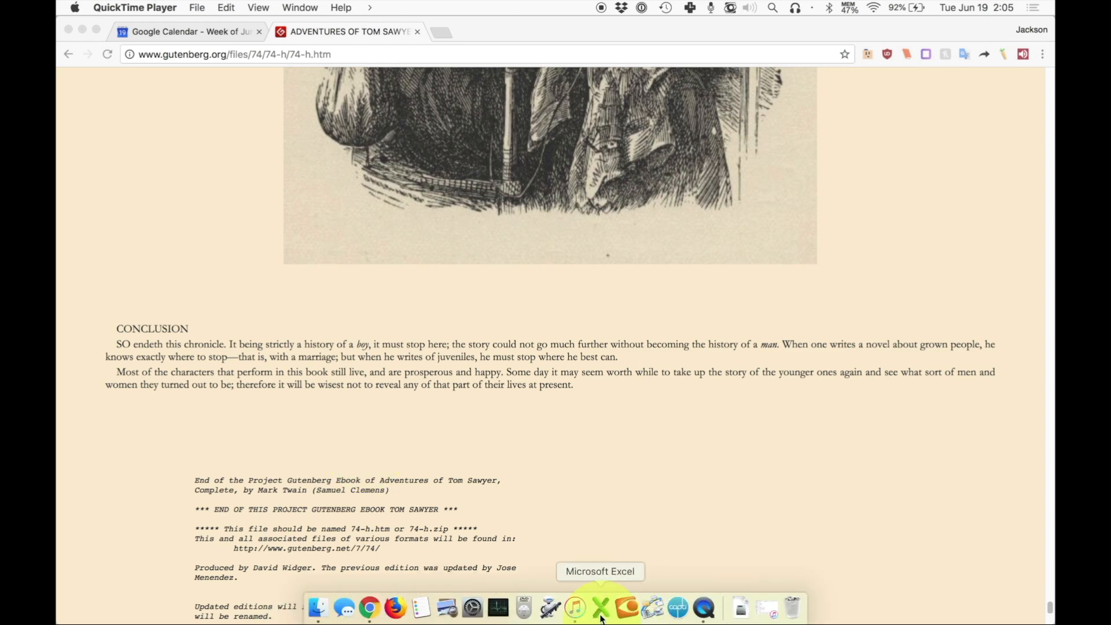
Launch iTunes from its Dock icon.
left_click(584, 607)
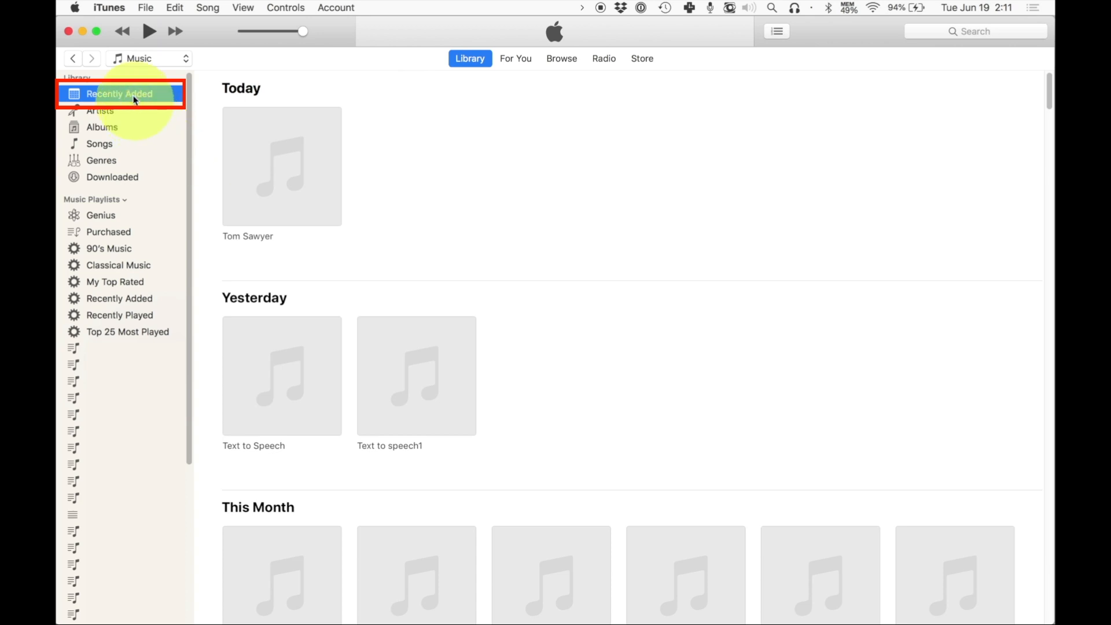
mouse_move(281, 170)
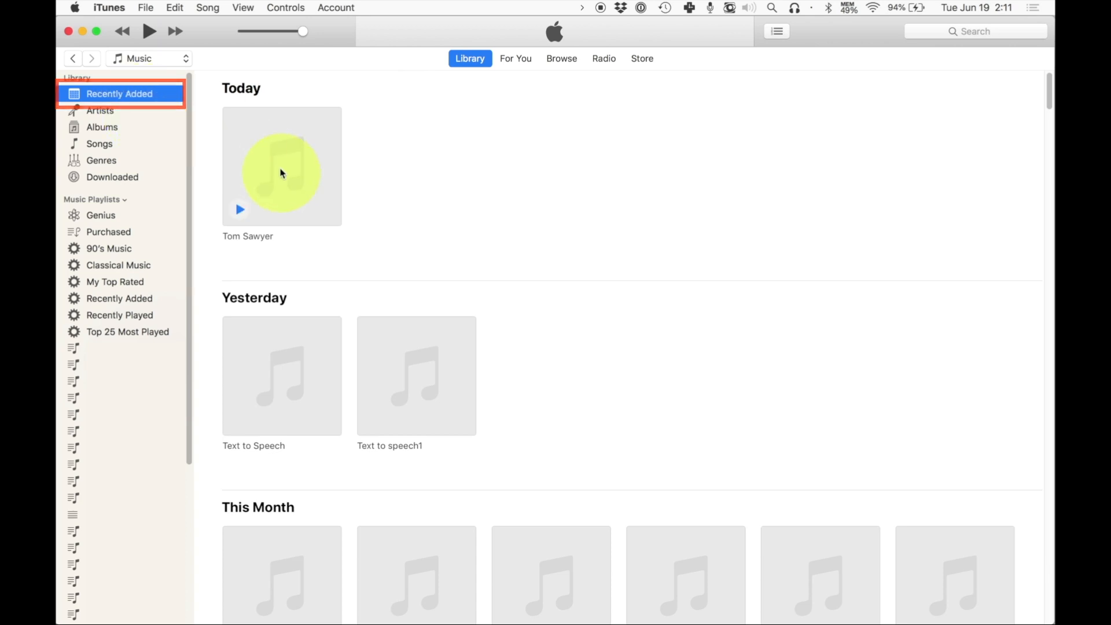
mouse_move(246, 207)
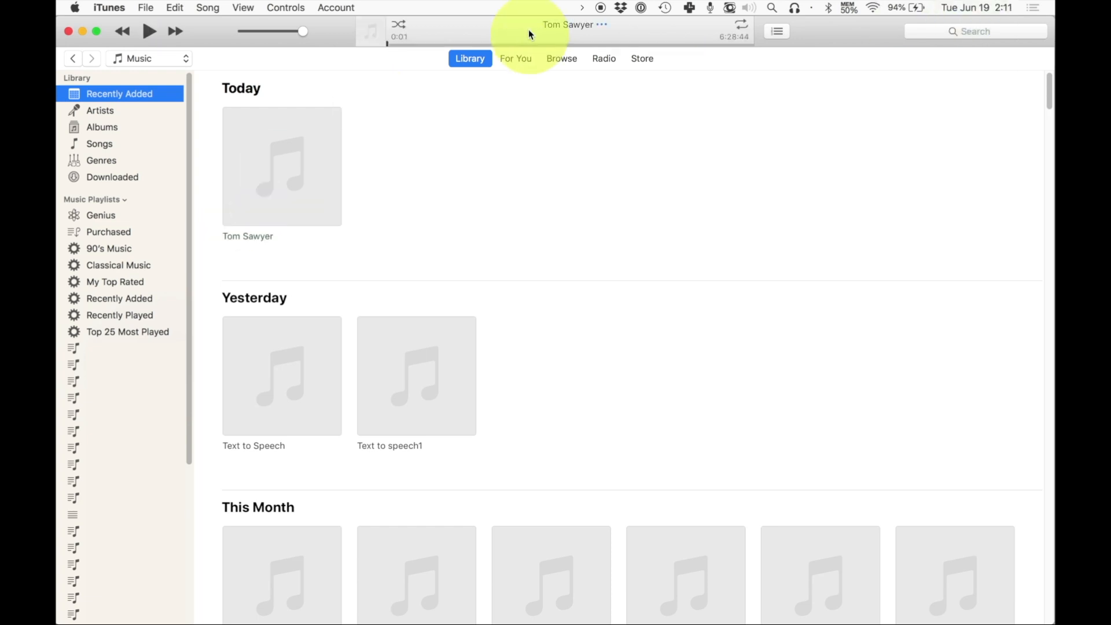
mouse_move(729, 42)
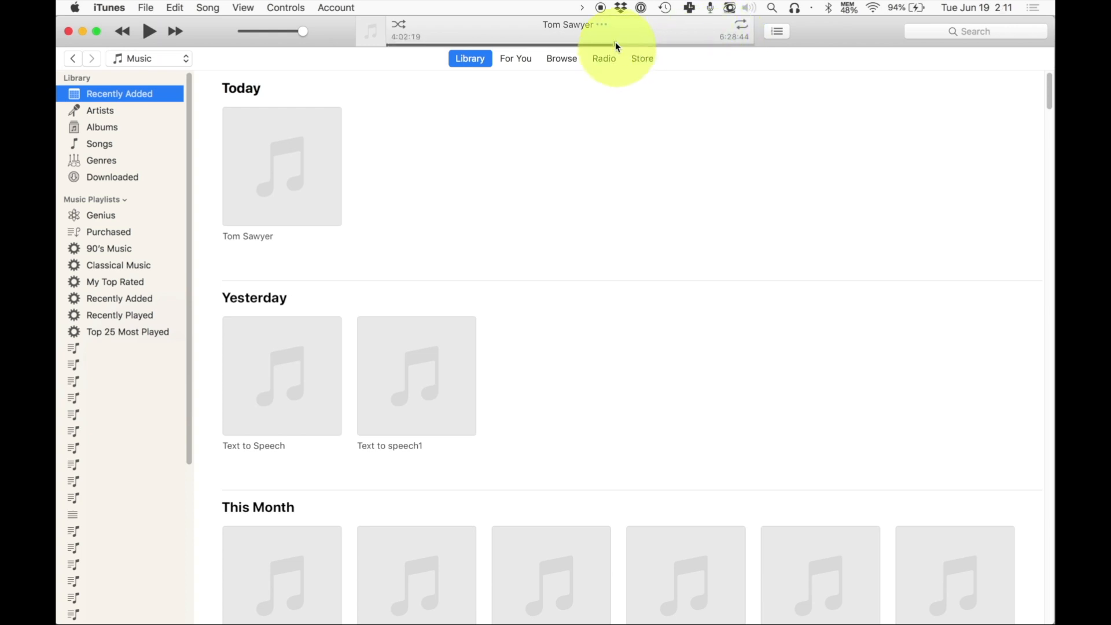
mouse_move(314, 164)
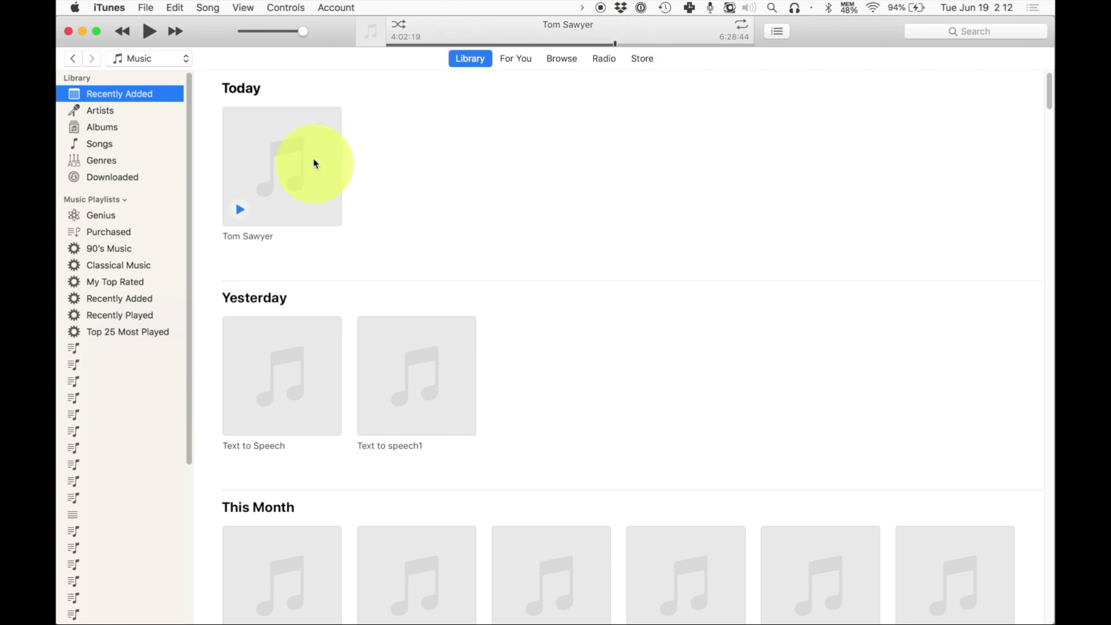
mouse_move(239, 212)
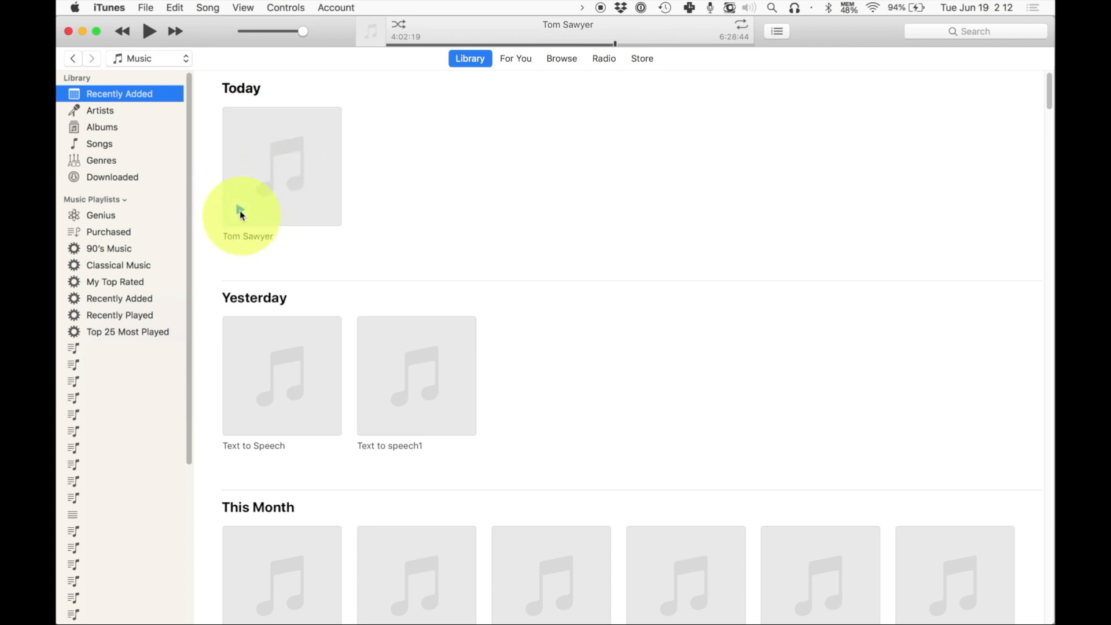
mouse_move(248, 205)
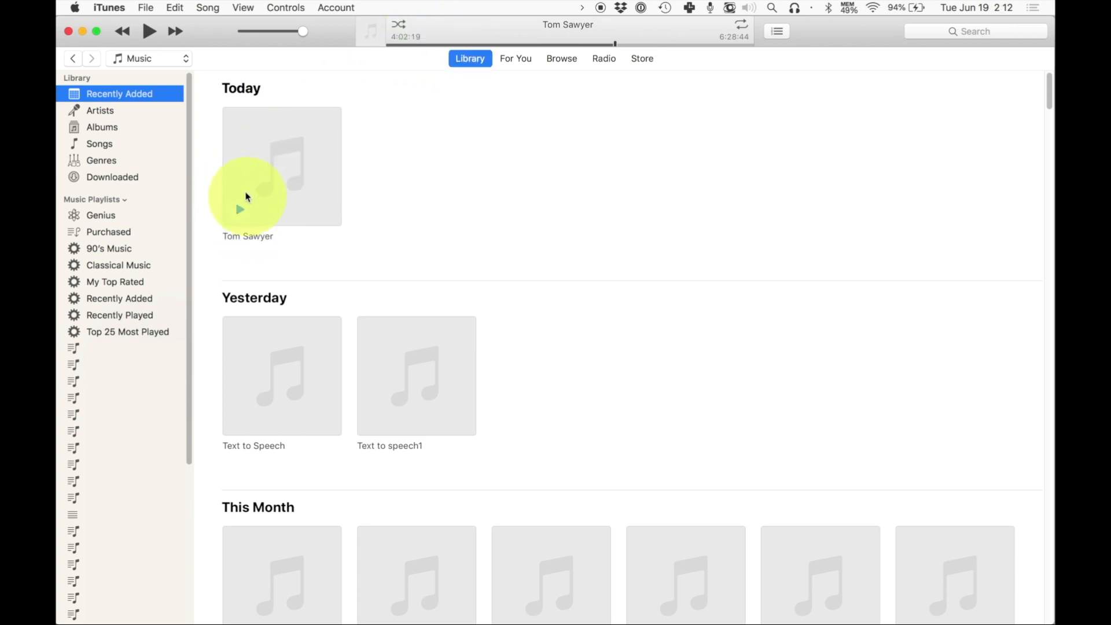
mouse_move(322, 146)
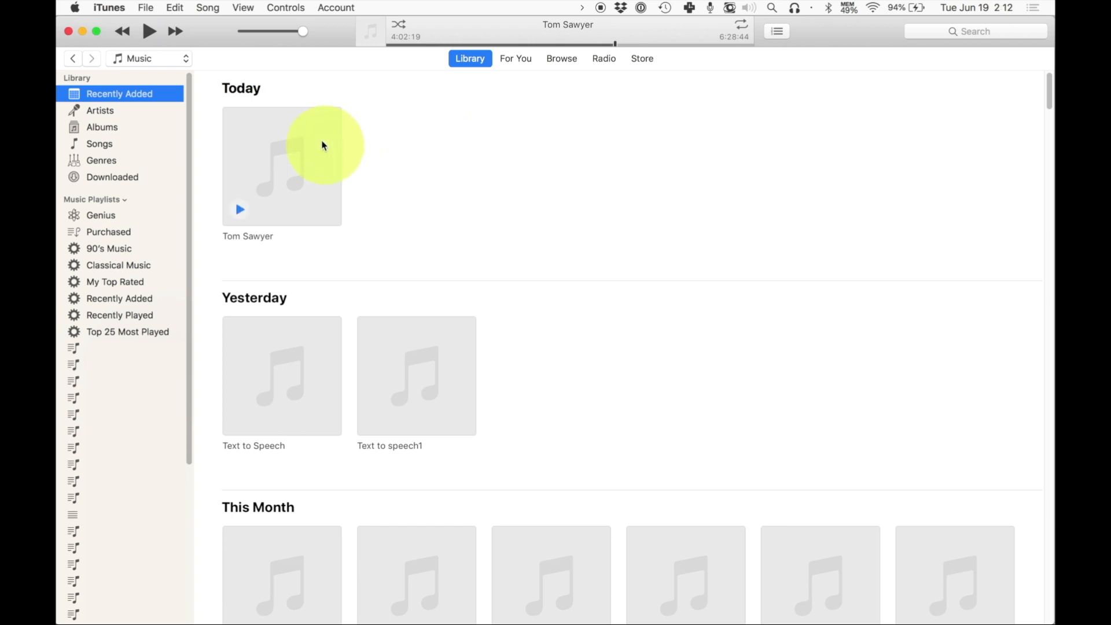
mouse_move(616, 40)
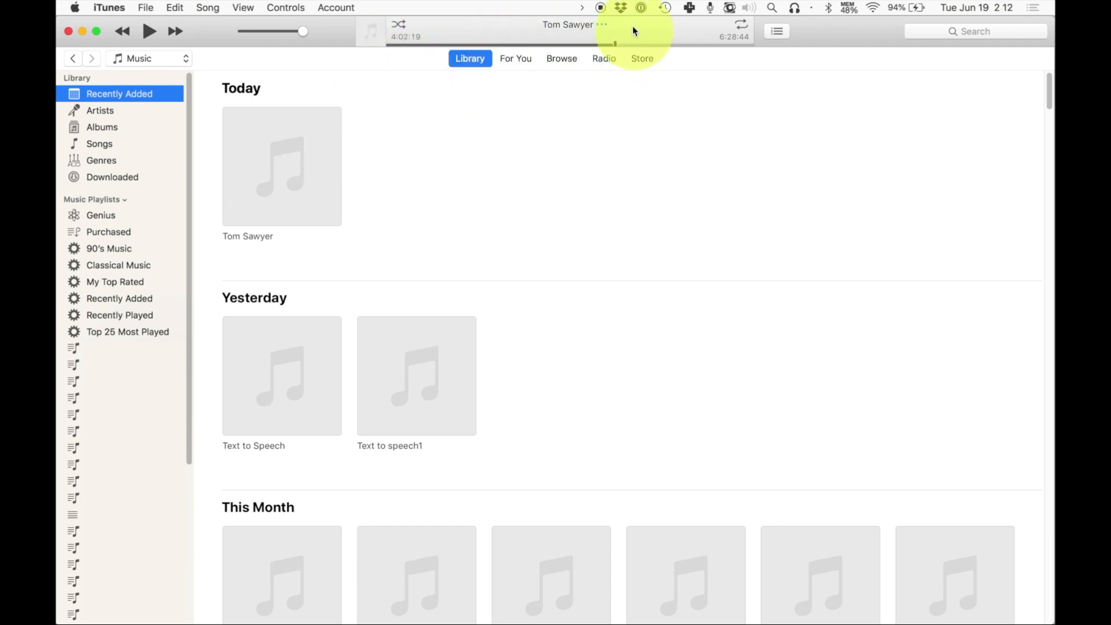
mouse_move(638, 36)
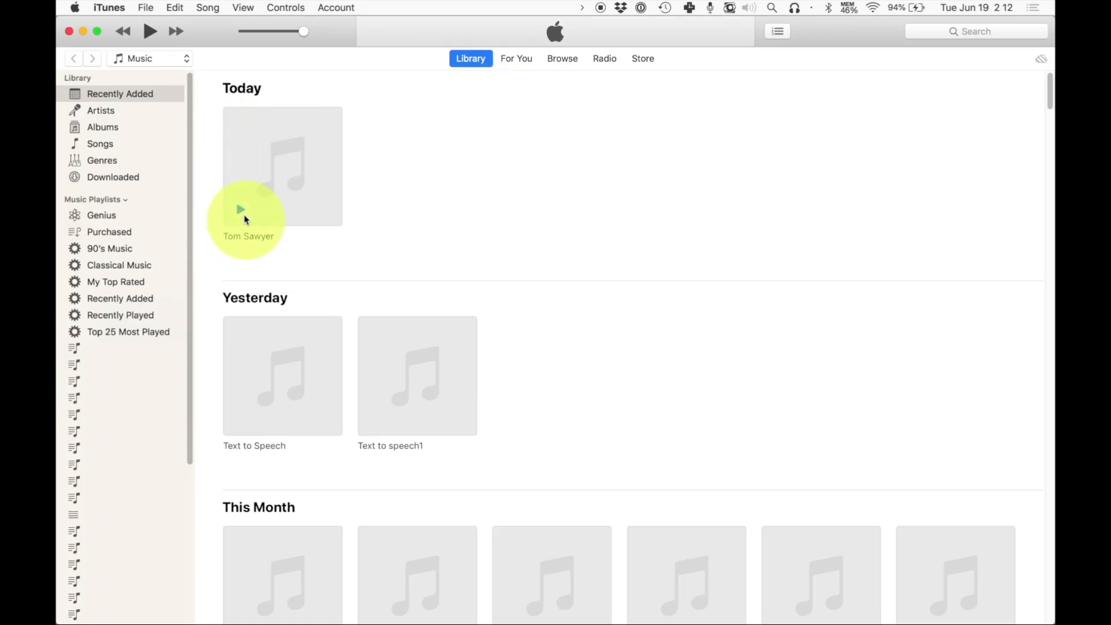
Play the six-hour Tom Sawyer track under Recently Added > Today from its beginning.
left_click(241, 213)
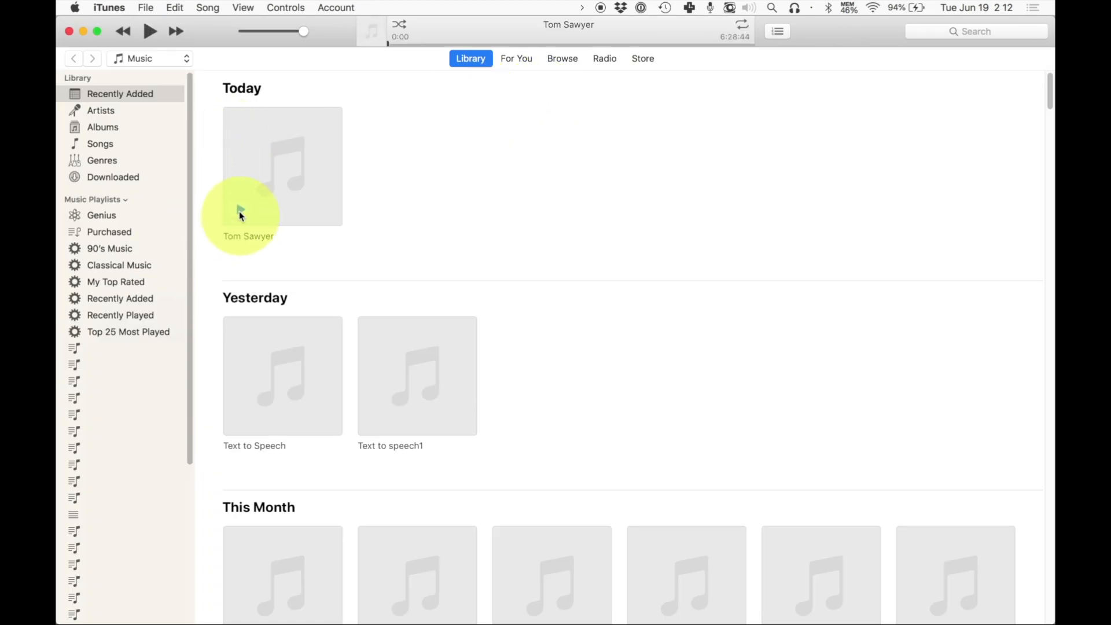
mouse_move(389, 46)
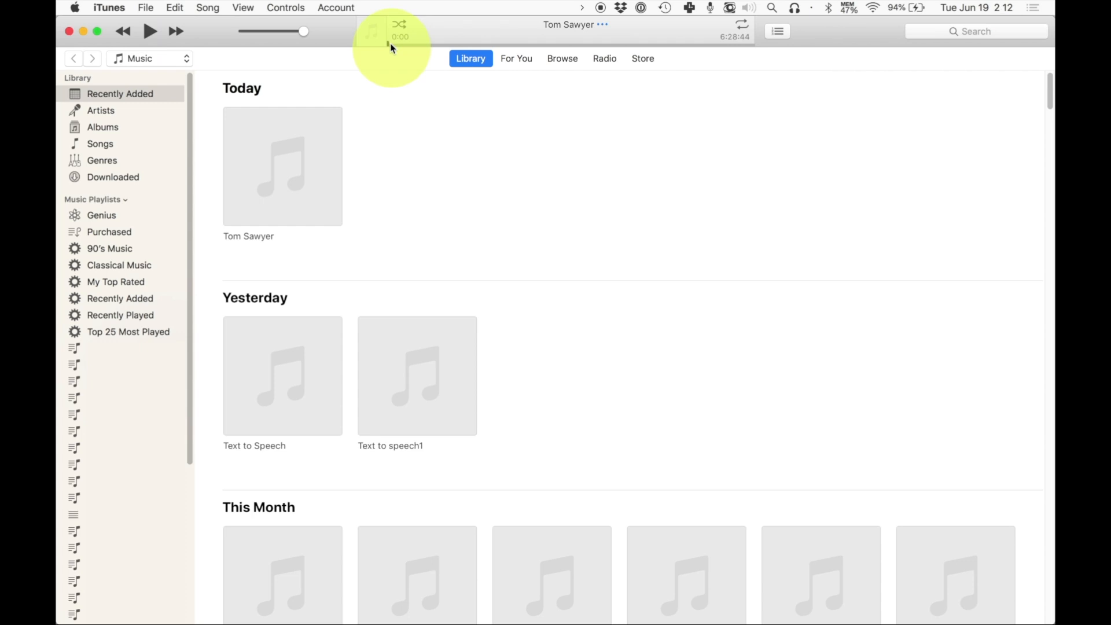
mouse_move(420, 50)
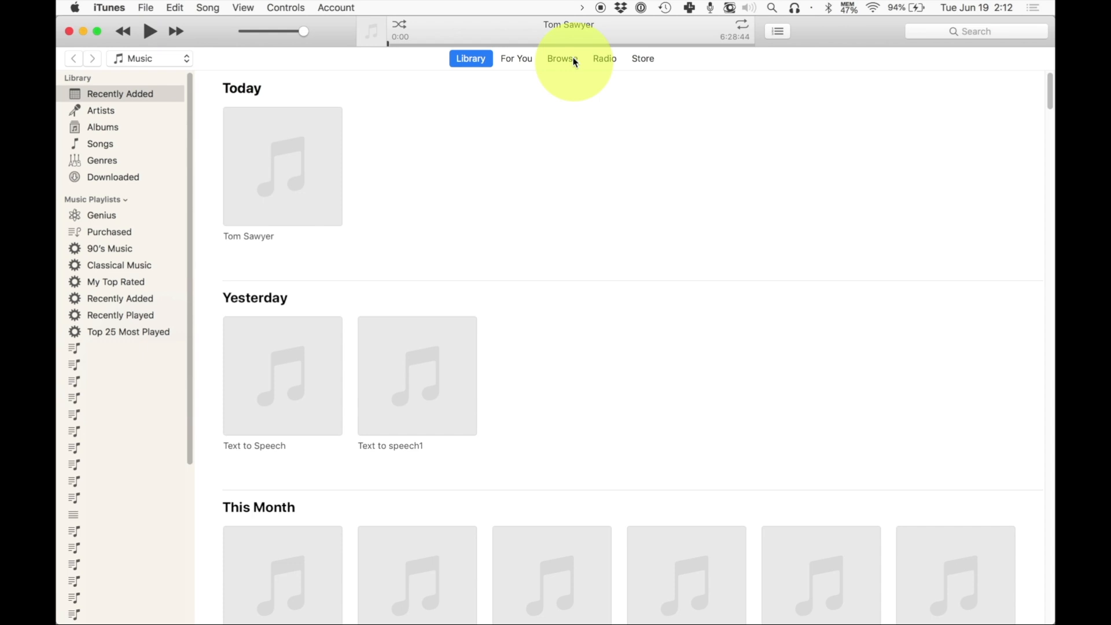
mouse_move(602, 30)
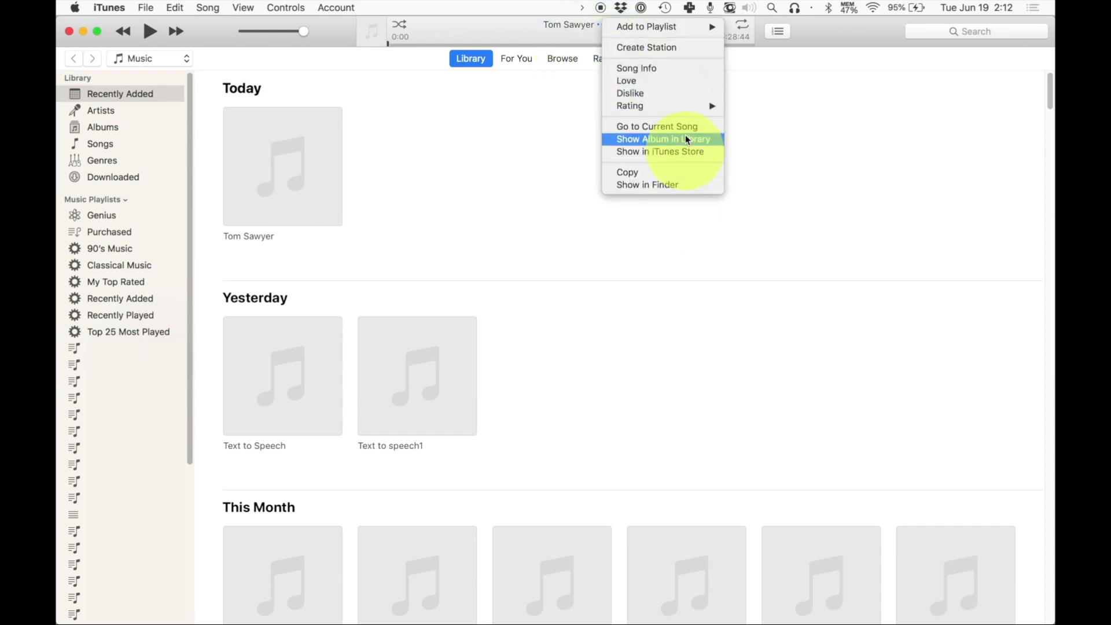
In Get Info Options, make Tom Sawyer an Audiobook with equalizer None and save.
left_click(635, 68)
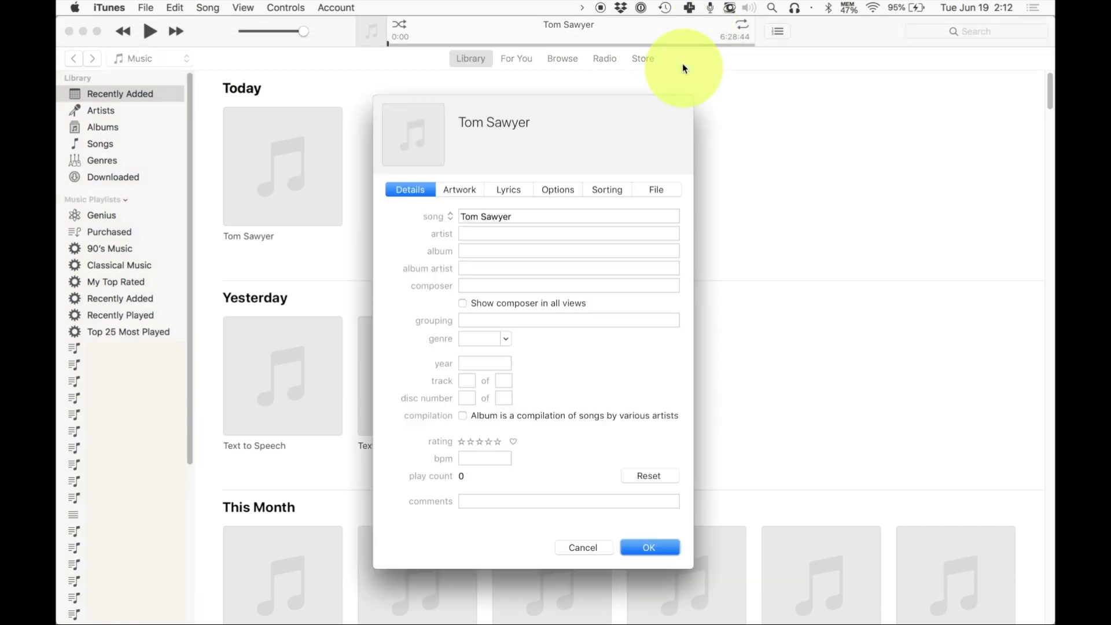
mouse_move(586, 204)
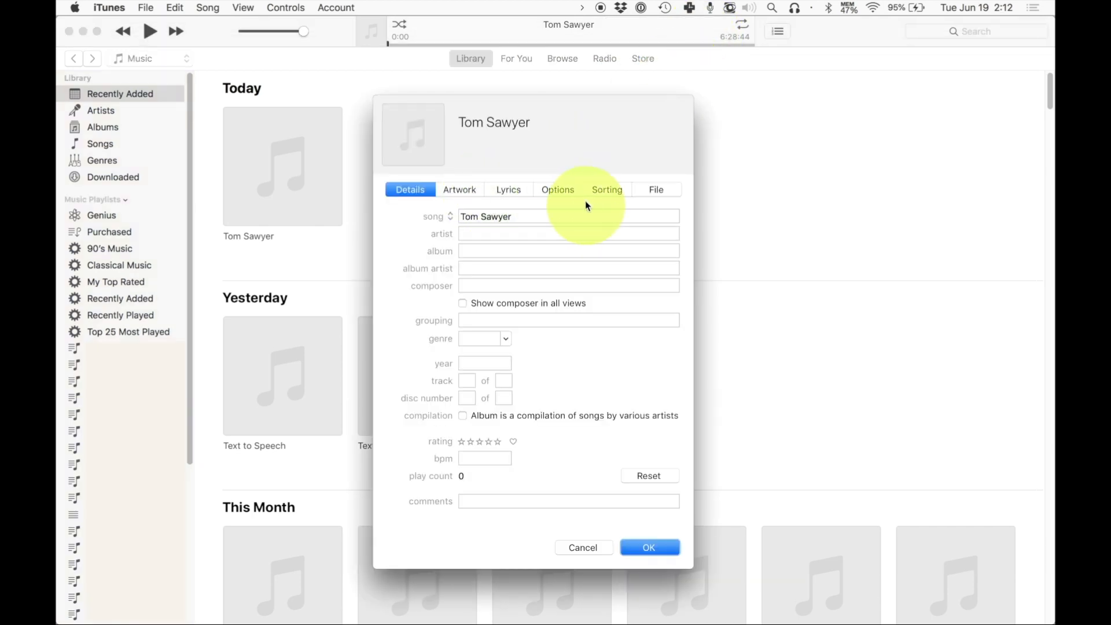
left_click(557, 189)
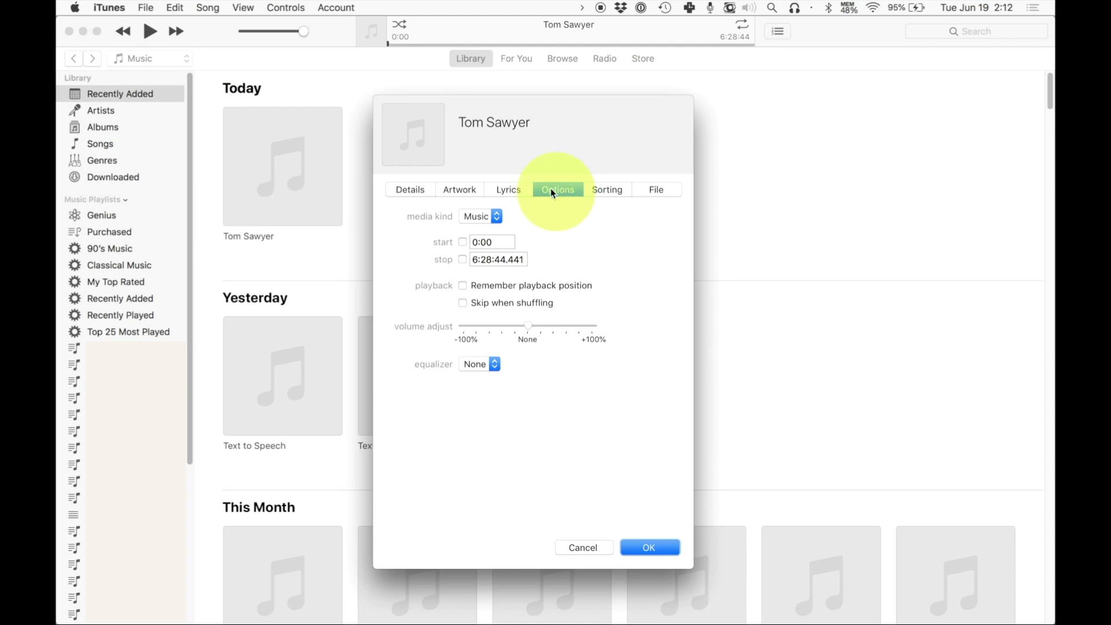
mouse_move(484, 216)
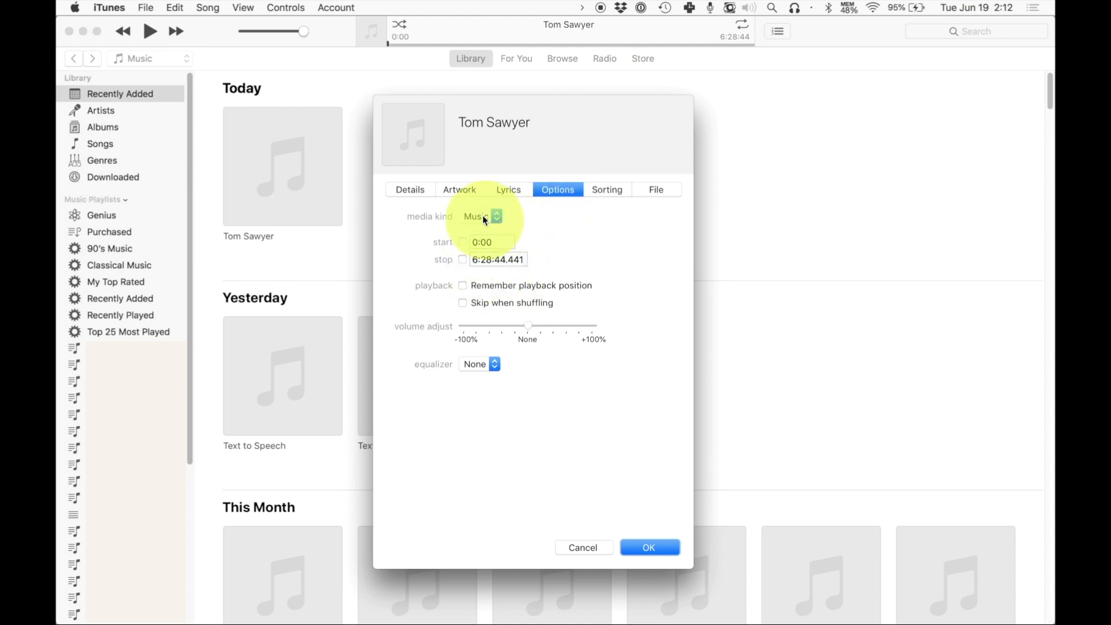
left_click(480, 216)
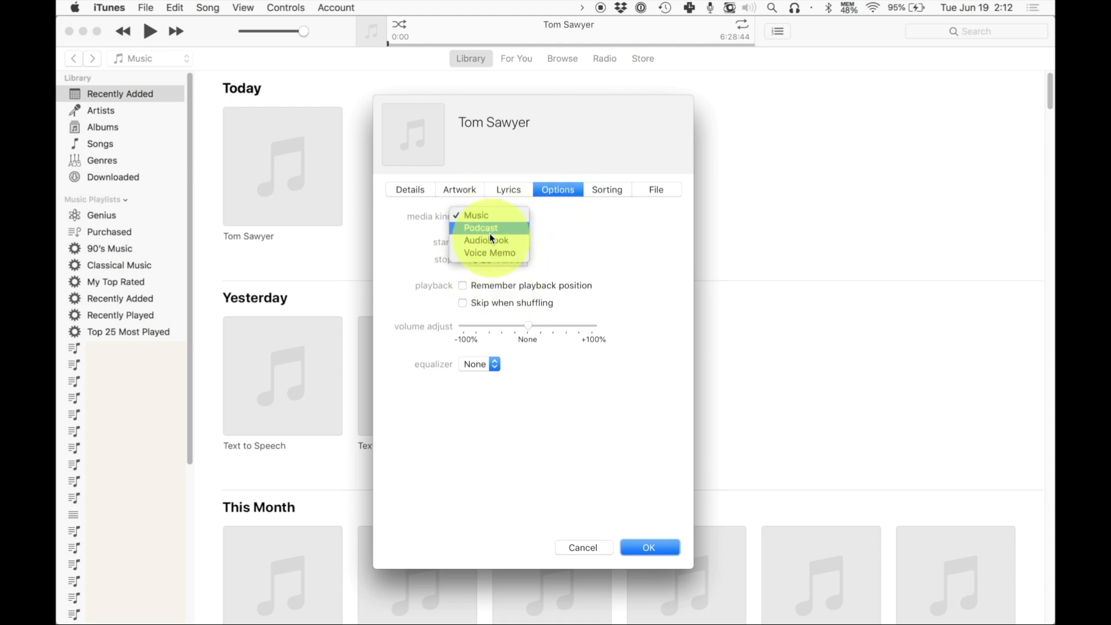
left_click(485, 239)
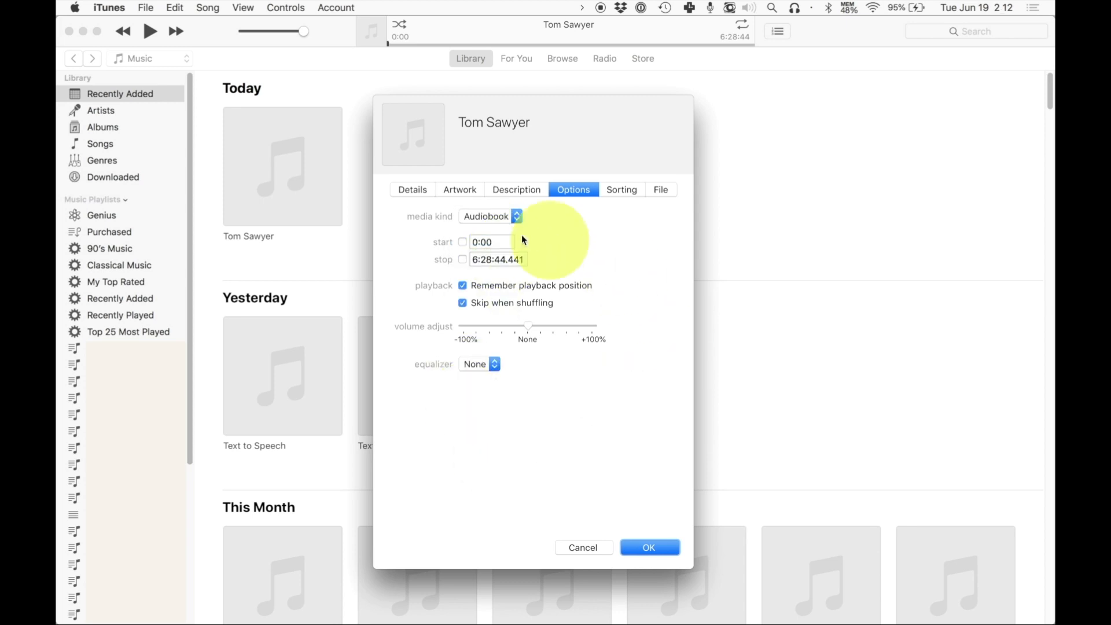
mouse_move(528, 302)
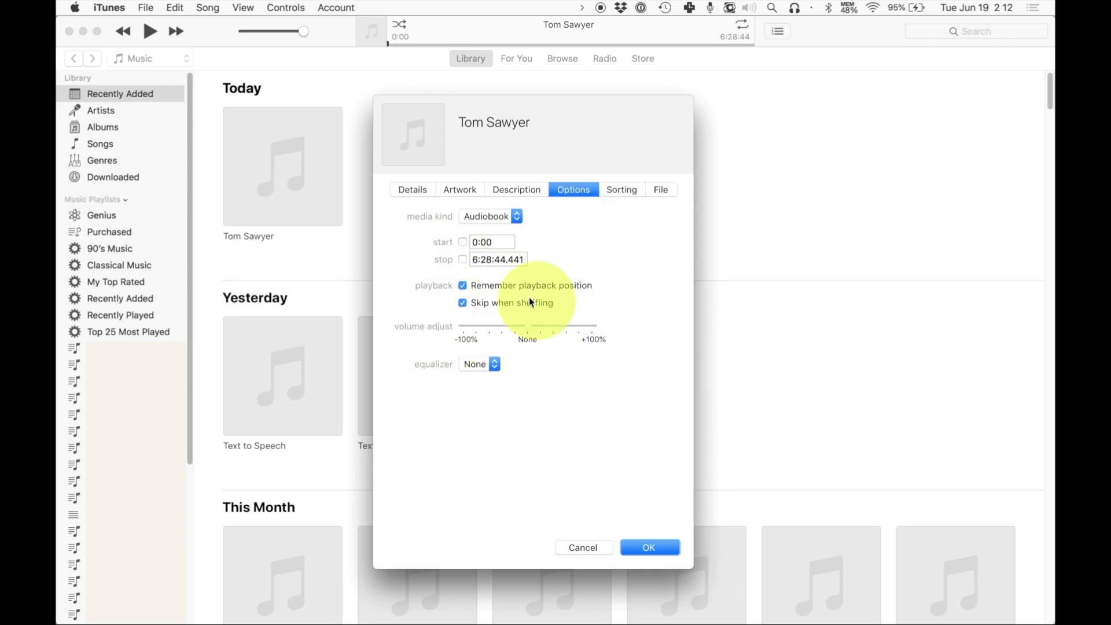
mouse_move(546, 294)
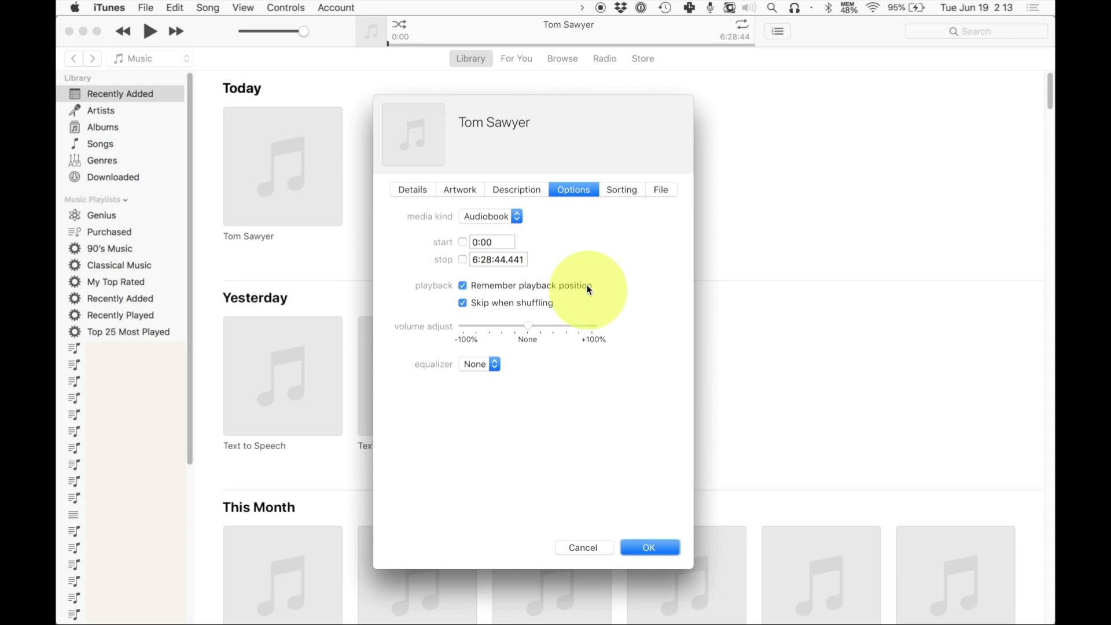
mouse_move(474, 298)
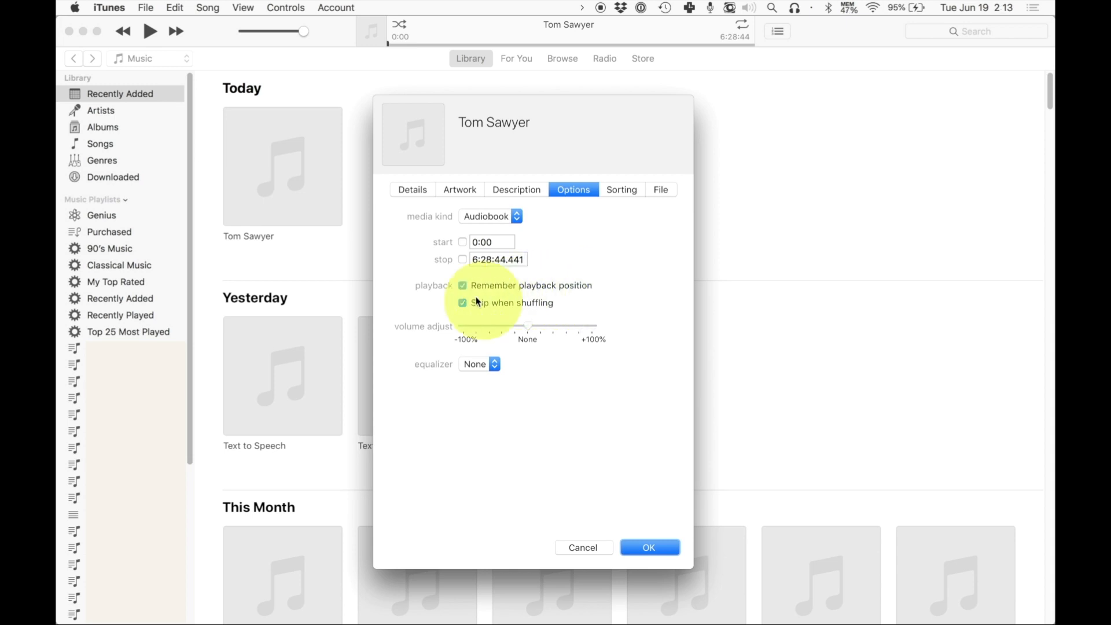
mouse_move(520, 314)
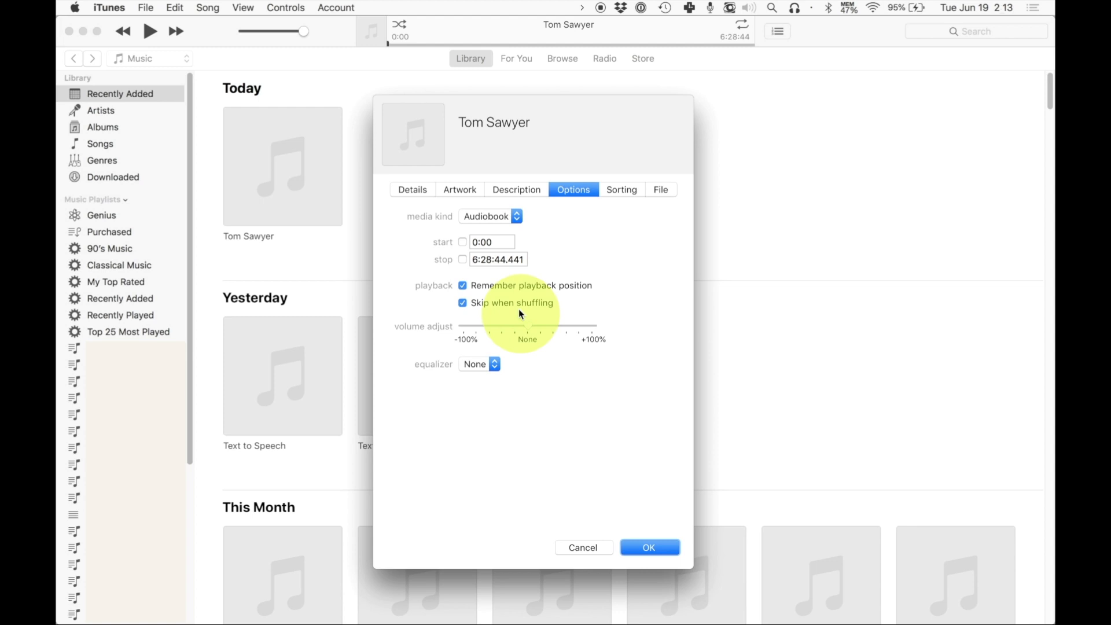
mouse_move(482, 364)
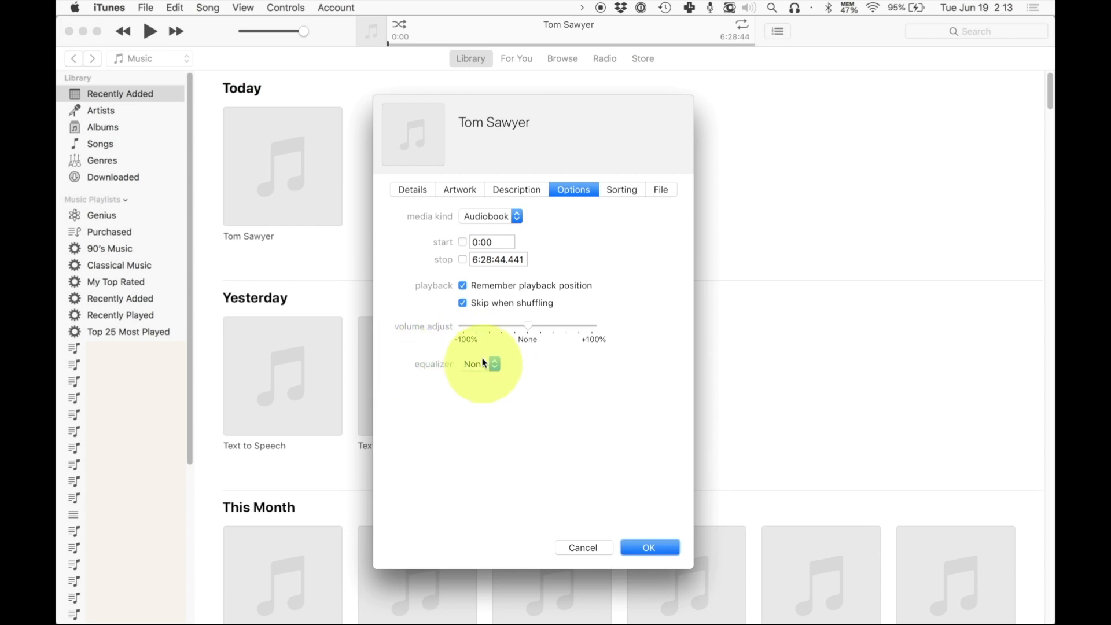
left_click(480, 363)
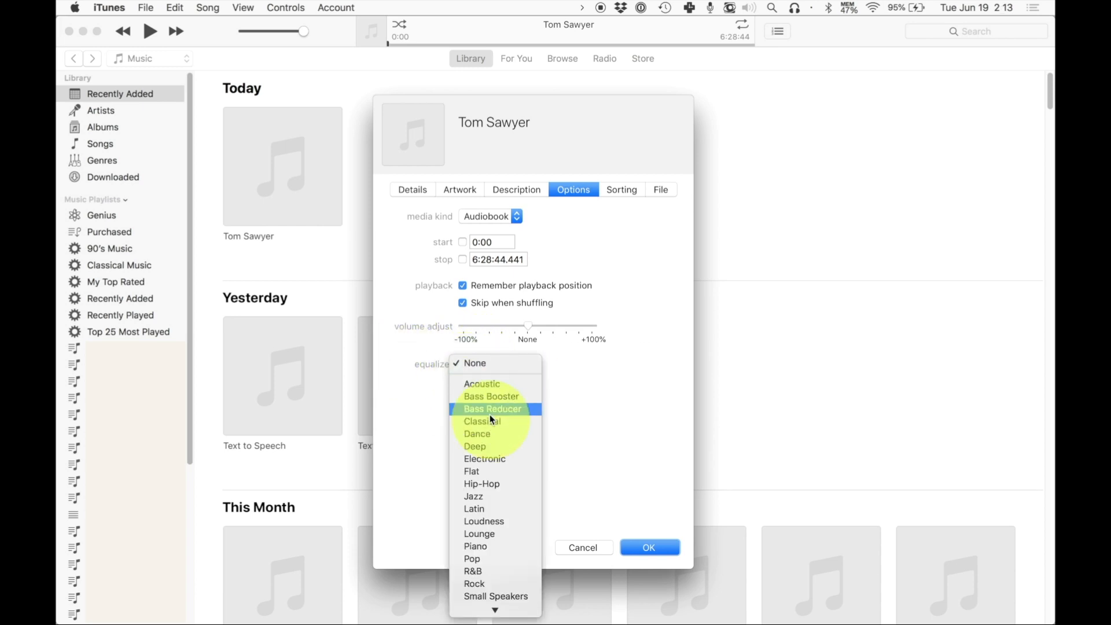
left_click(473, 363)
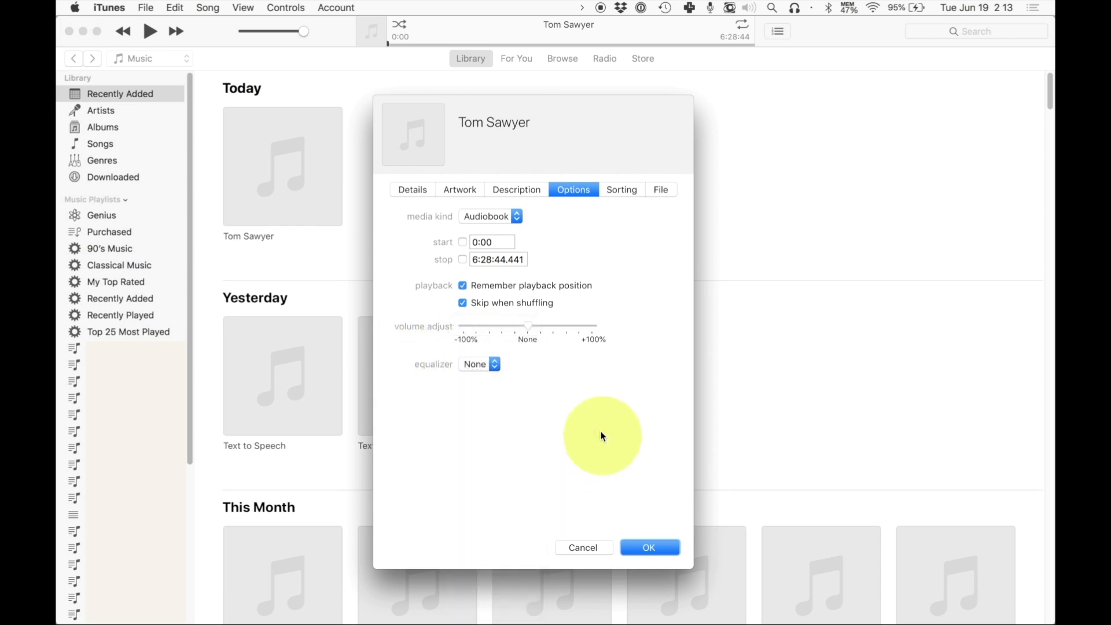
mouse_move(671, 542)
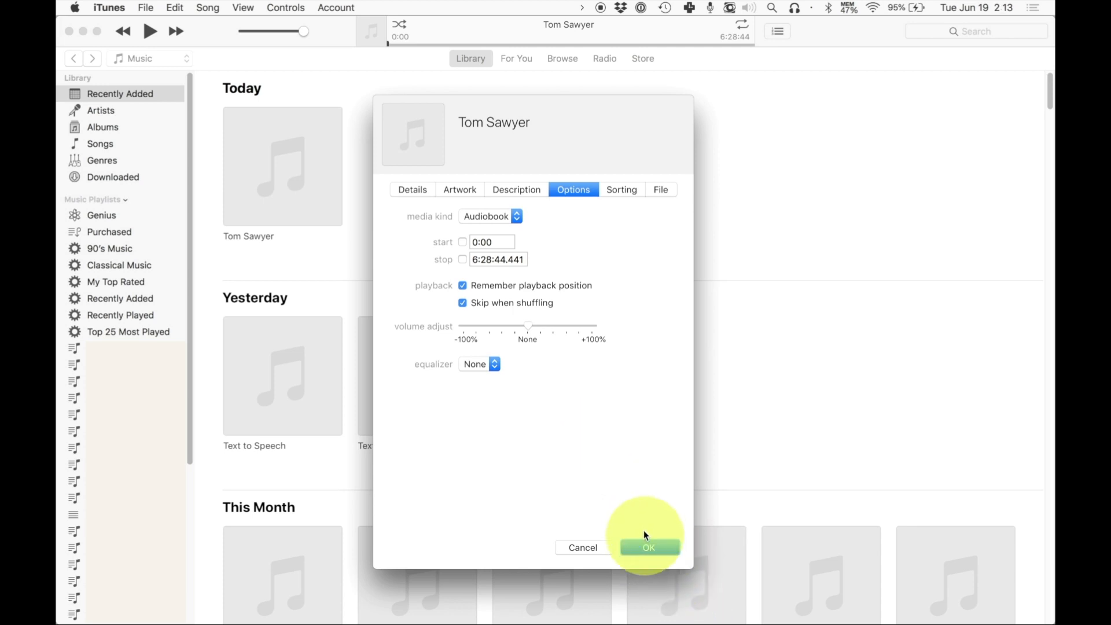
left_click(647, 546)
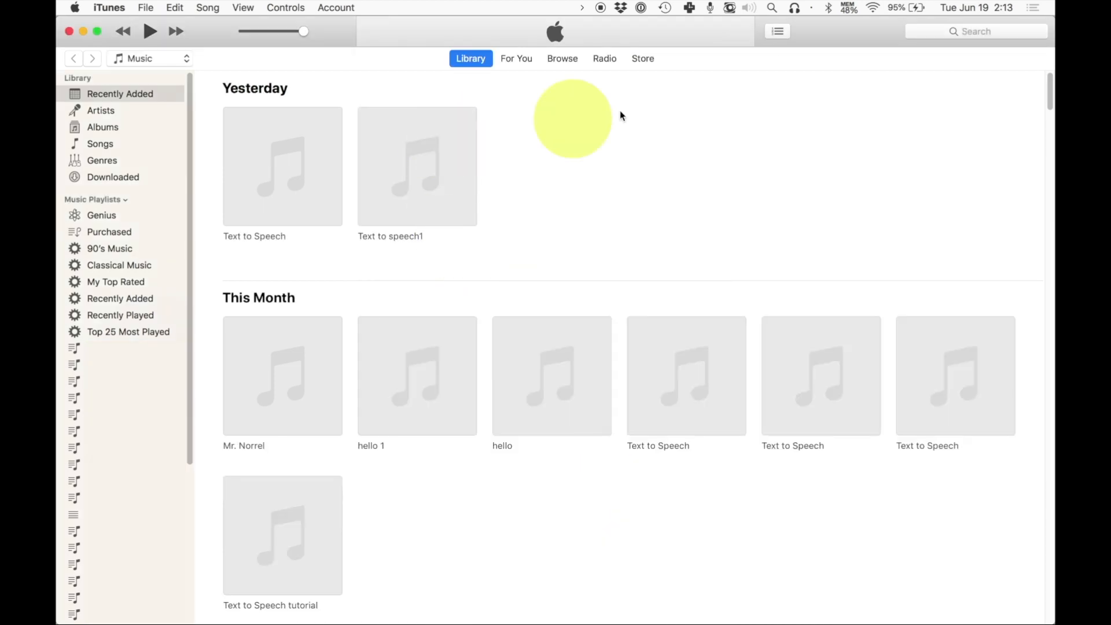
mouse_move(983, 37)
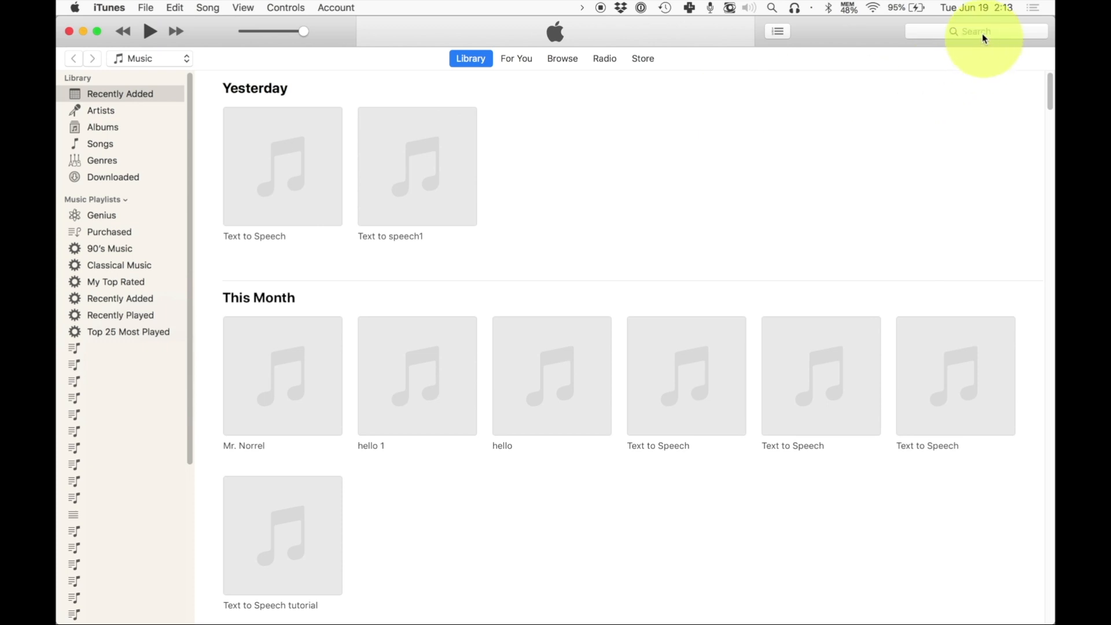
Search for 'tom sawyer', open the Tom Sawyer audiobook in Audiobooks, and play it.
left_click(976, 31)
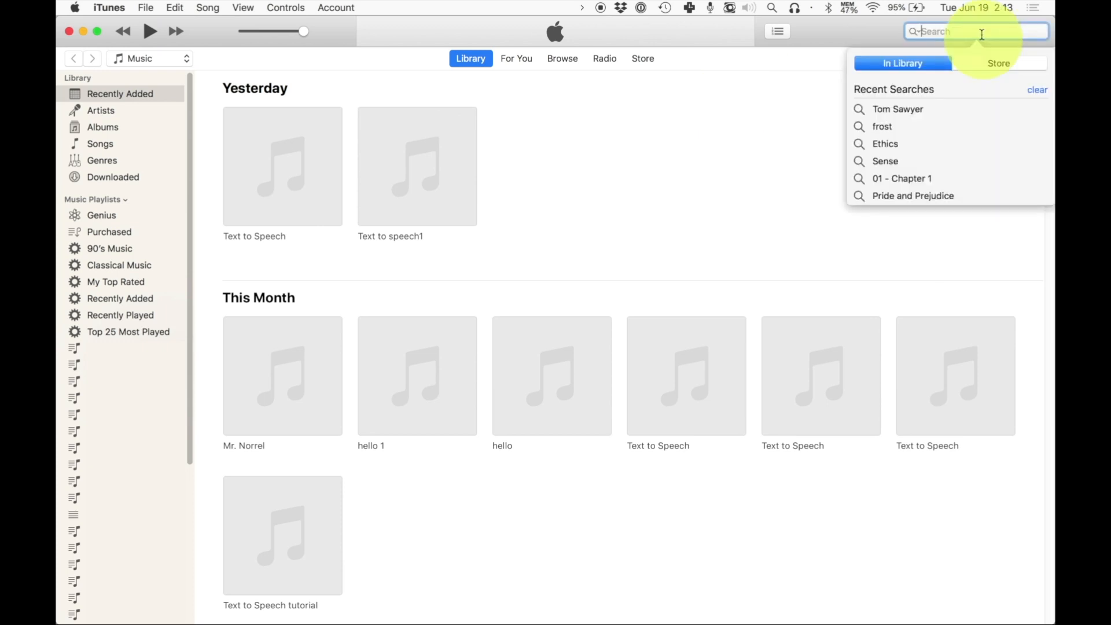
mouse_move(984, 38)
type("tom sawyer")
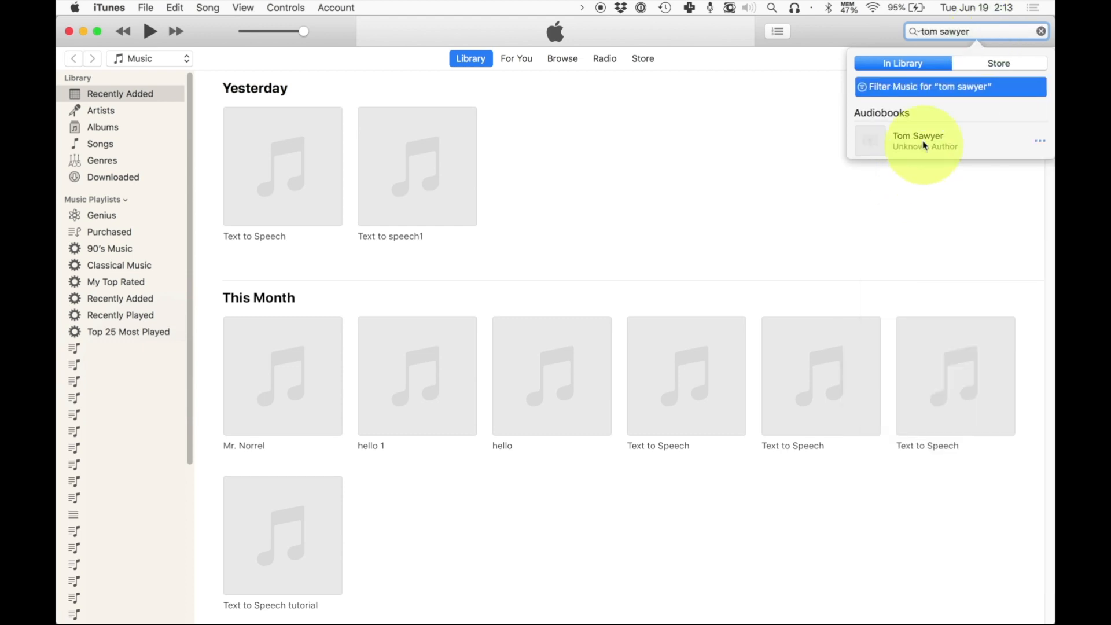
left_click(918, 140)
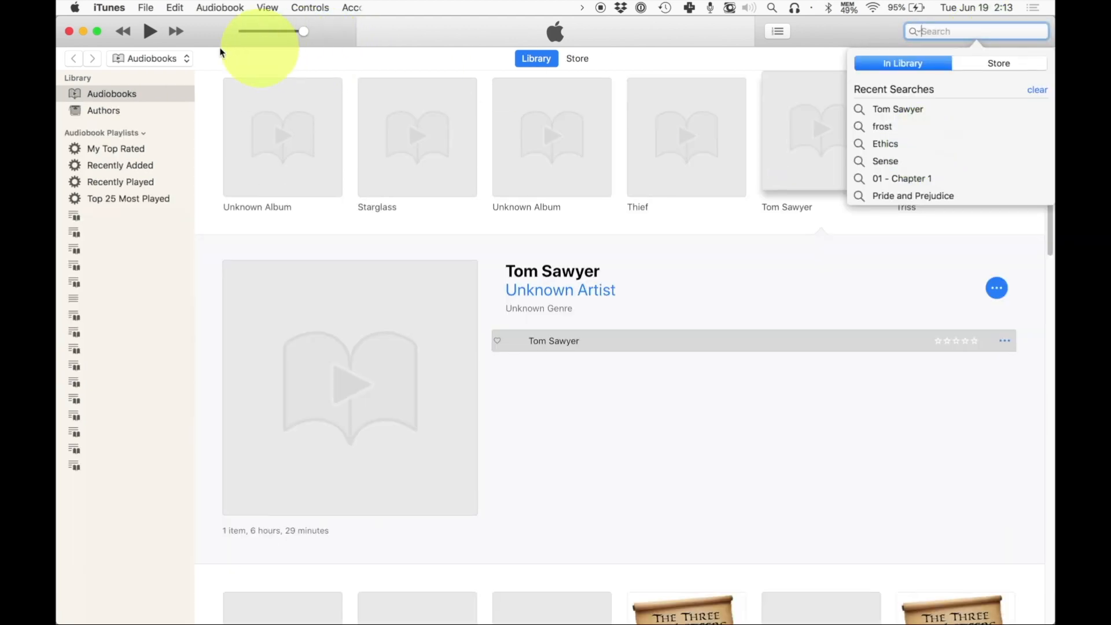
left_click(149, 58)
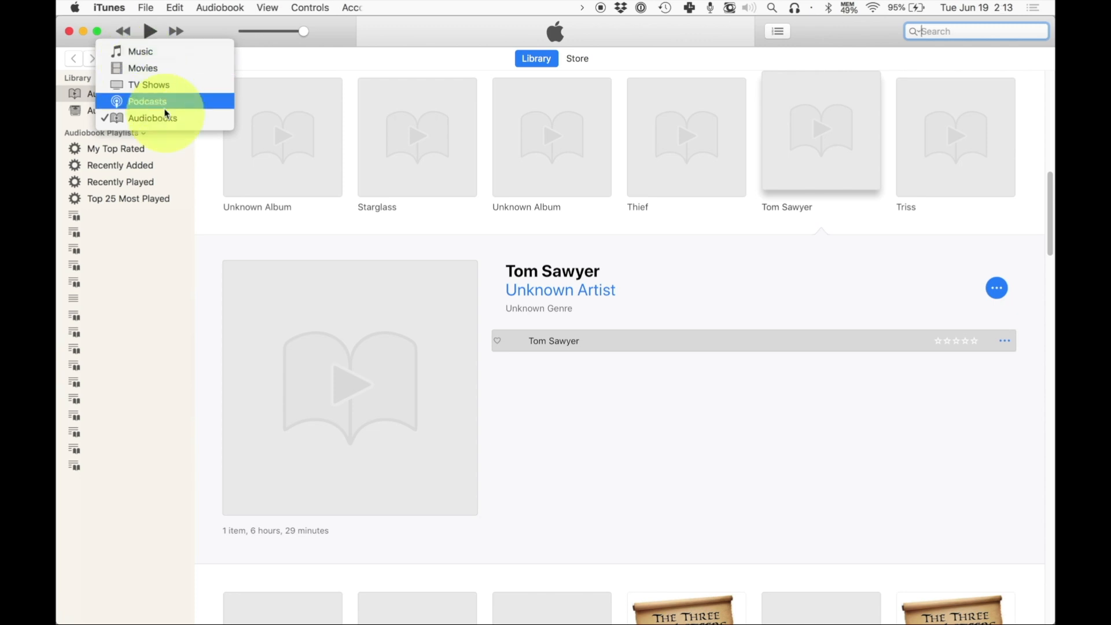
left_click(152, 118)
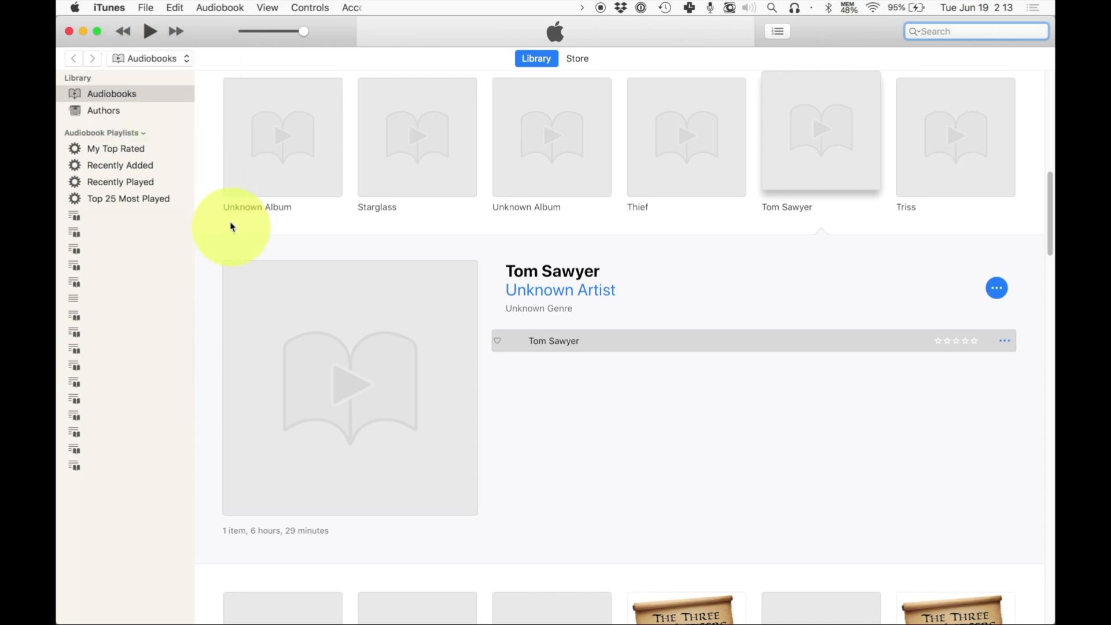
mouse_move(506, 361)
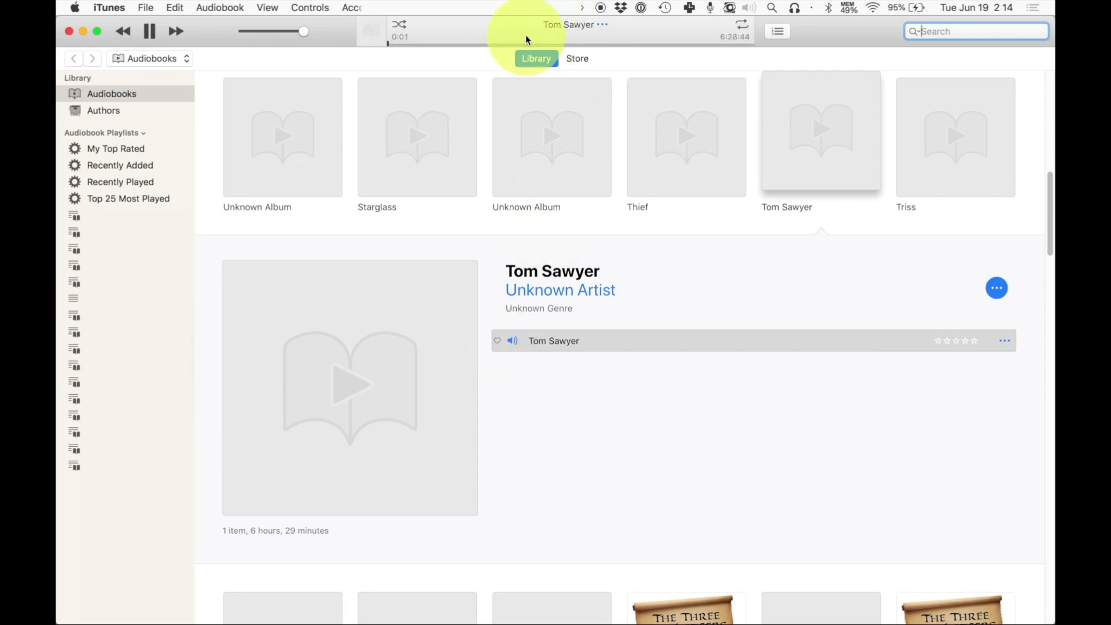
left_click(511, 341)
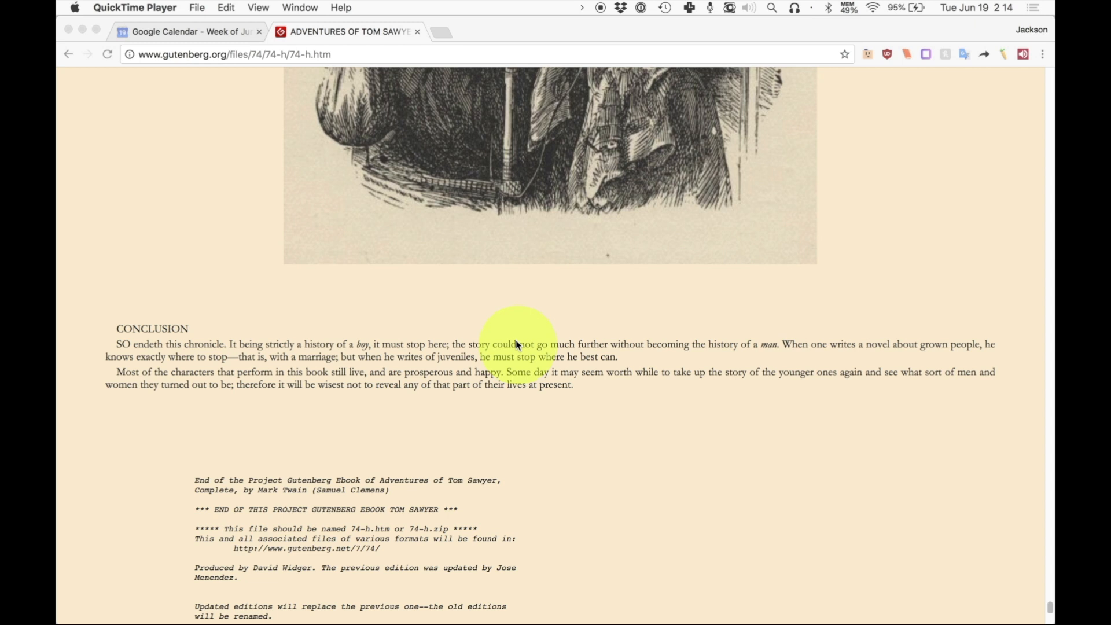
mouse_move(457, 21)
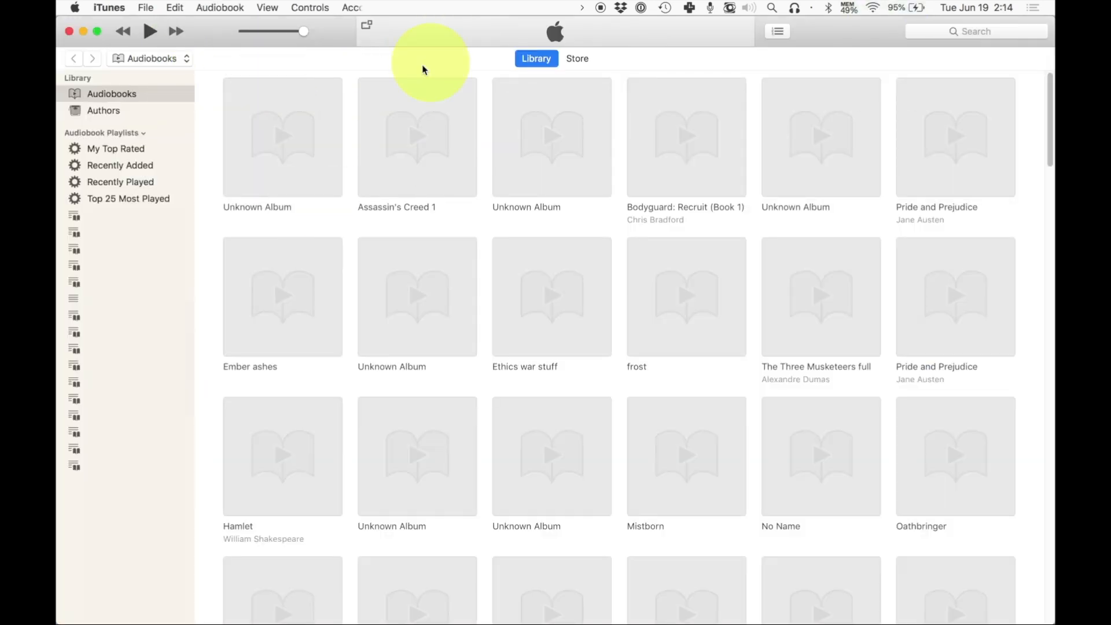
Find Tom Sawyer via 'tom s', resume it at 2:27:35, then pause.
type("tom s")
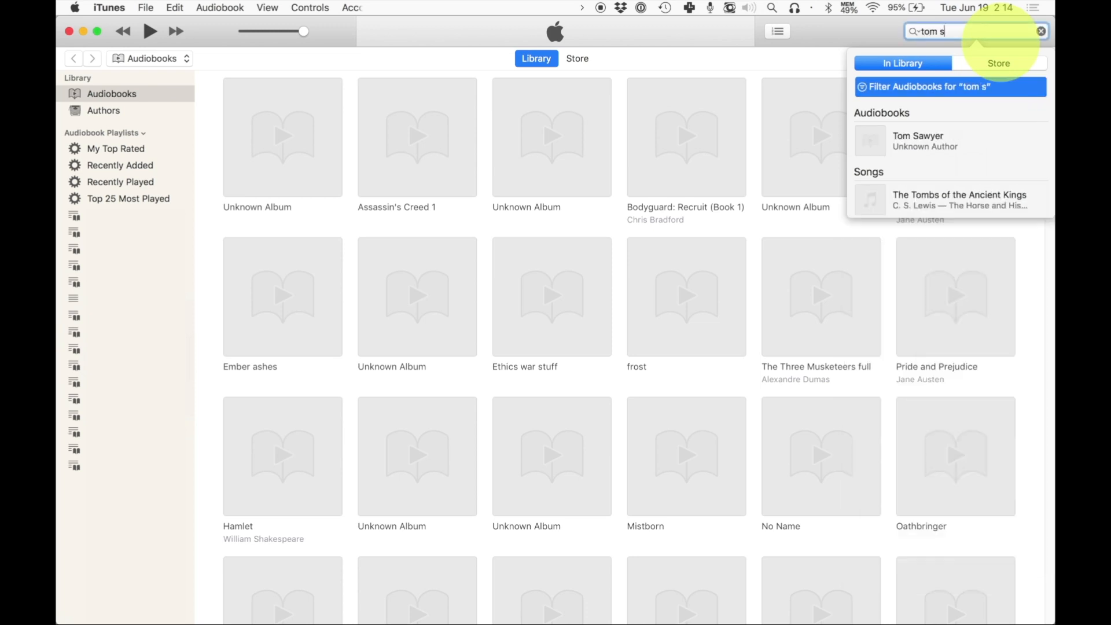
left_click(918, 141)
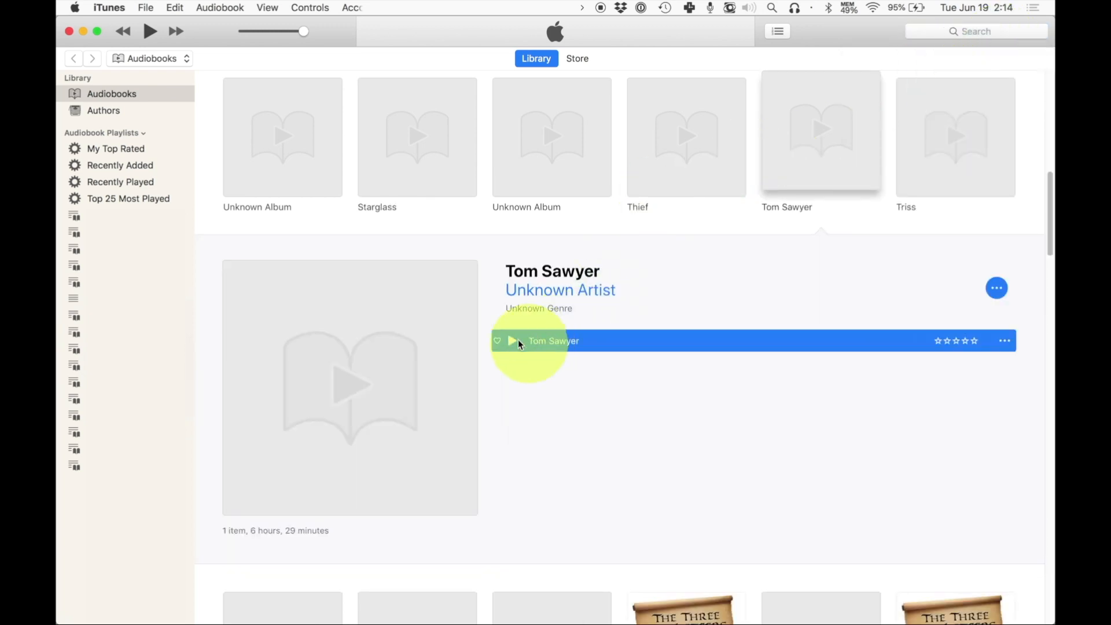
left_click(512, 340)
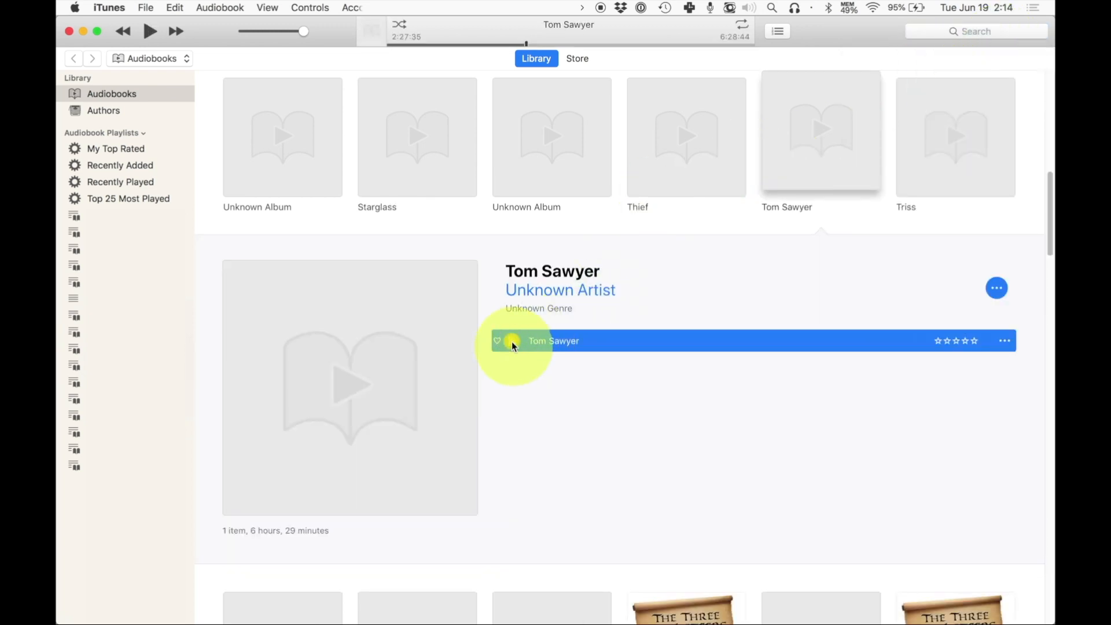
left_click(103, 94)
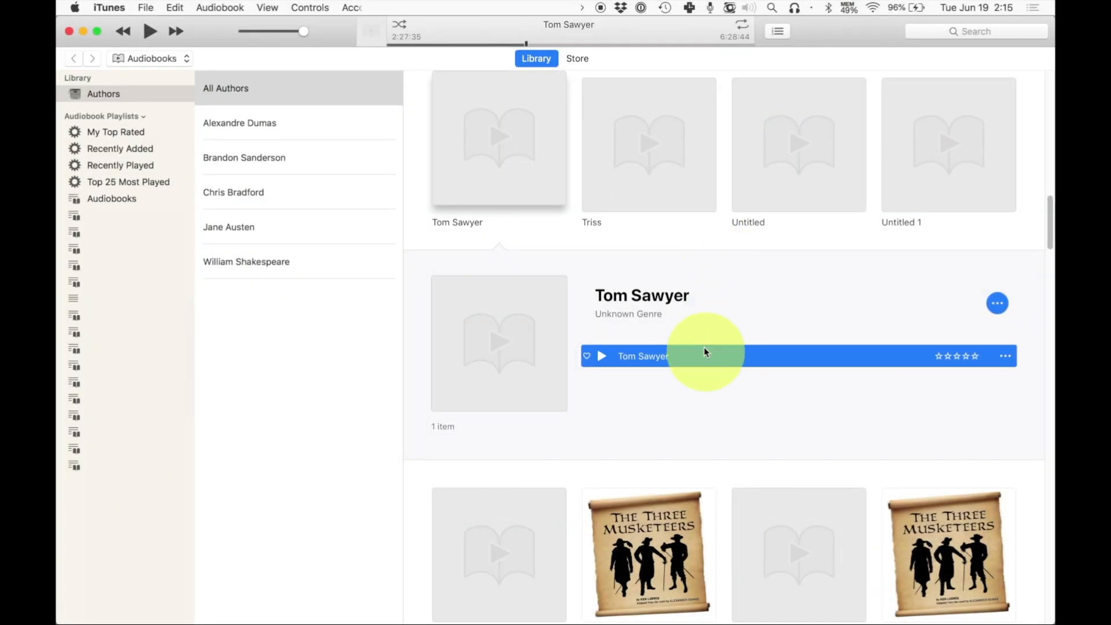
Add Tom Sawyer to a new playlist named 'My audiobooks'.
right_click(705, 356)
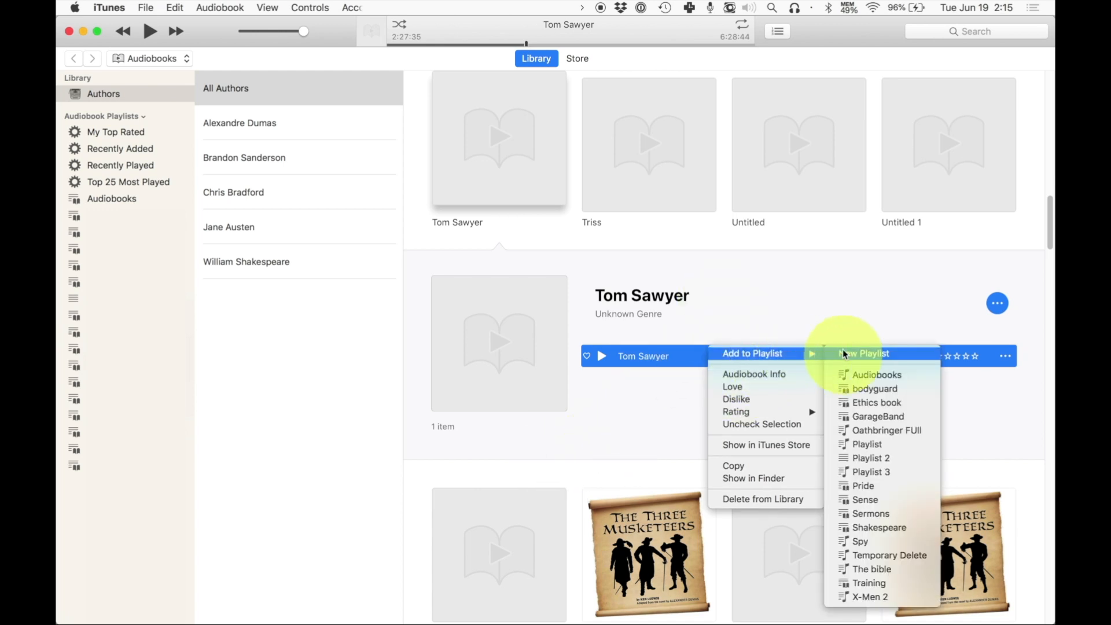
left_click(863, 353)
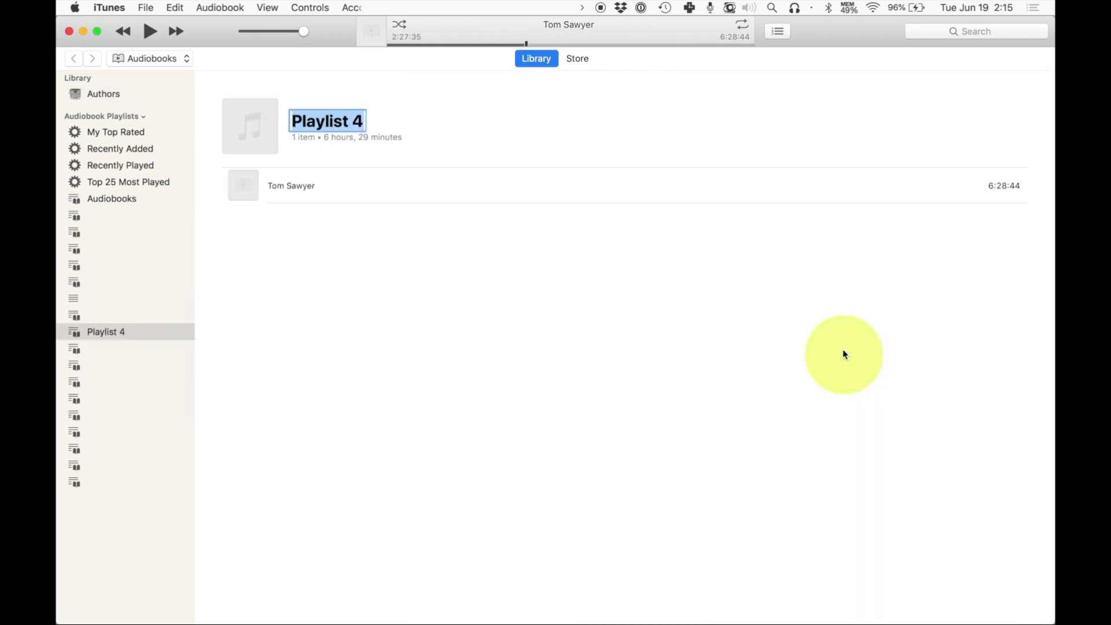
type("My audio")
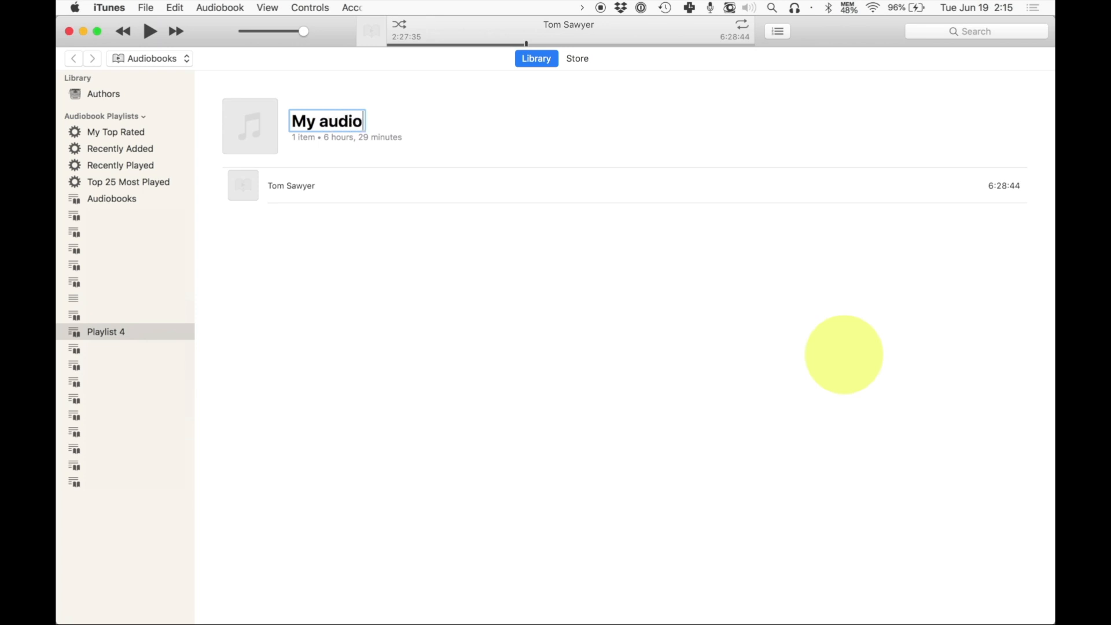
type("books")
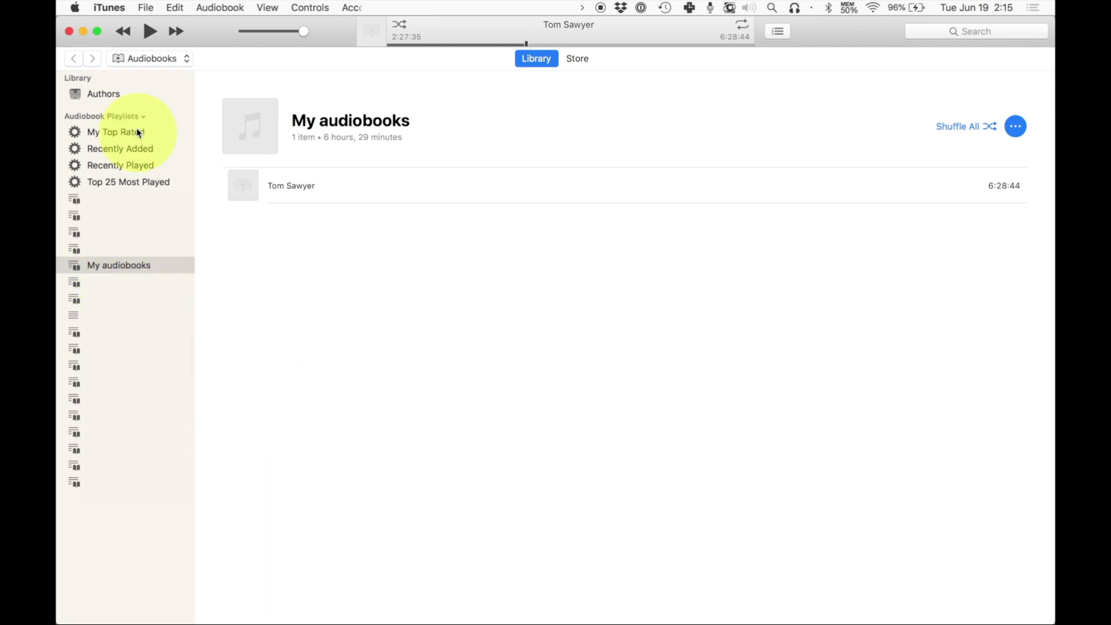
mouse_move(206, 58)
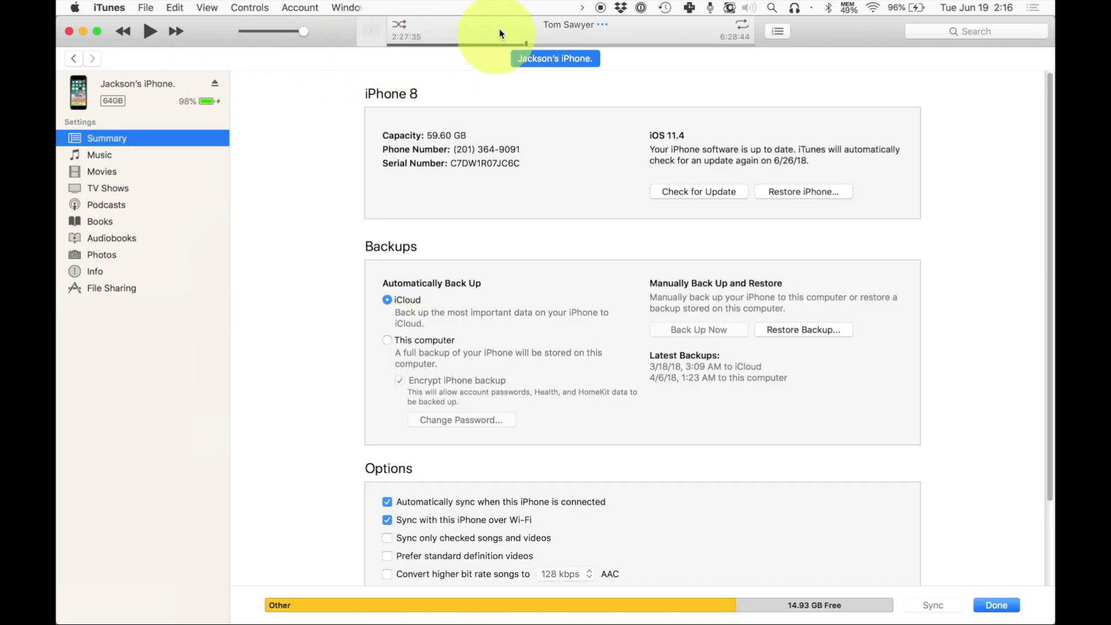
Open the iPhone's Summary page and start a sync.
left_click(931, 604)
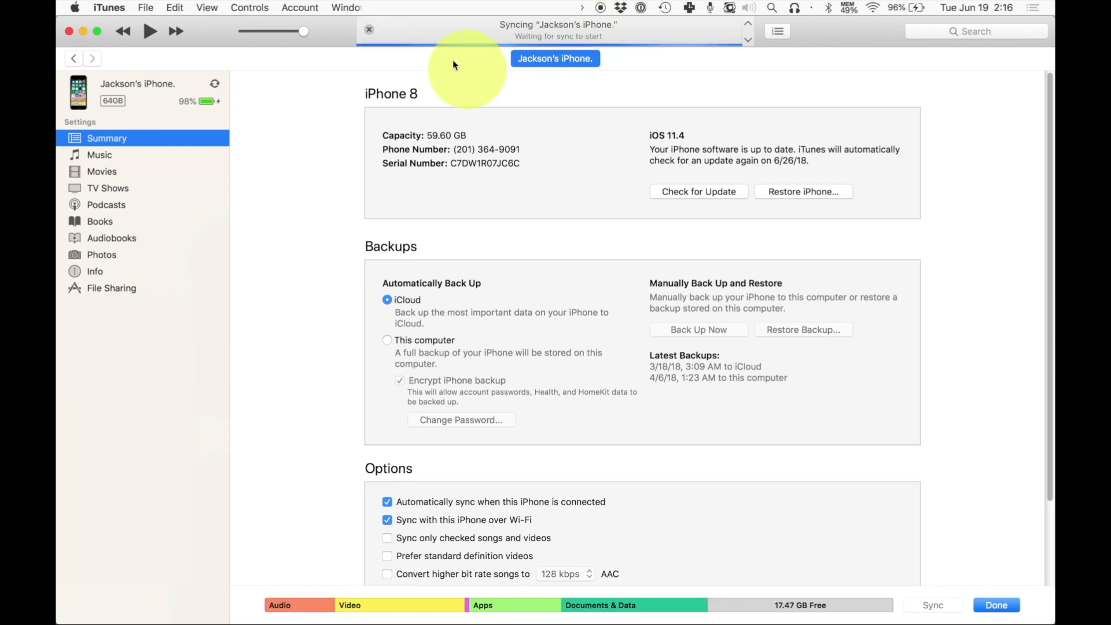
left_click(369, 29)
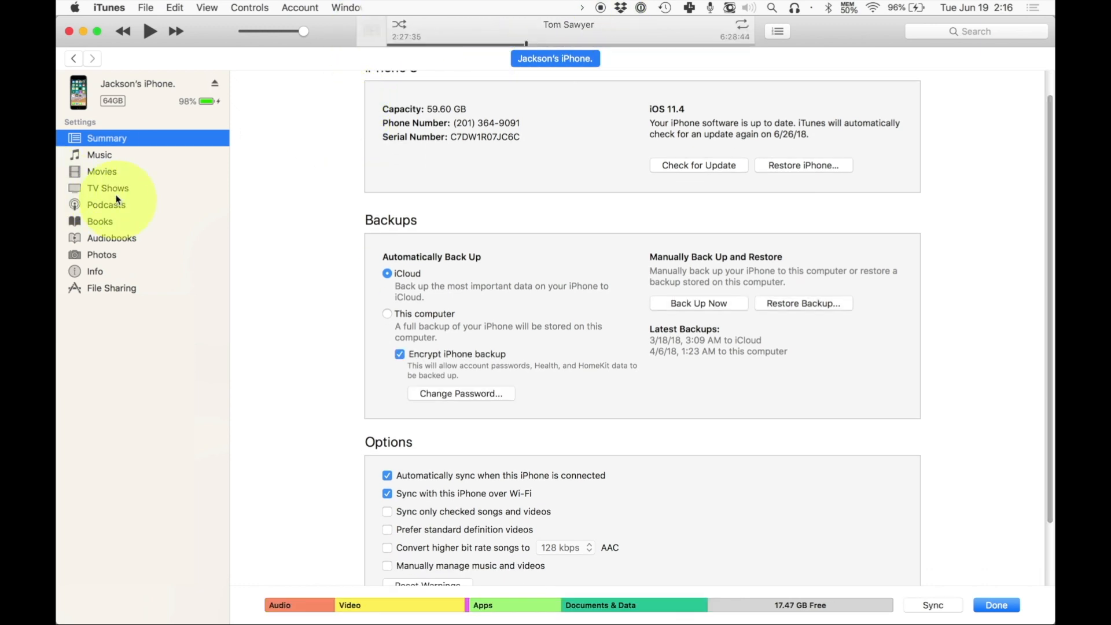
Tick the My audiobooks playlist in the iPhone's Audiobooks sync settings and sync.
left_click(111, 237)
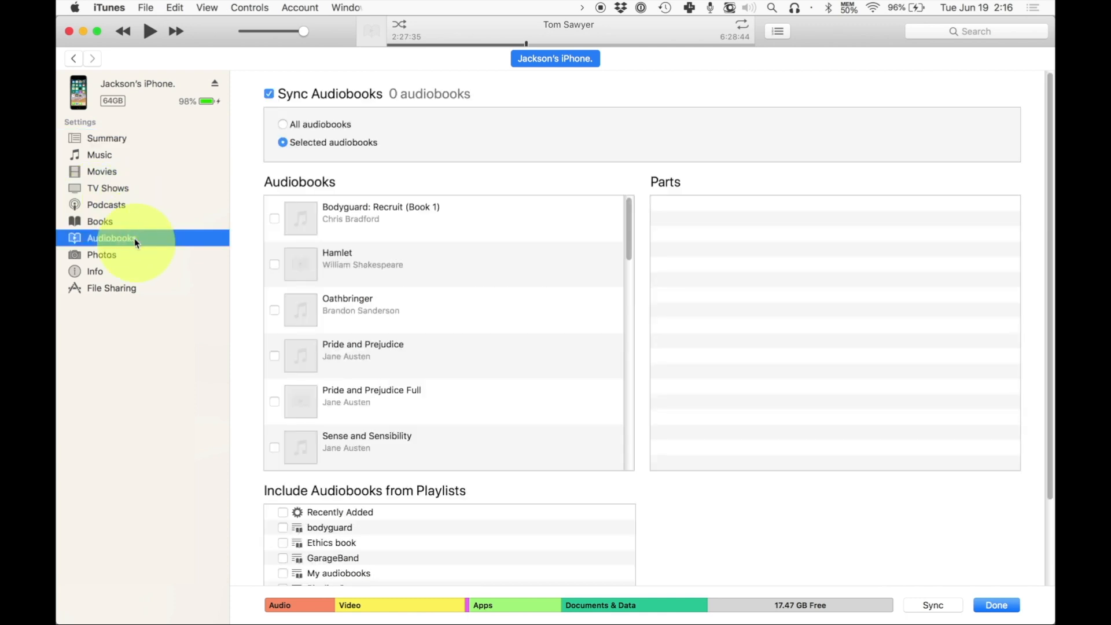
mouse_move(316, 99)
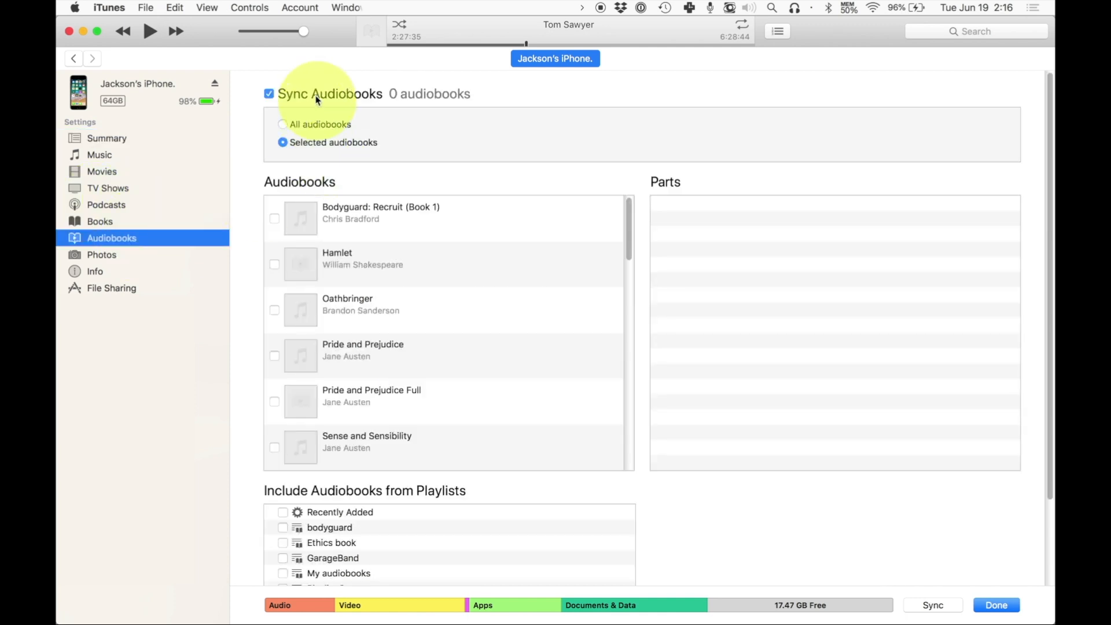
mouse_move(425, 94)
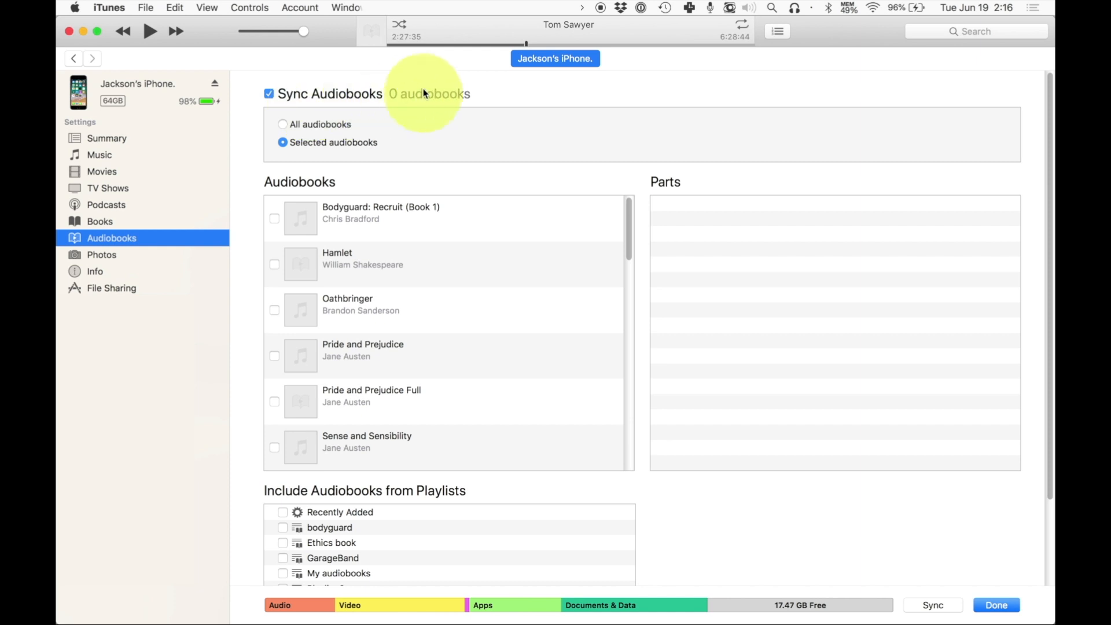
mouse_move(429, 243)
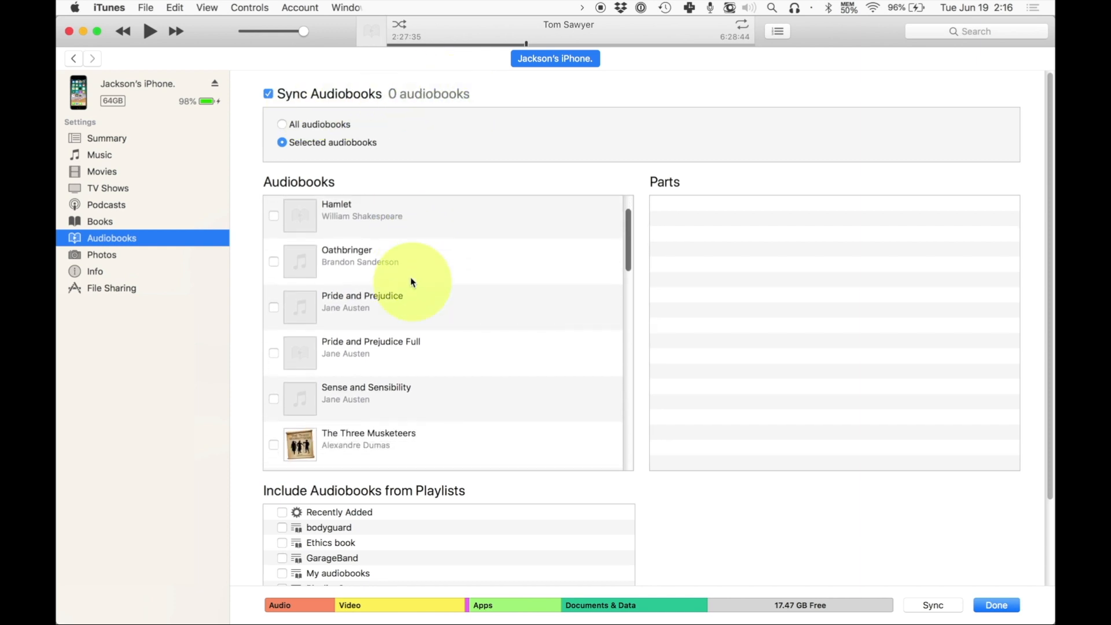
scroll("down", 3)
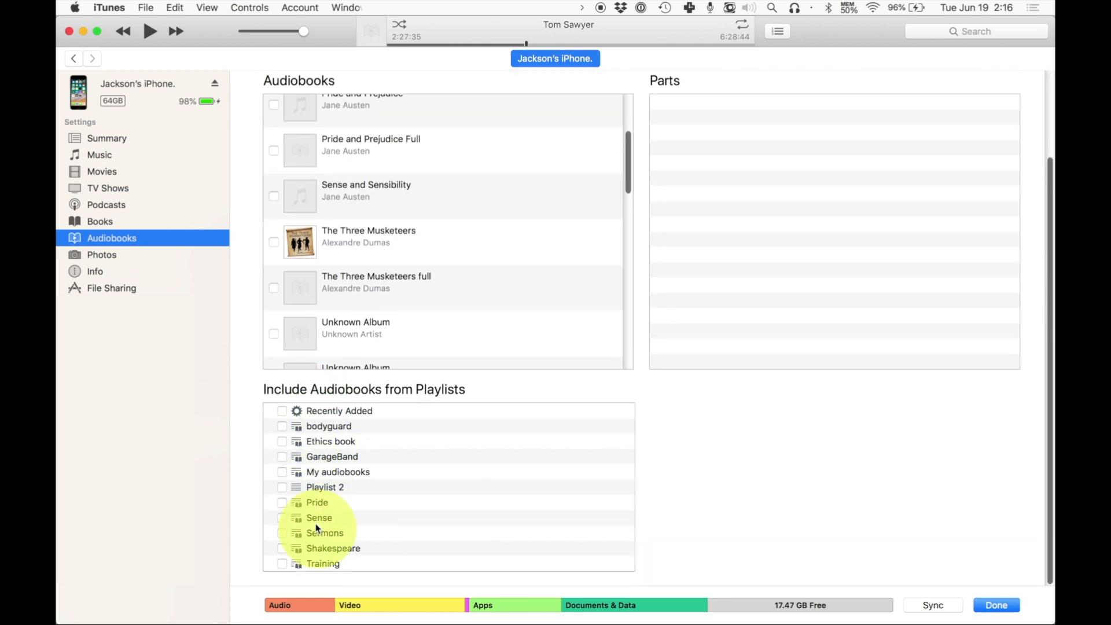
mouse_move(268, 499)
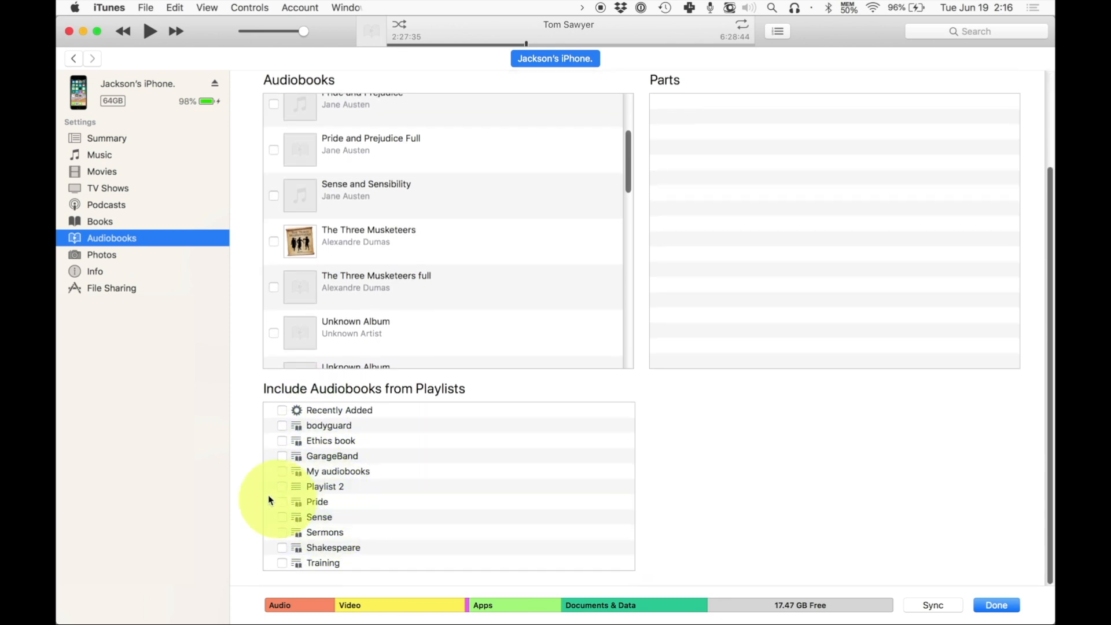
left_click(282, 472)
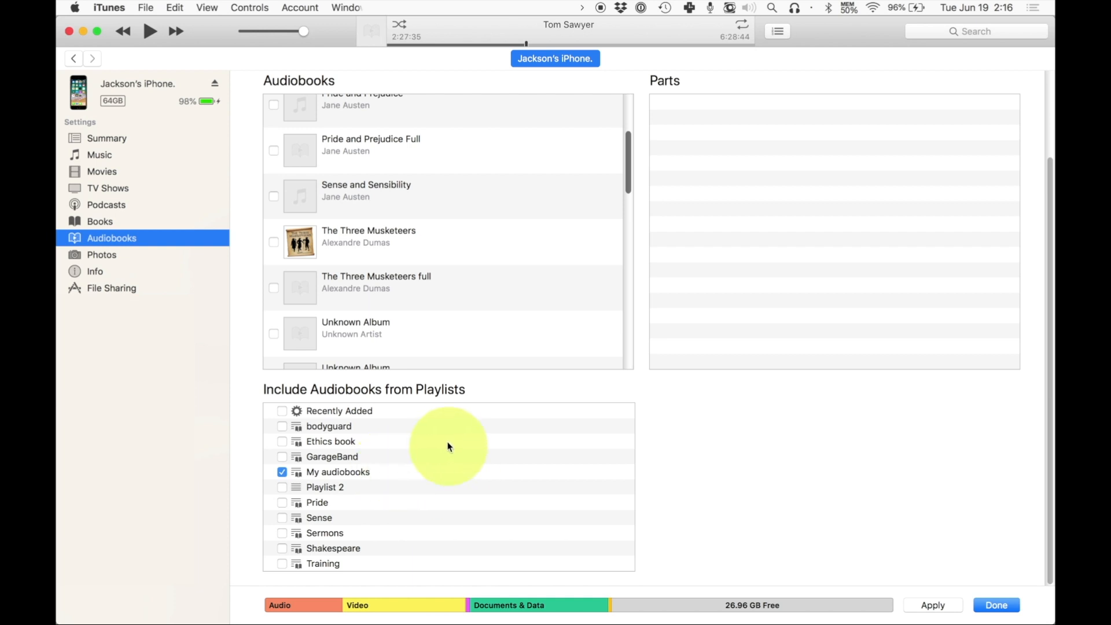
mouse_move(508, 445)
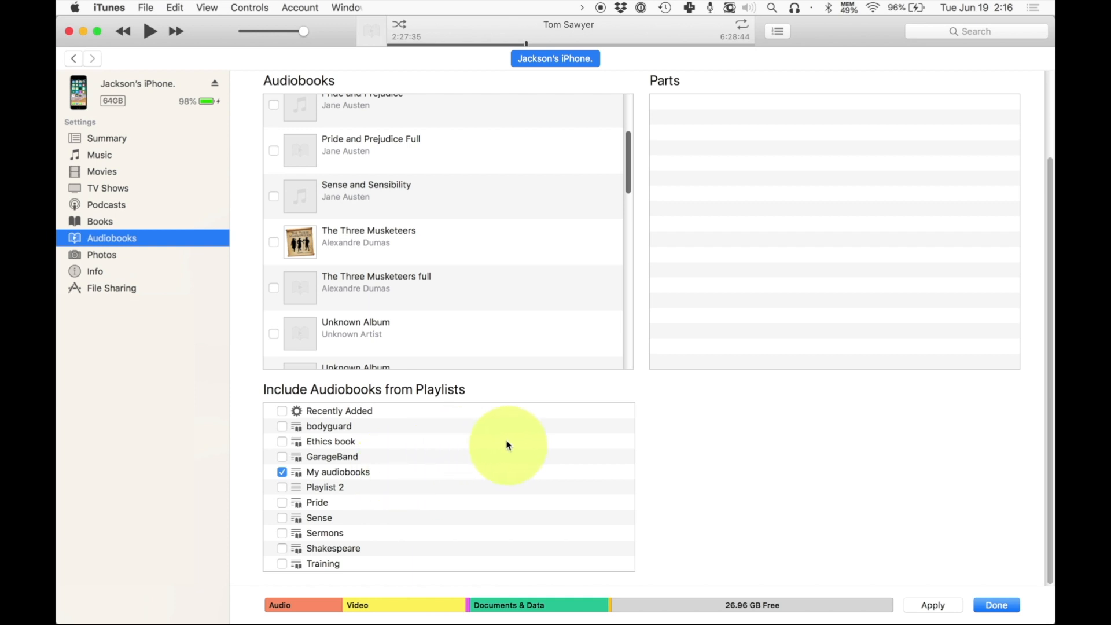
mouse_move(823, 505)
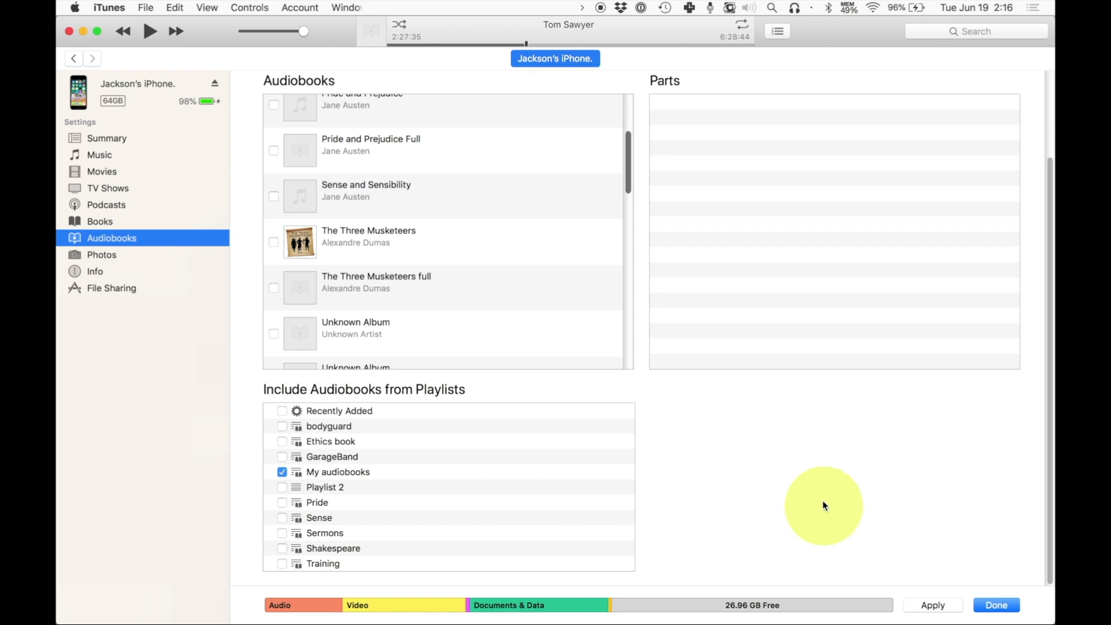
left_click(931, 604)
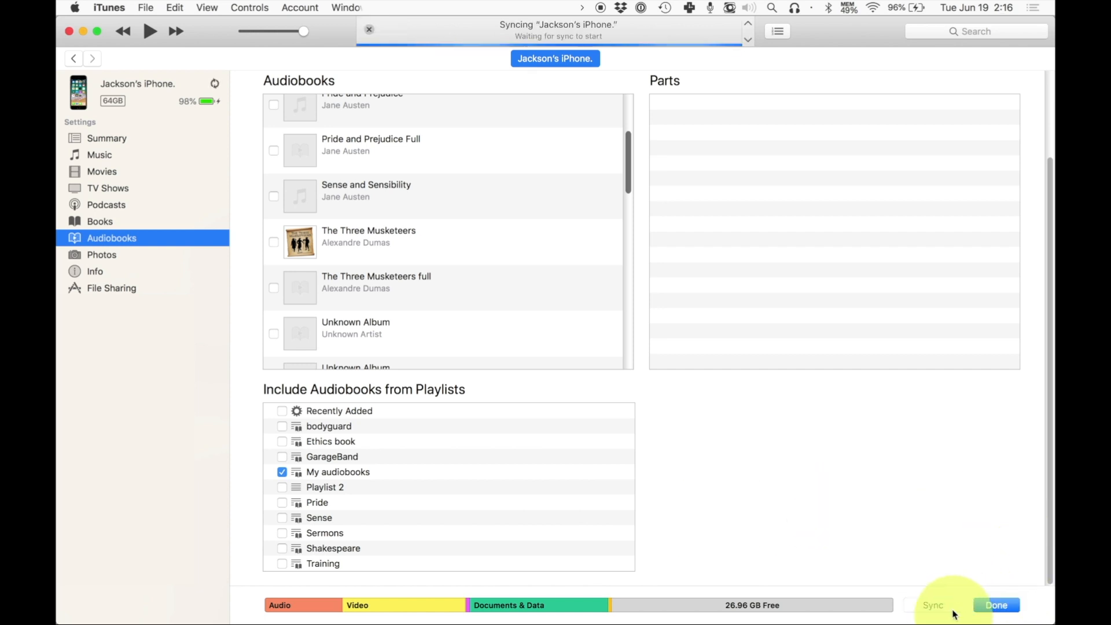
left_click(931, 604)
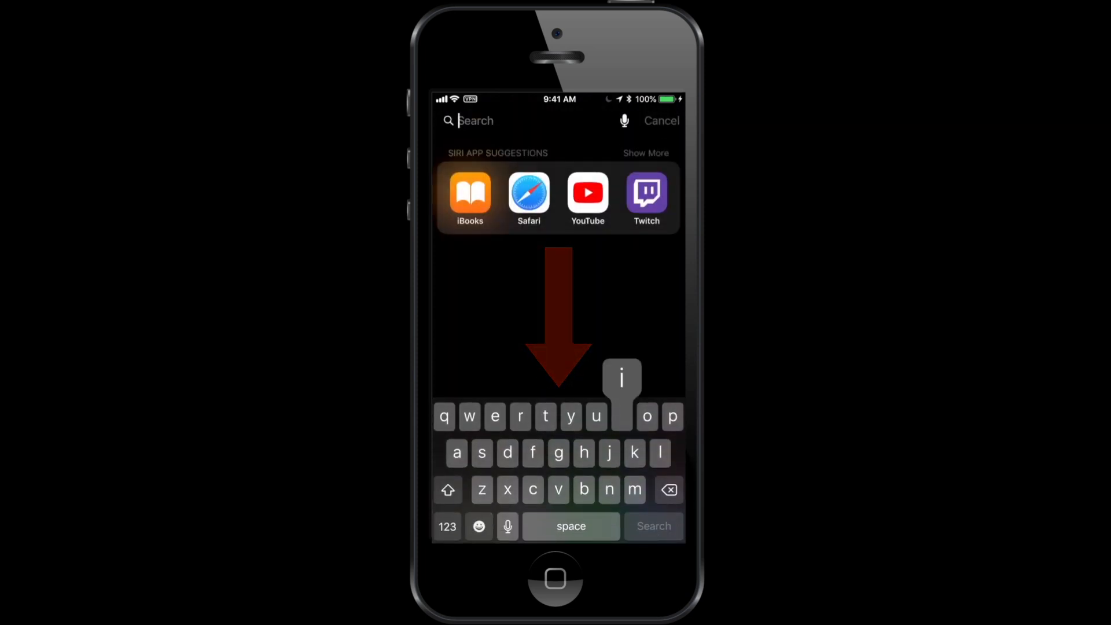
Launch iBooks via Spotlight and play Tom Sawyer from the audiobook collection.
type("ibooks")
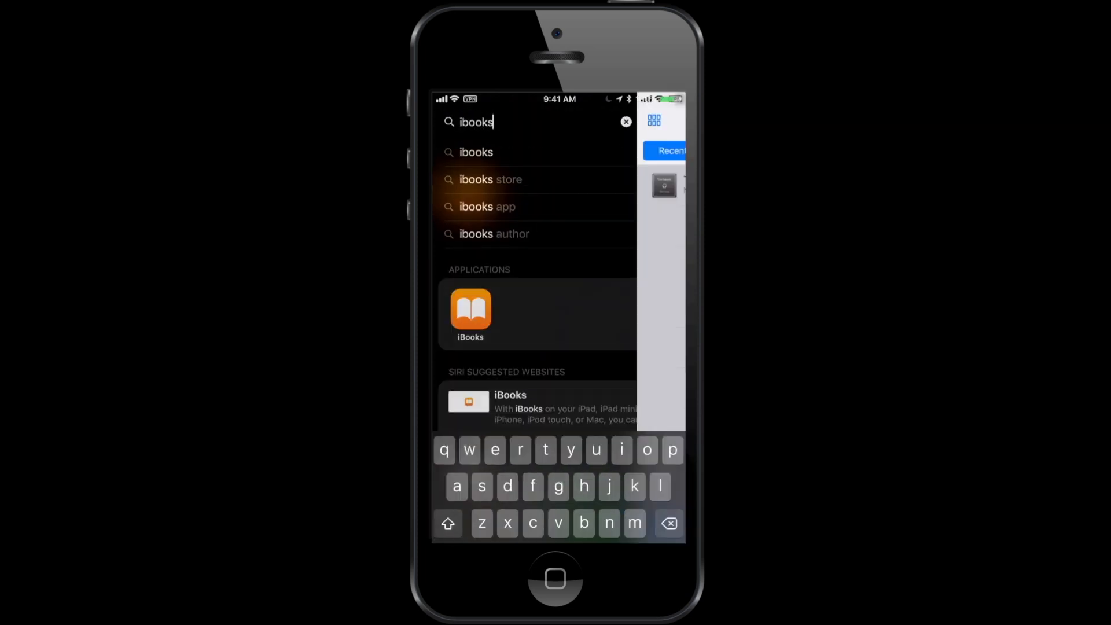
left_click(471, 312)
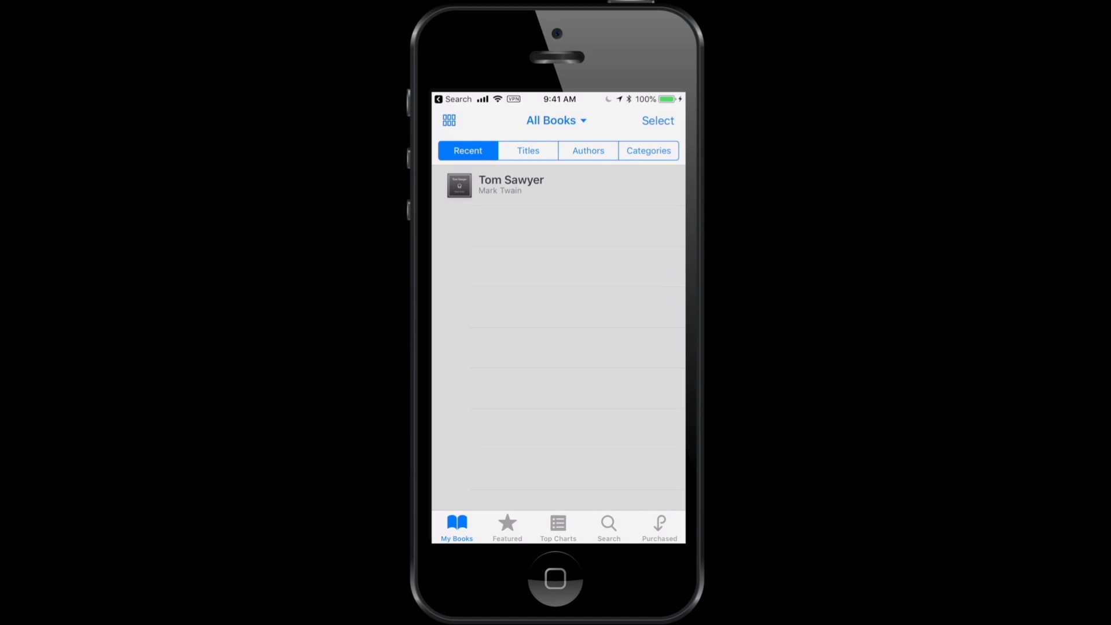
left_click(555, 120)
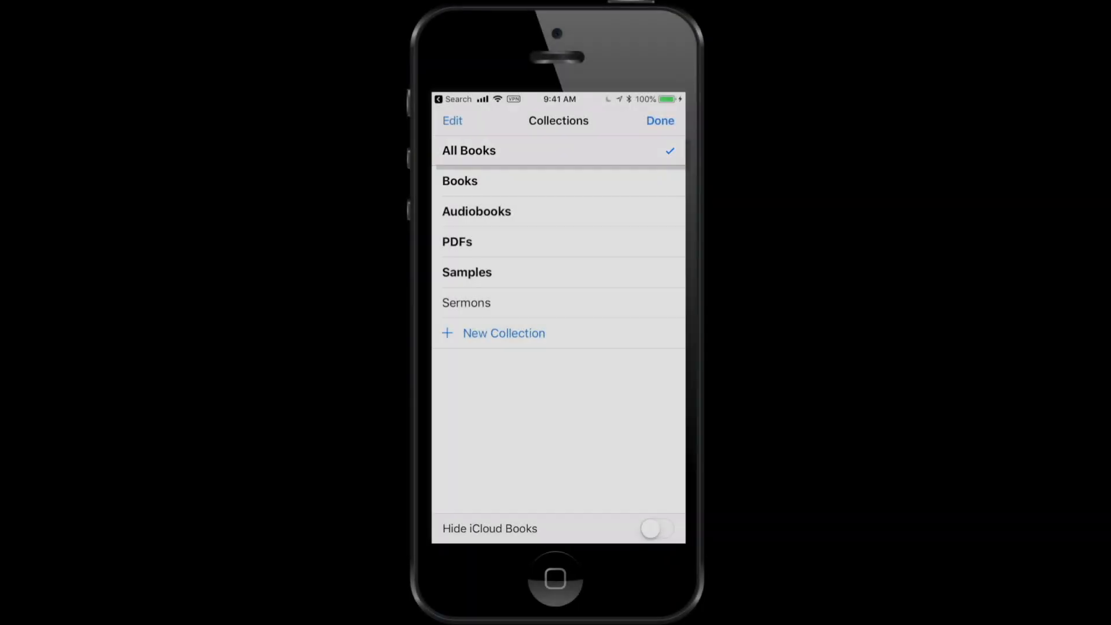
left_click(659, 120)
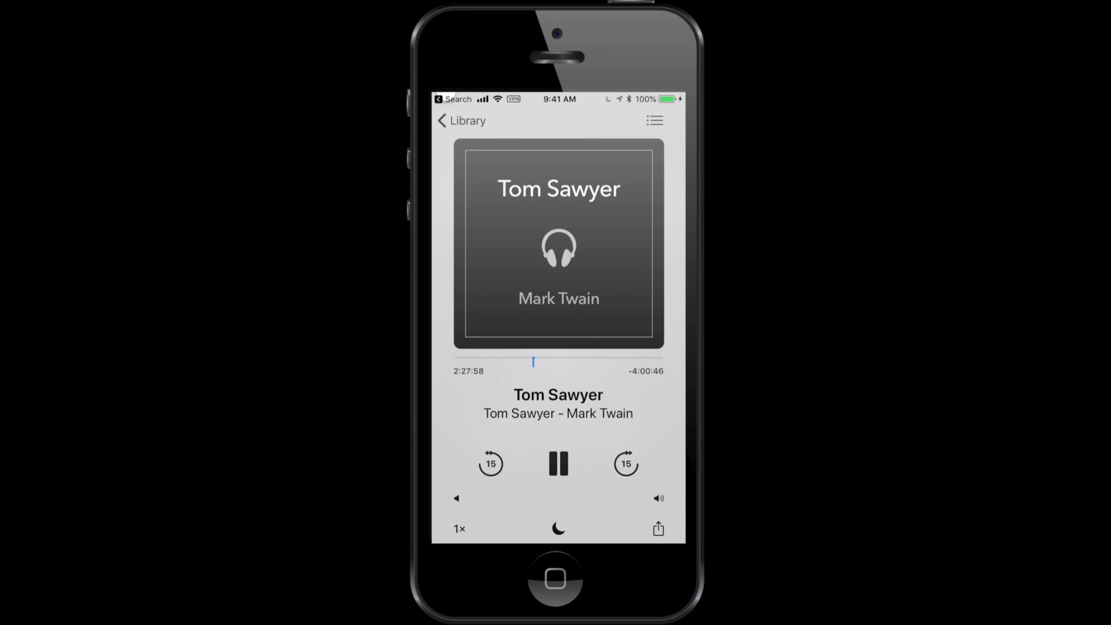
Pause Tom Sawyer, cycle playback speed through 1.25× and 2×, then back to 1×.
left_click(558, 464)
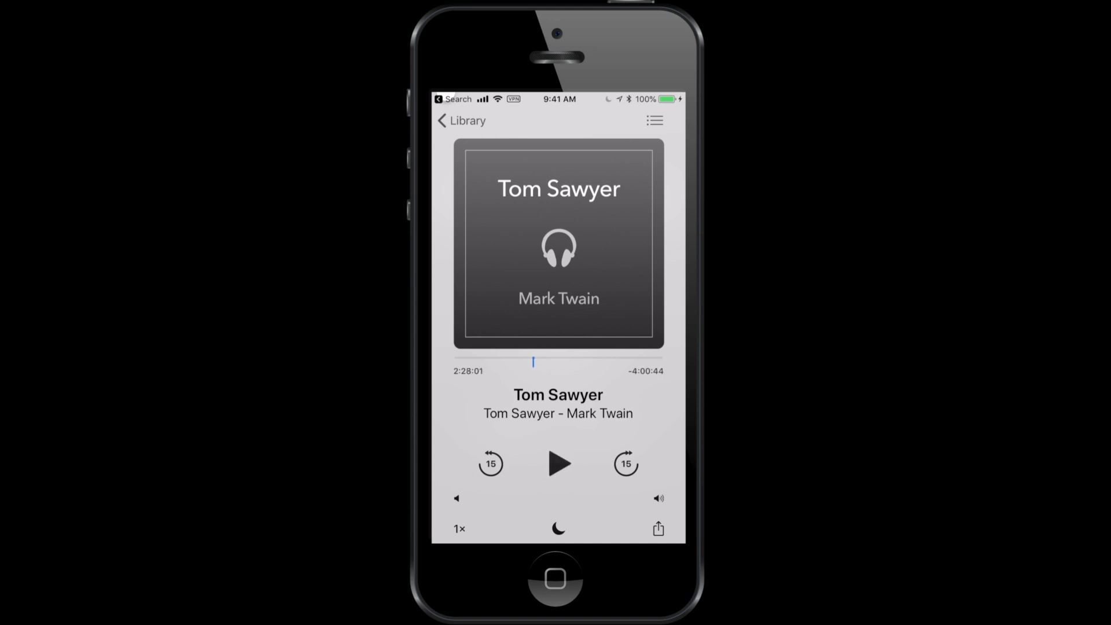
left_click(458, 528)
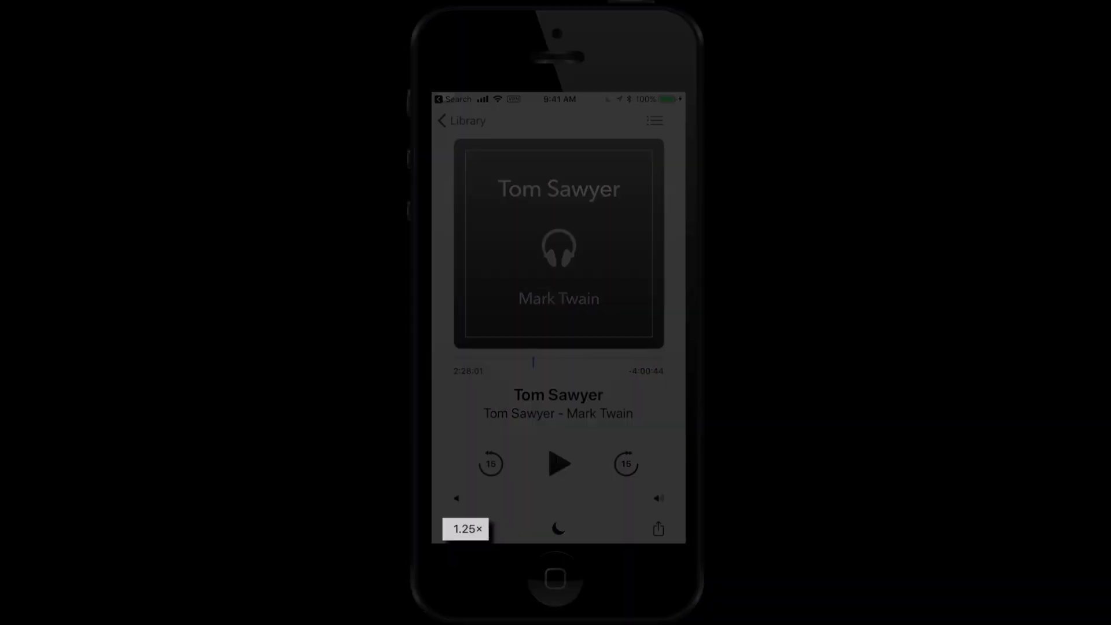
left_click(465, 528)
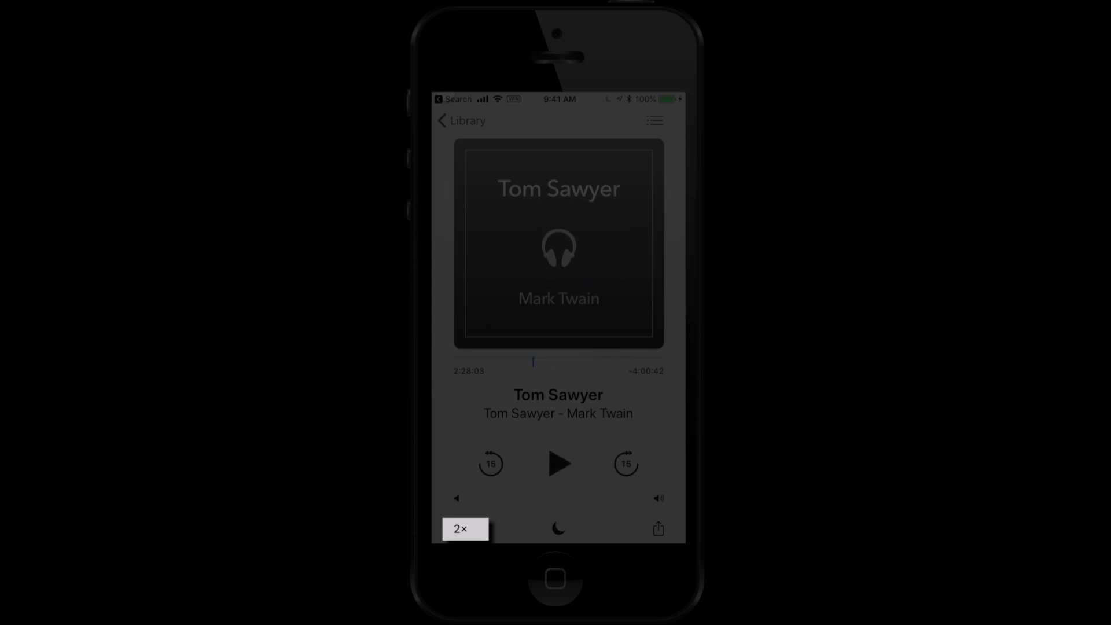
left_click(459, 528)
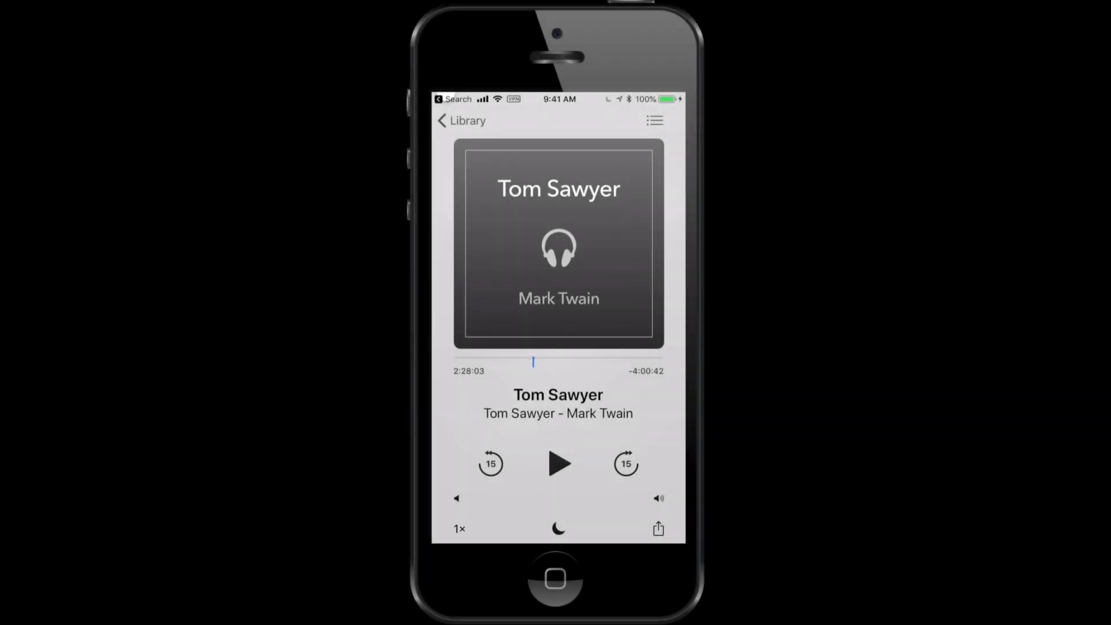
left_click(558, 529)
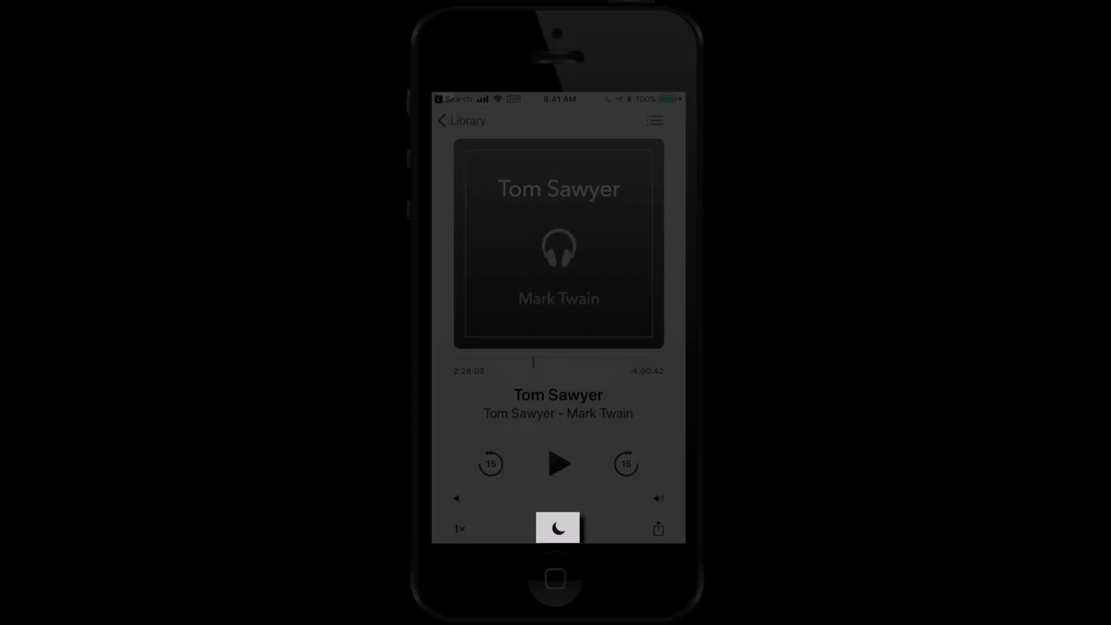
left_click(557, 527)
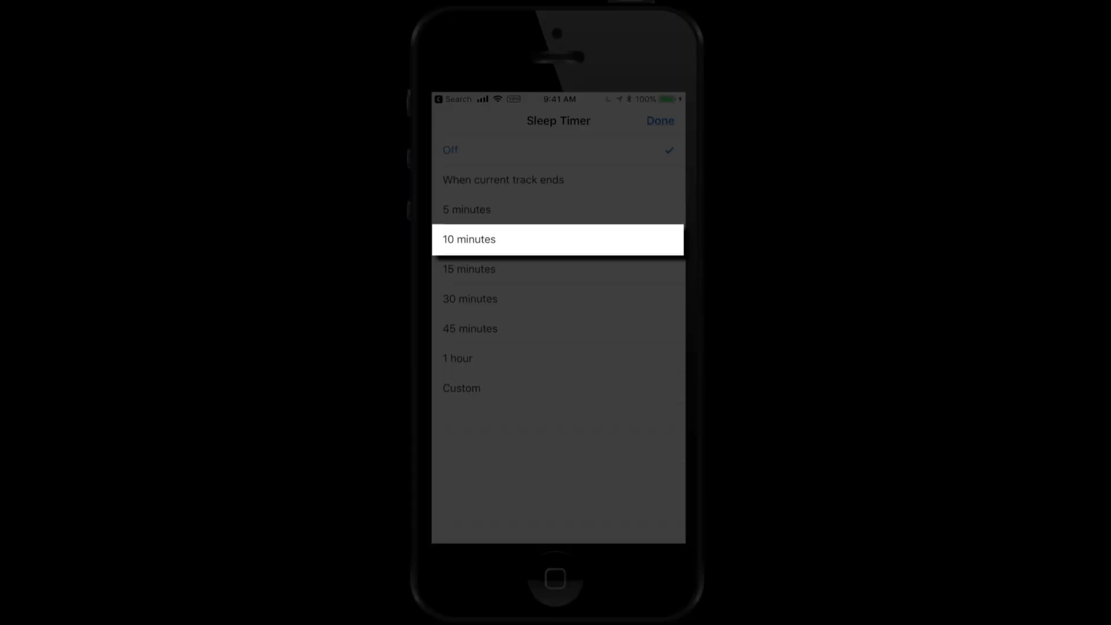
left_click(660, 120)
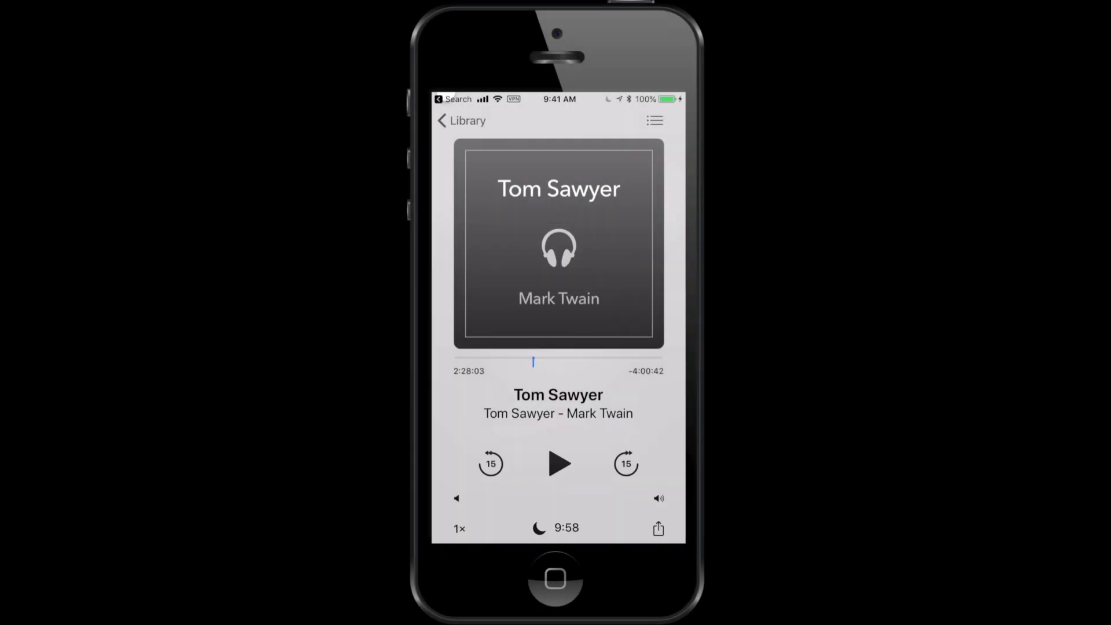
left_click(539, 527)
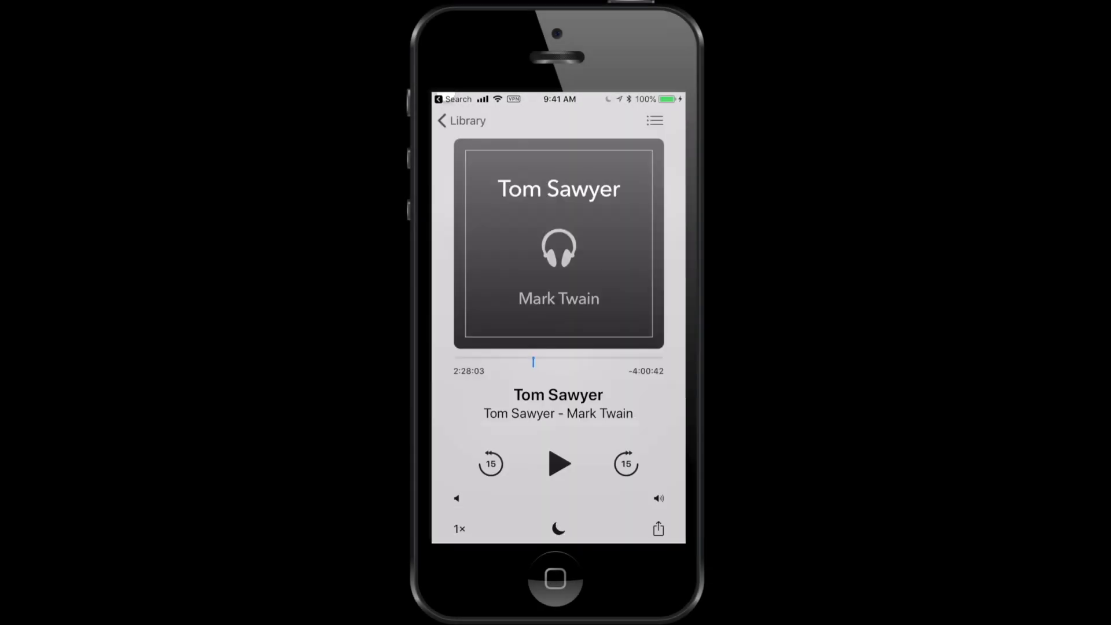